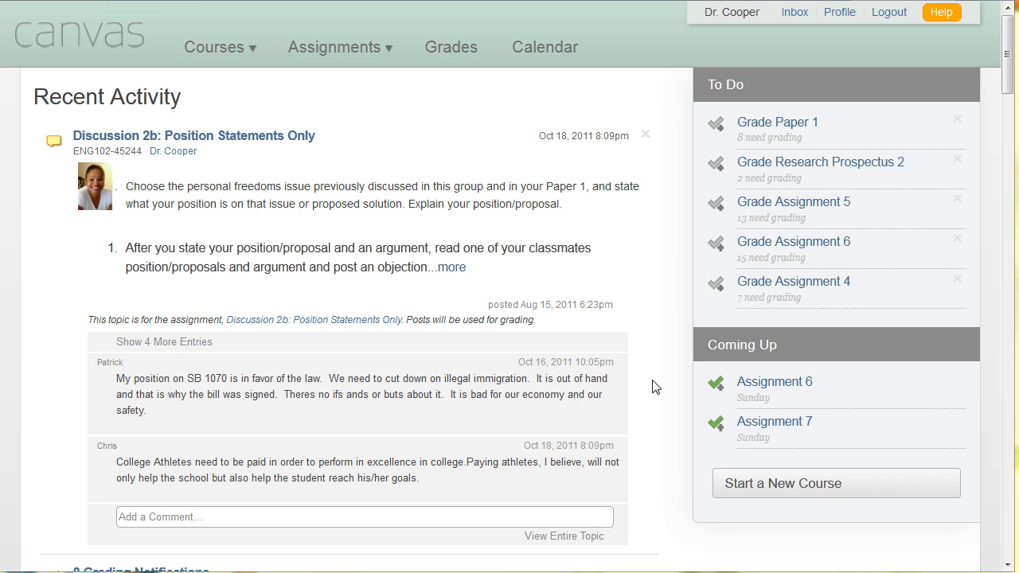
mouse_move(535, 401)
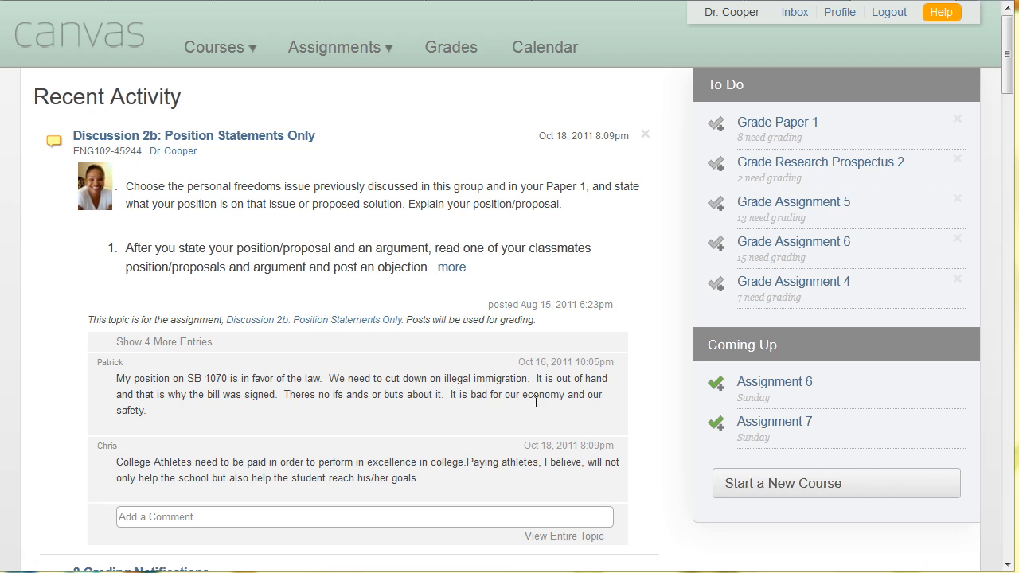
mouse_move(454, 297)
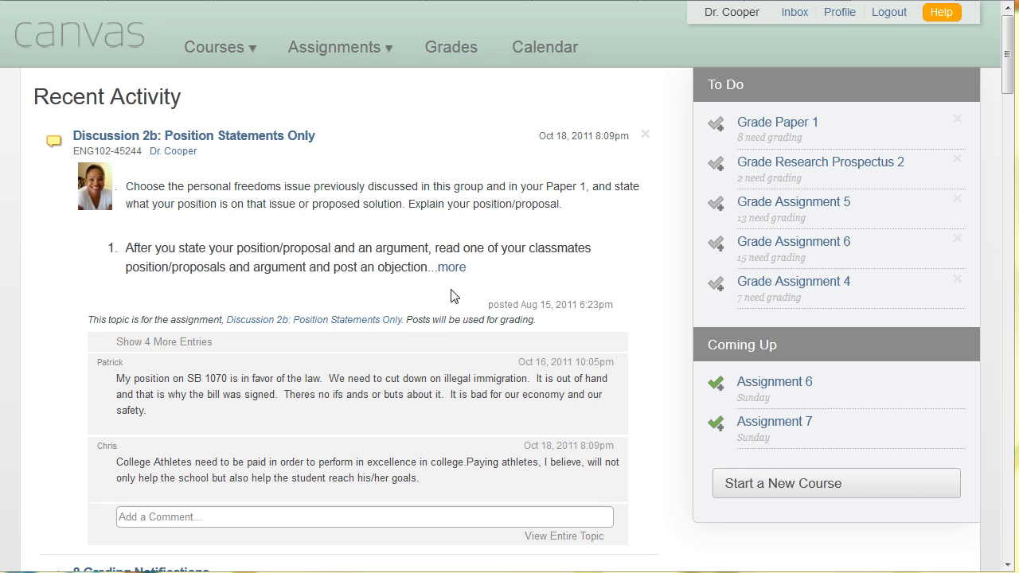
mouse_move(400, 156)
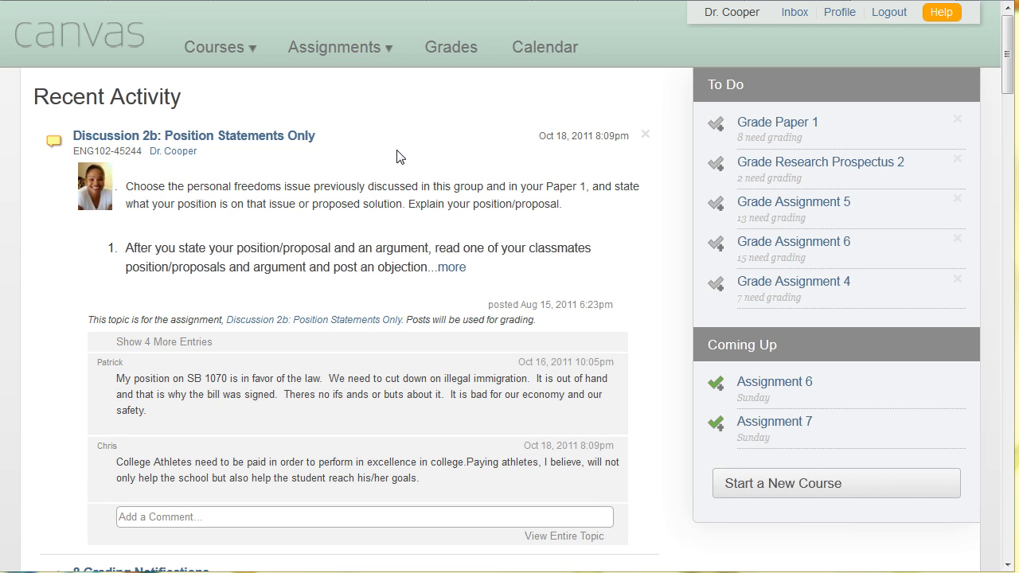
mouse_move(406, 151)
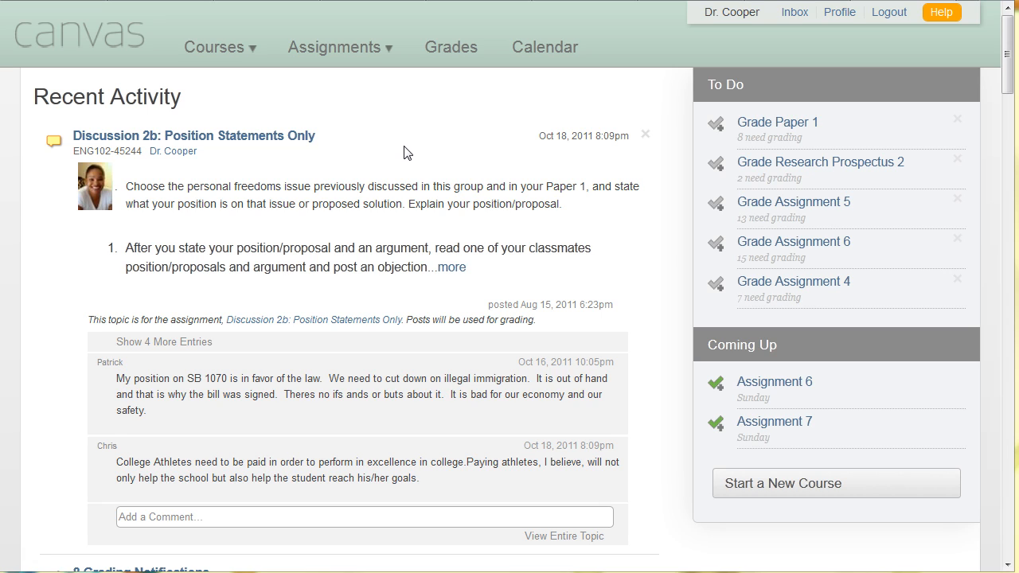
mouse_move(408, 159)
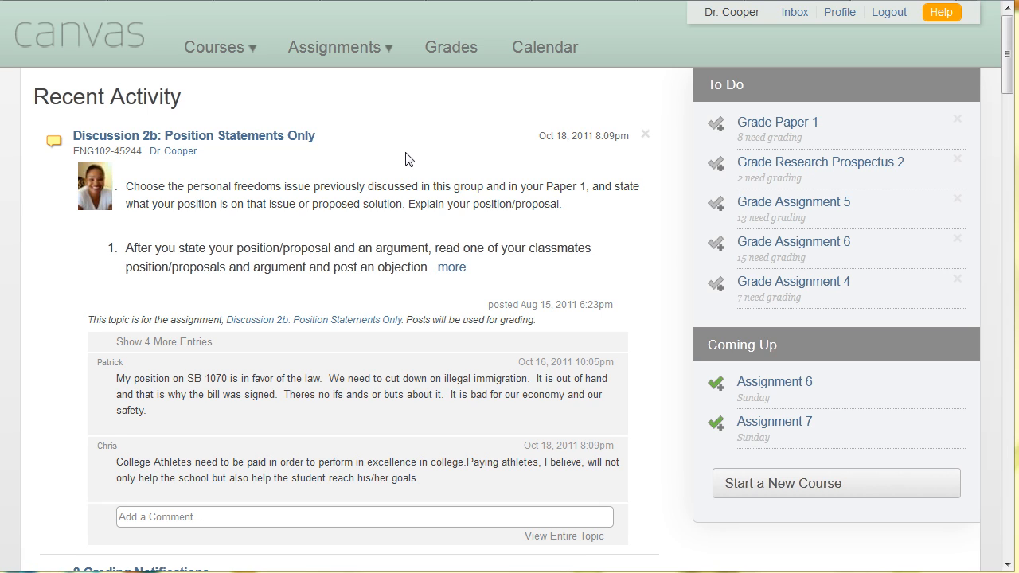
mouse_move(379, 130)
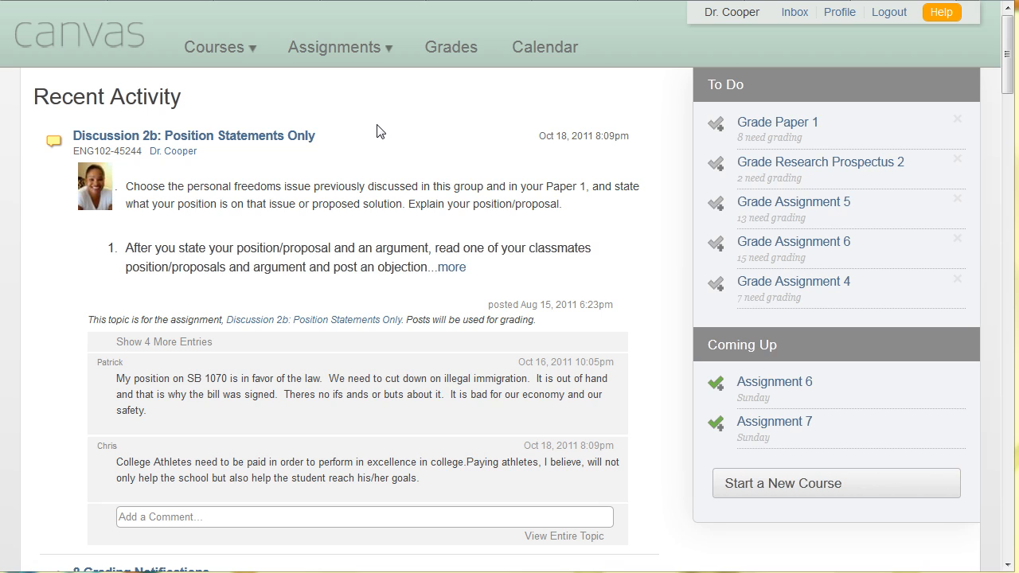
mouse_move(221, 108)
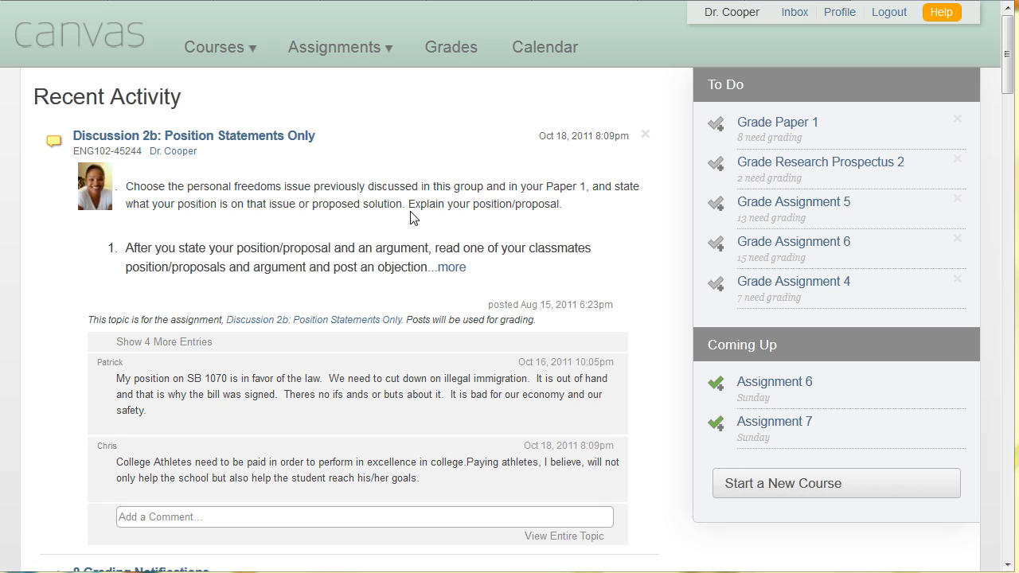
mouse_move(376, 220)
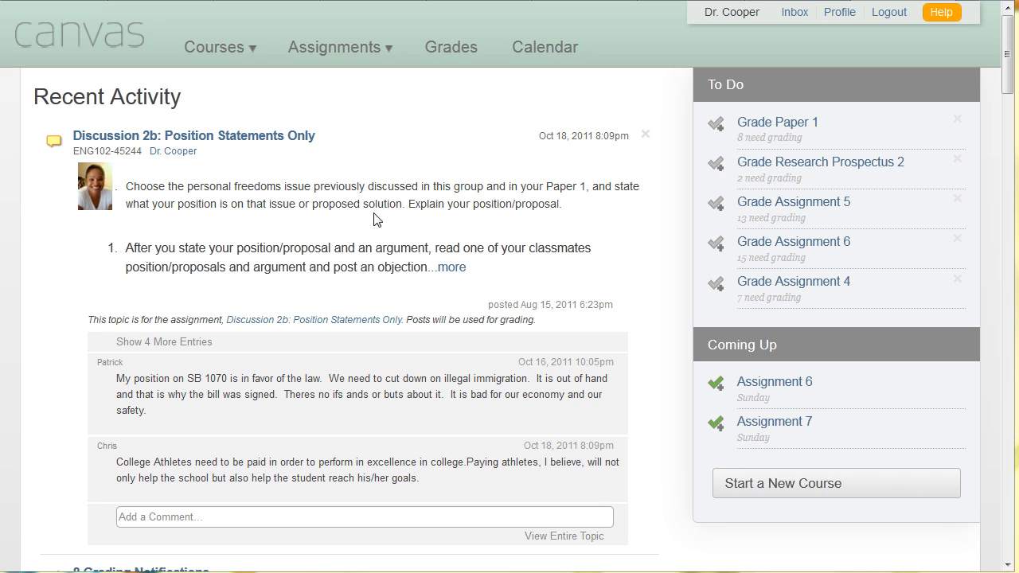
Step: Show the Courses list with Critical Reading, Writing & Research and ENG102-Fall2011
scroll(down, 3)
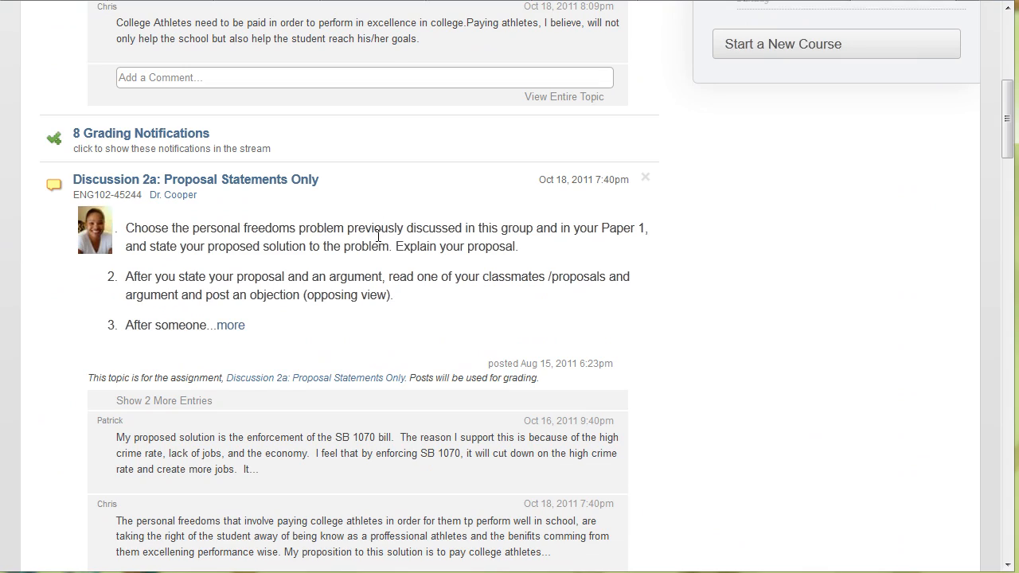
scroll(down, 3)
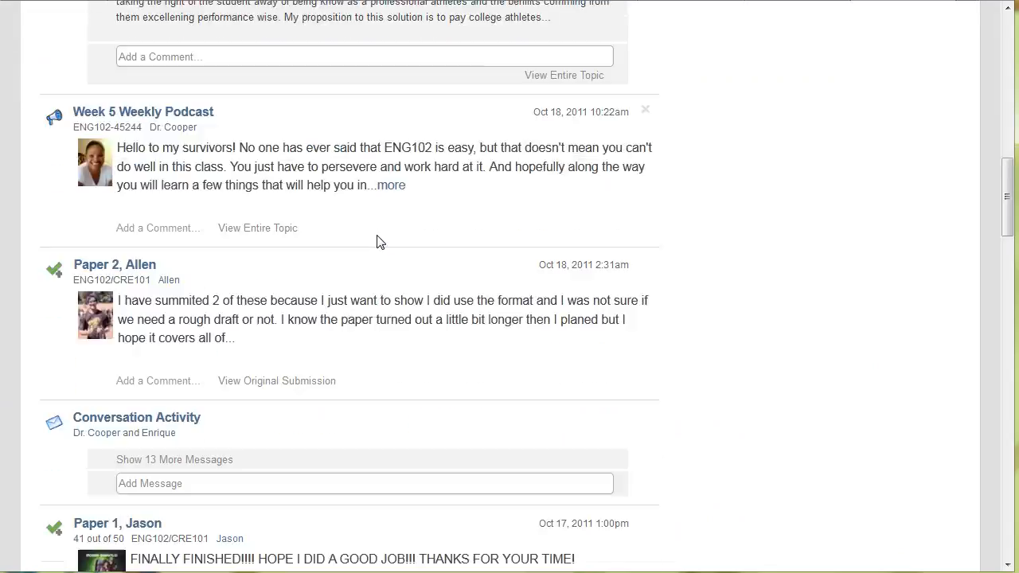
scroll(down, 3)
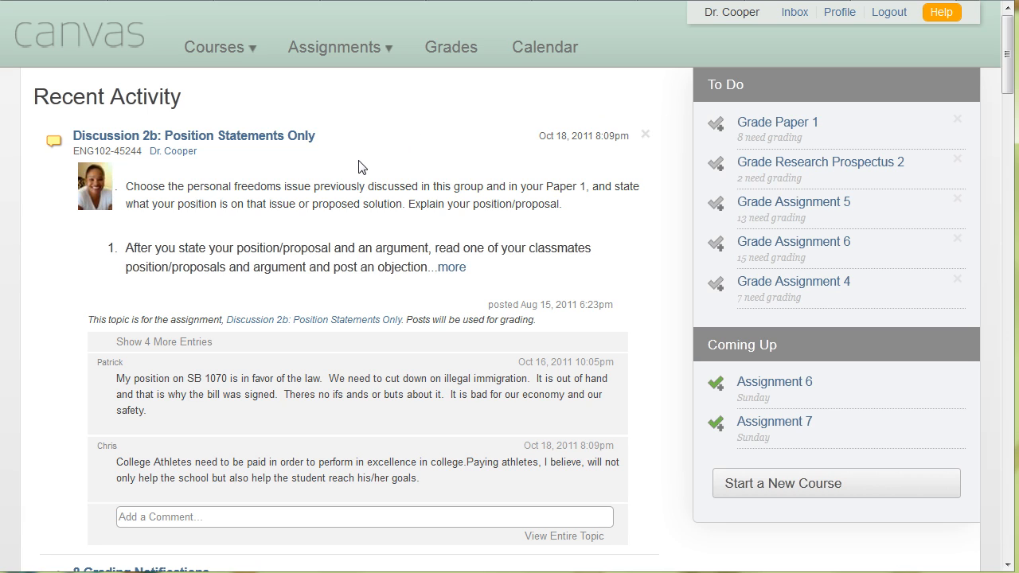
mouse_move(777, 121)
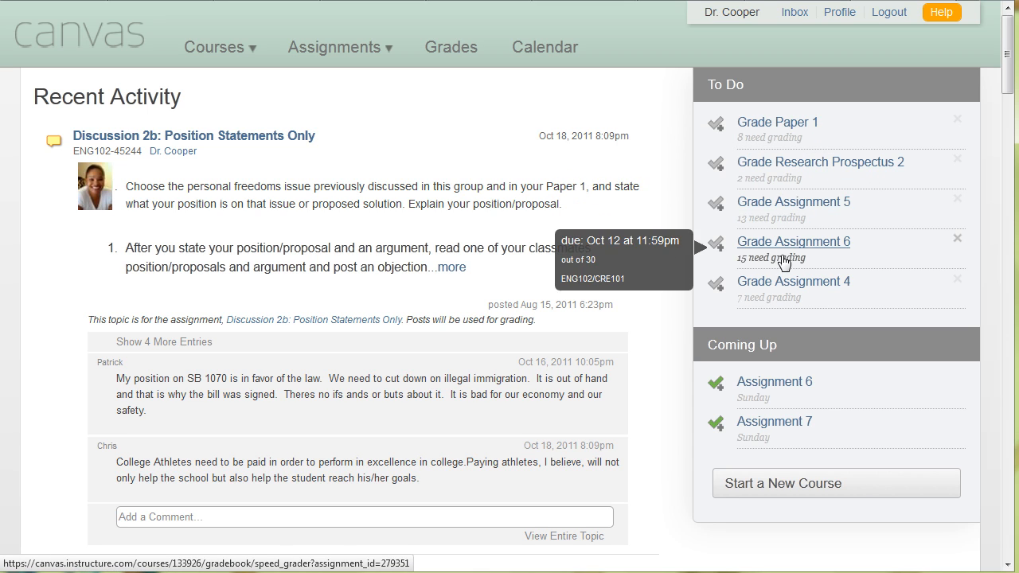
mouse_move(739, 270)
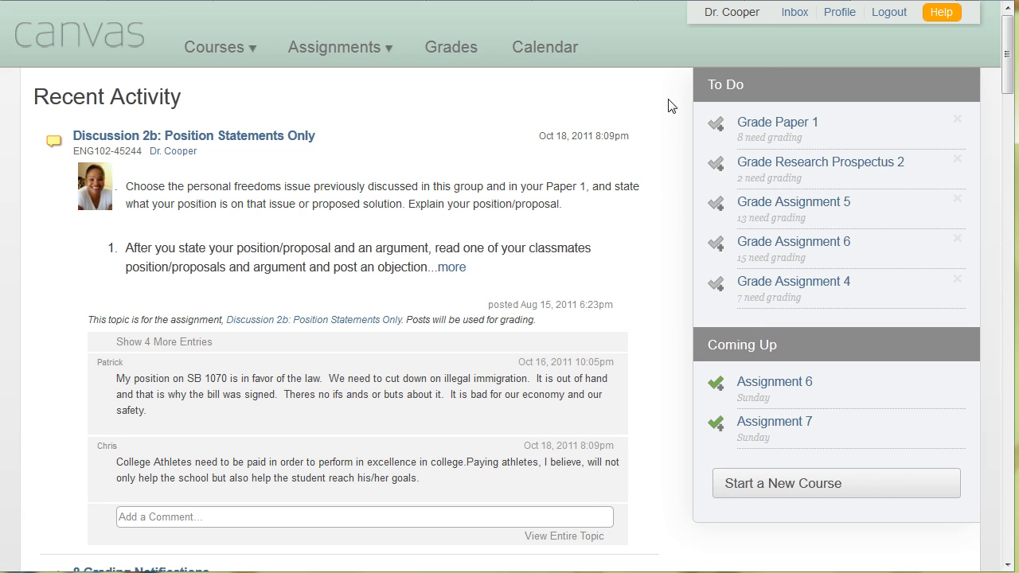
mouse_move(672, 120)
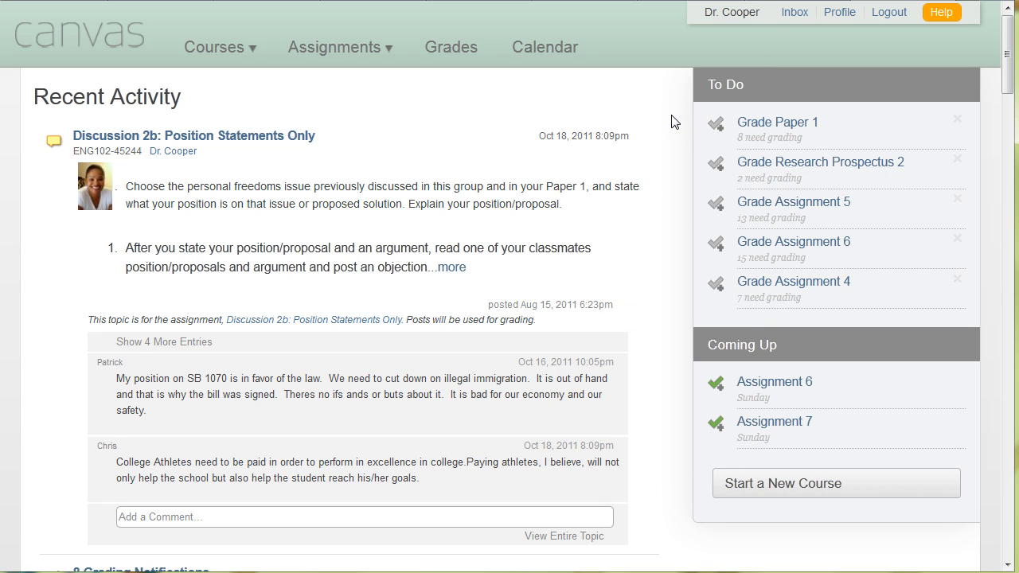
mouse_move(681, 348)
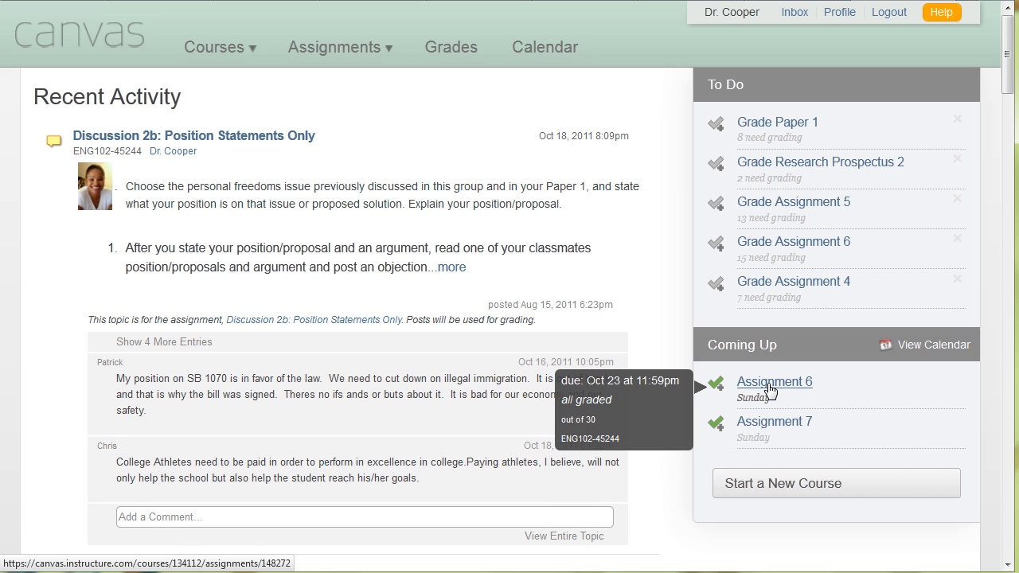
mouse_move(772, 427)
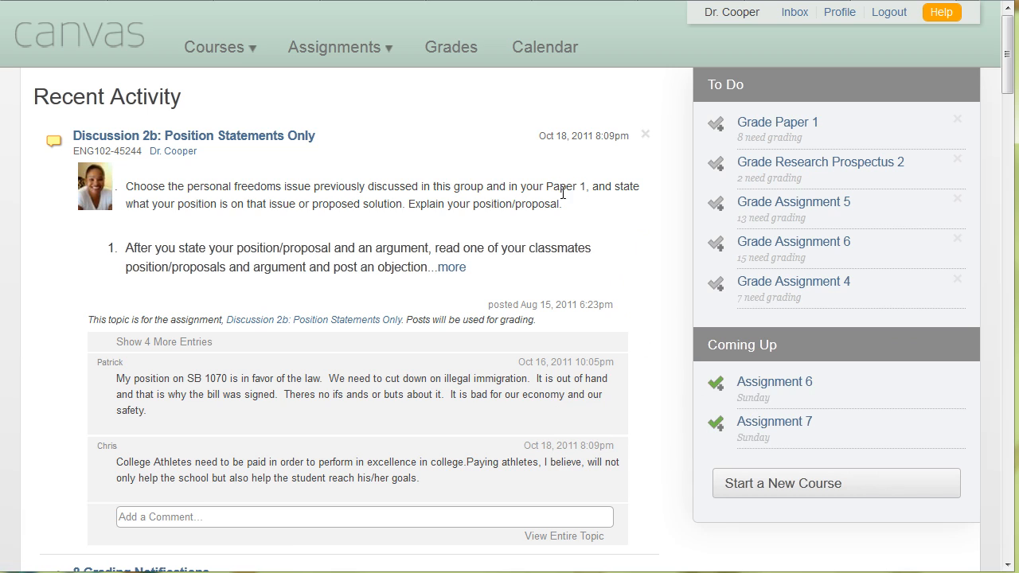
click(219, 48)
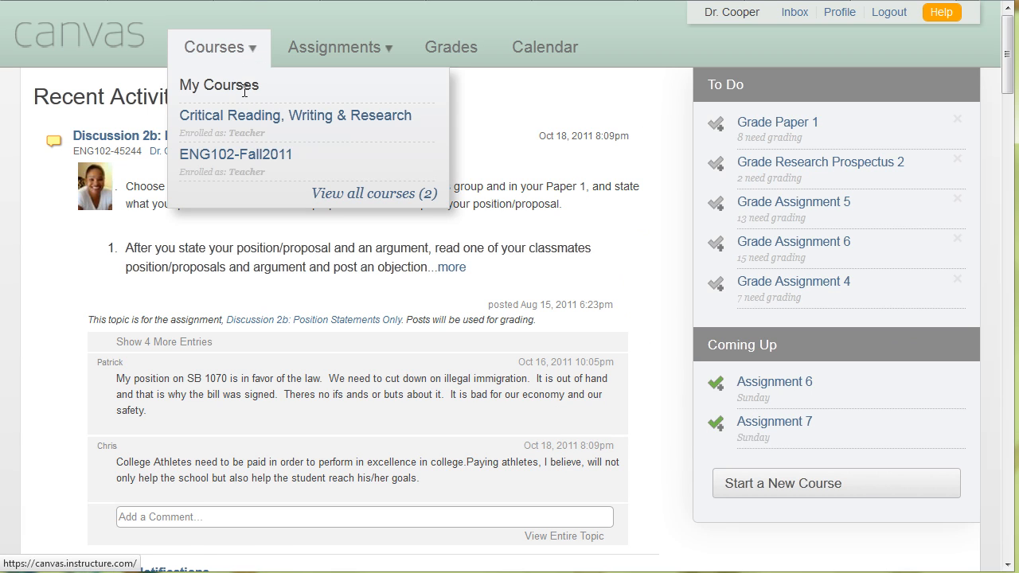
mouse_move(245, 159)
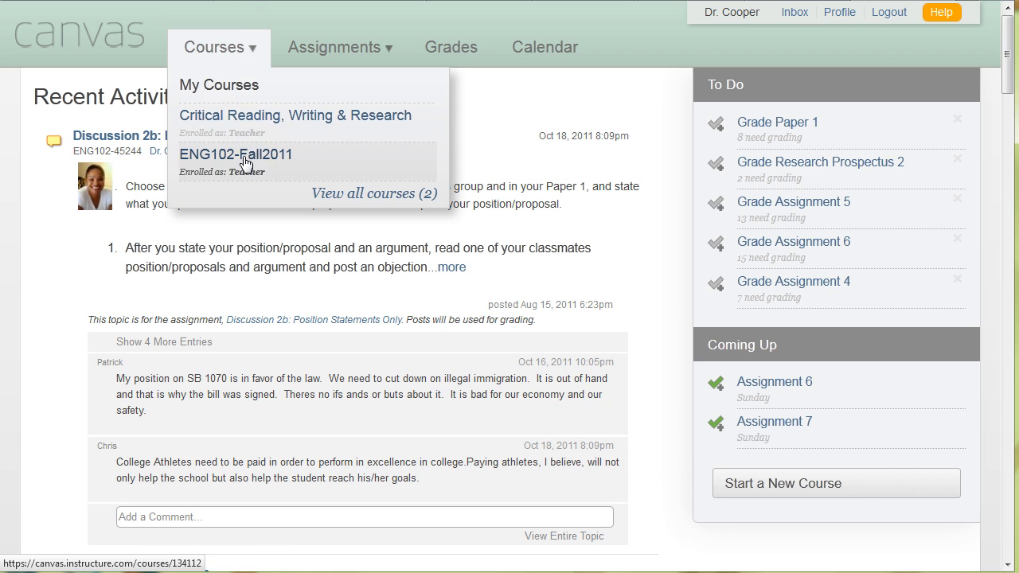
mouse_move(267, 174)
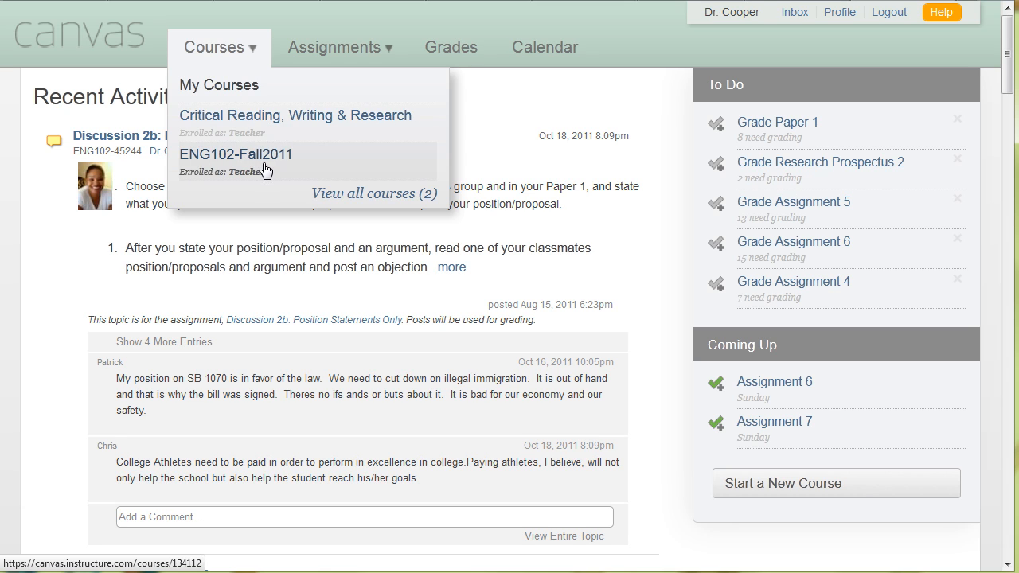
mouse_move(254, 160)
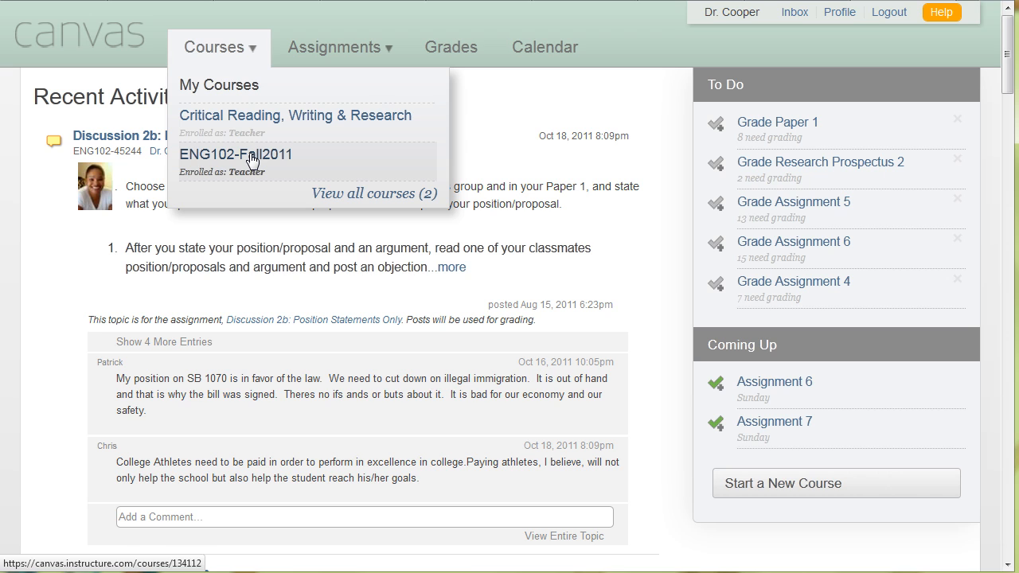
Step: Open ENG102-Fall2011 and look through Module I's weekly assignments down to the Module I Quiz
click(235, 153)
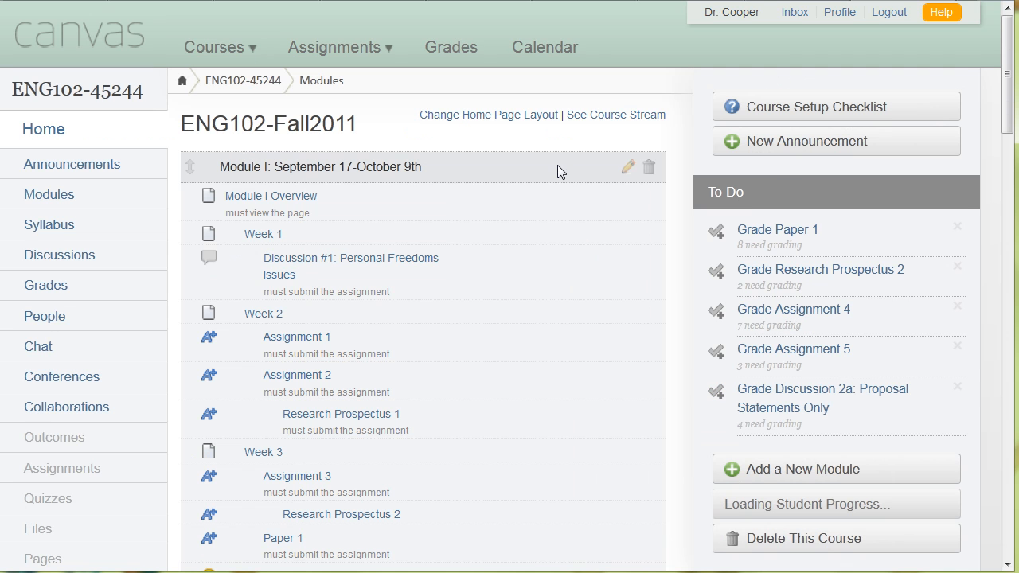
scroll(down, 3)
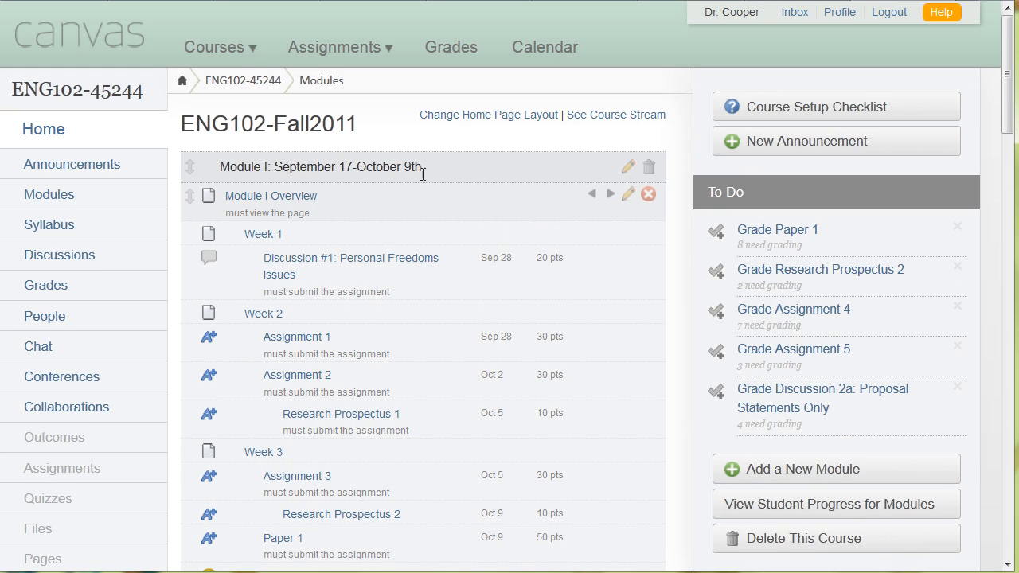
mouse_move(385, 211)
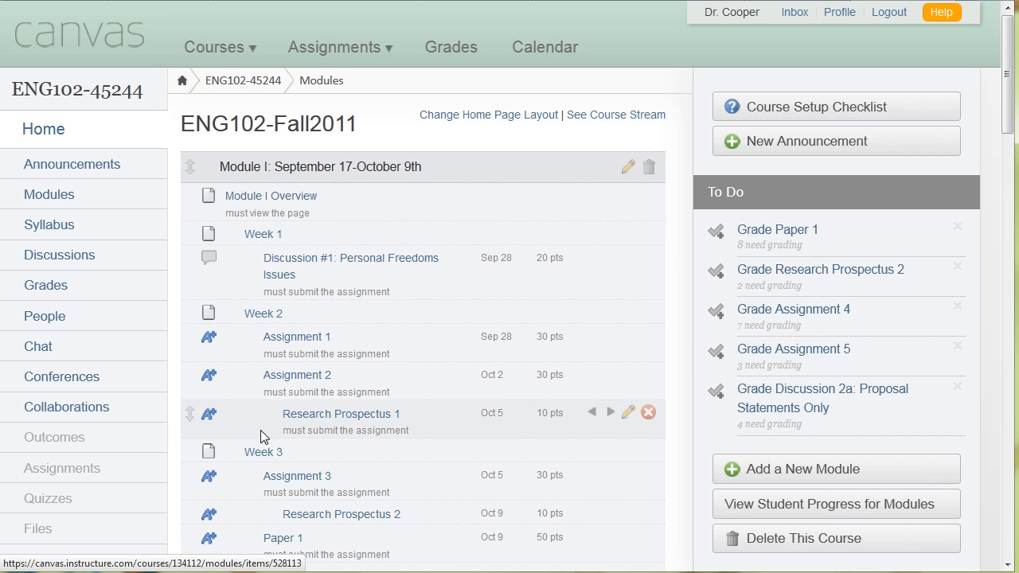
scroll(down, 3)
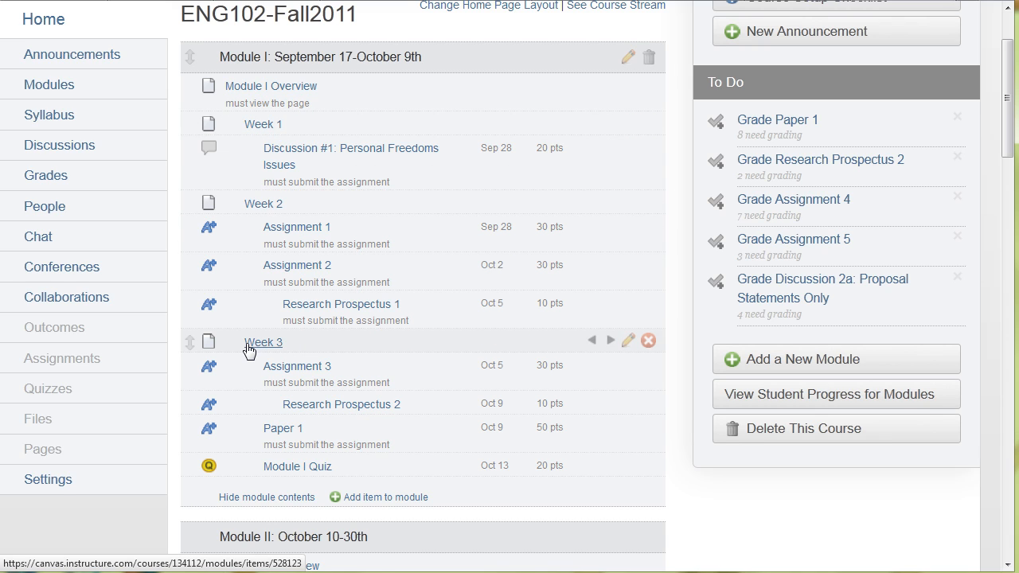
mouse_move(274, 156)
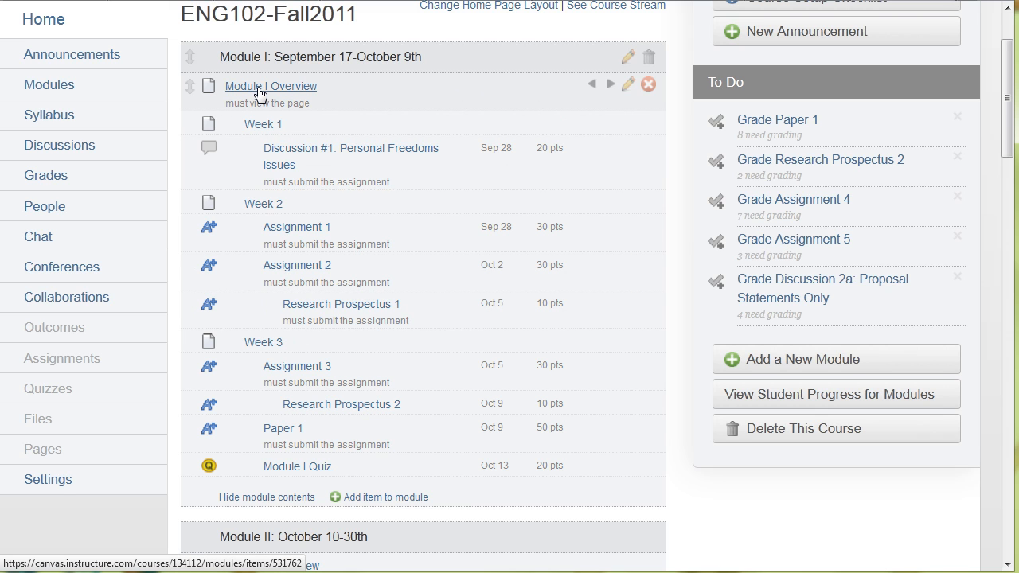
Step: Open the Module I Overview page and advance with Next to the Week 1 page
click(270, 86)
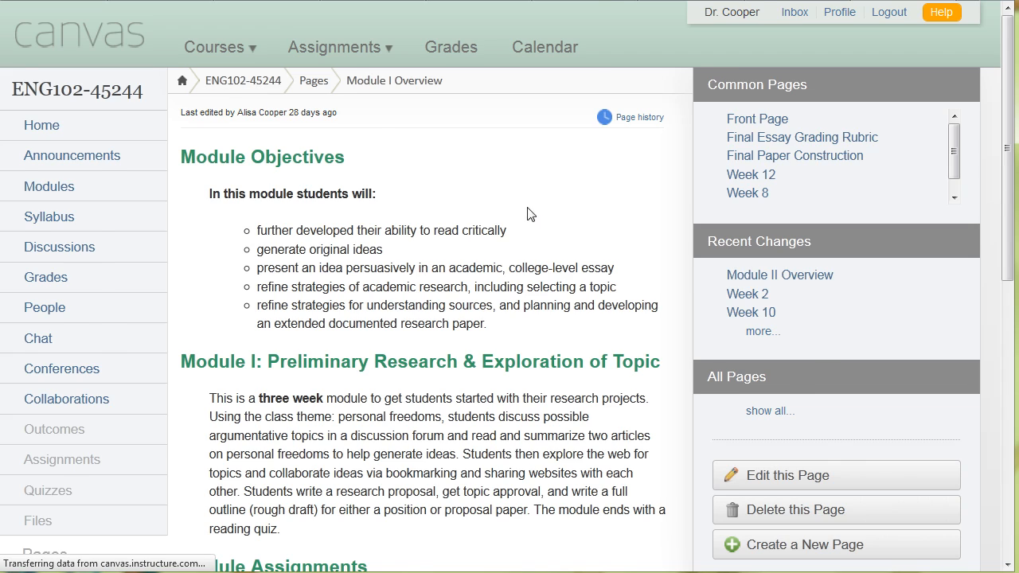
mouse_move(455, 171)
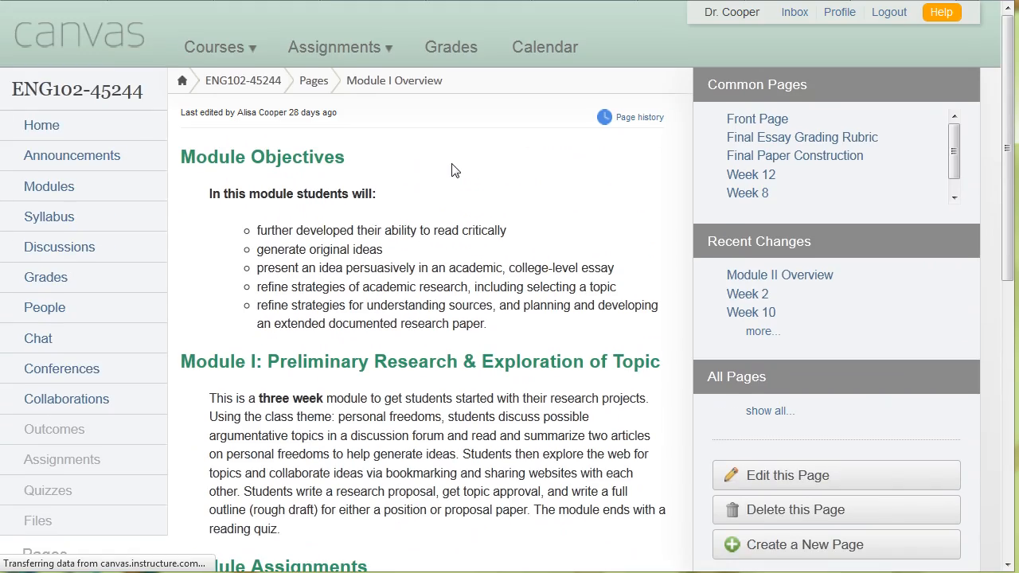
scroll(down, 3)
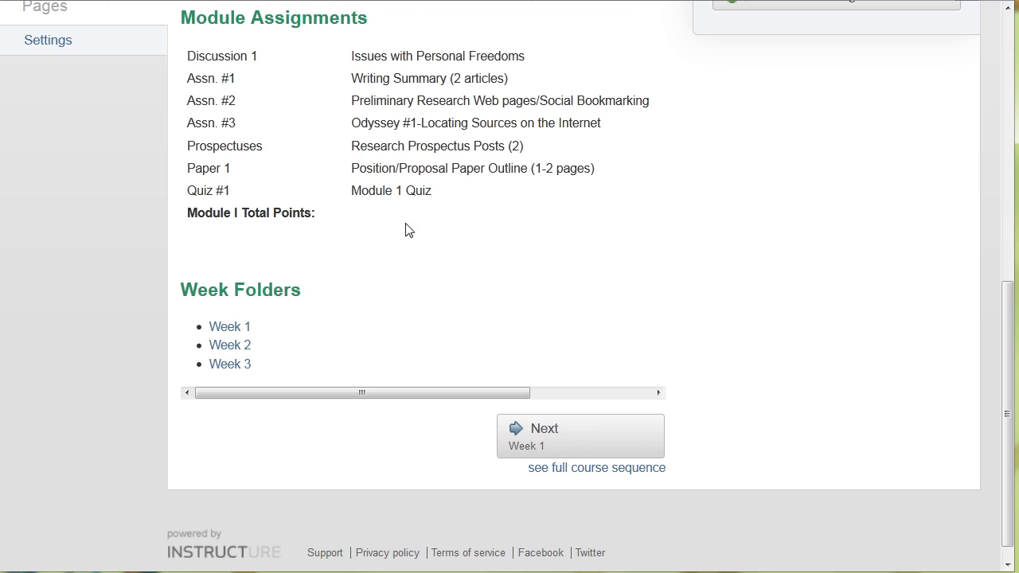
mouse_move(525, 443)
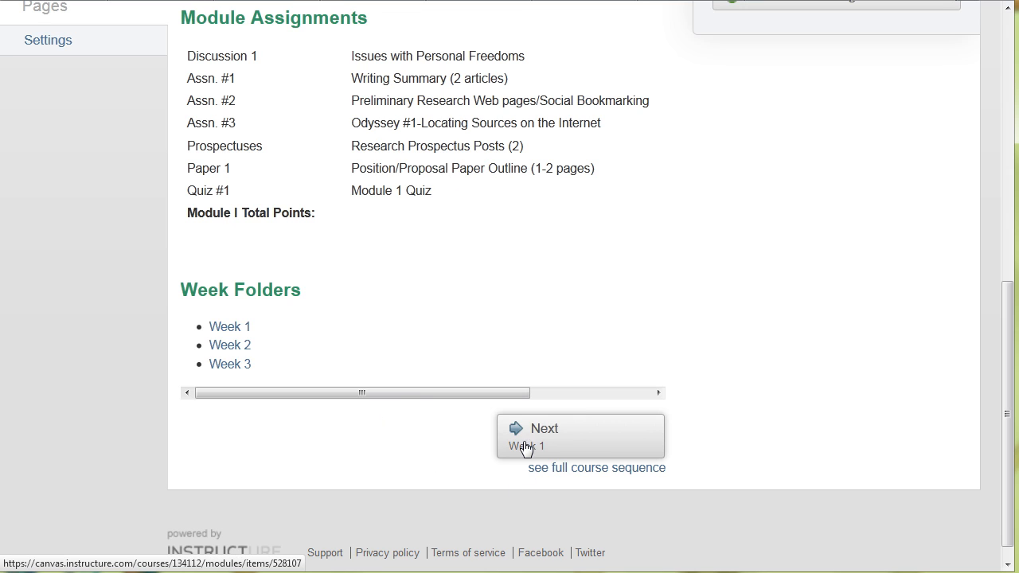
mouse_move(546, 439)
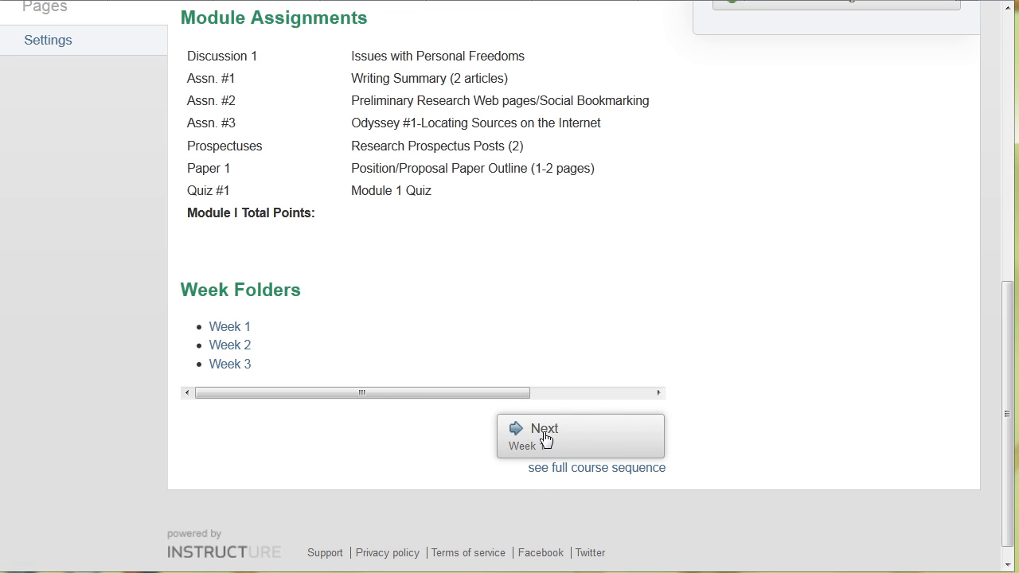
click(545, 436)
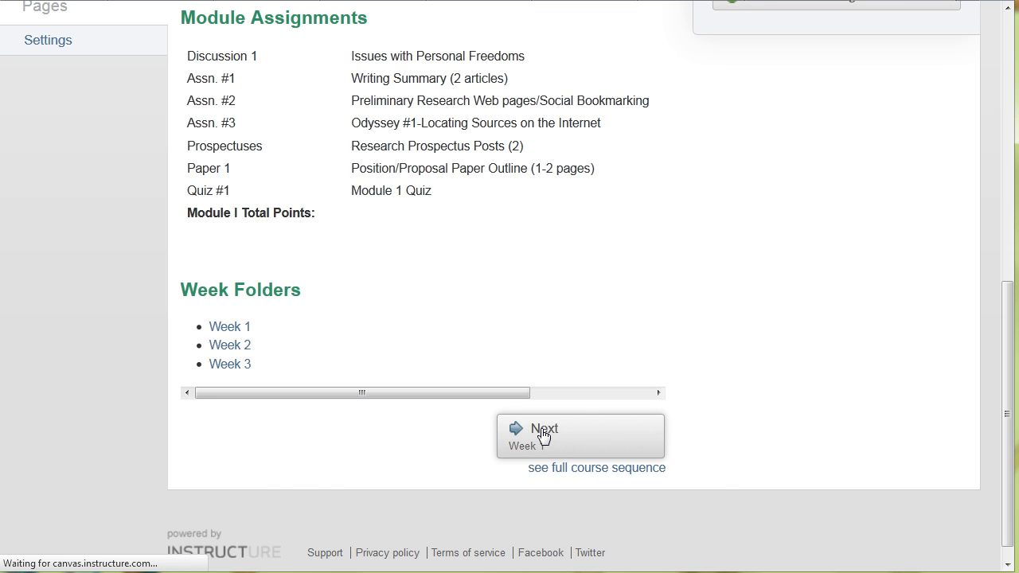
Step: Read the Week 1 page's Orientation, objectives, readings, Group Discussion and Reminders sections to the end
click(544, 436)
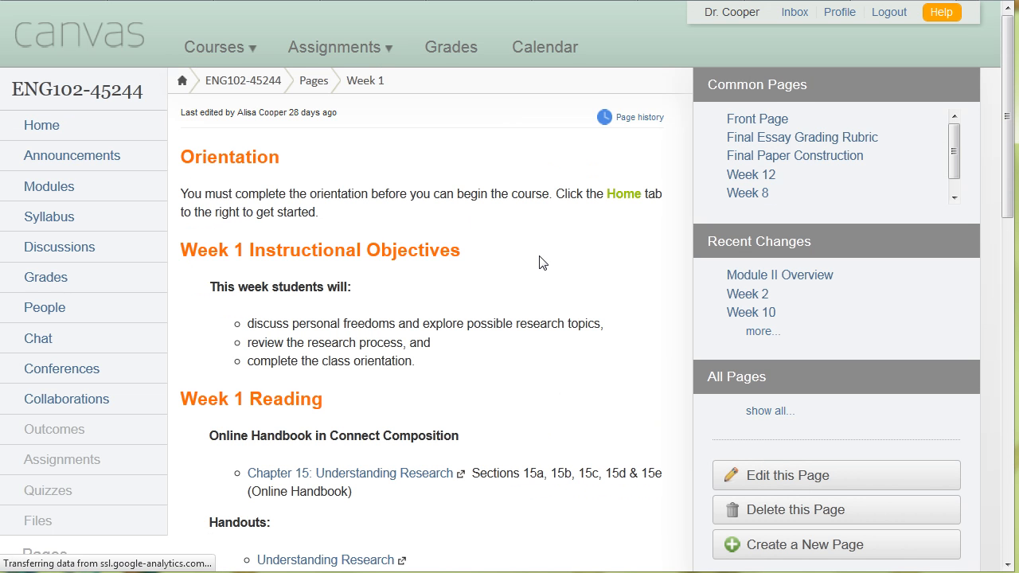
scroll(down, 3)
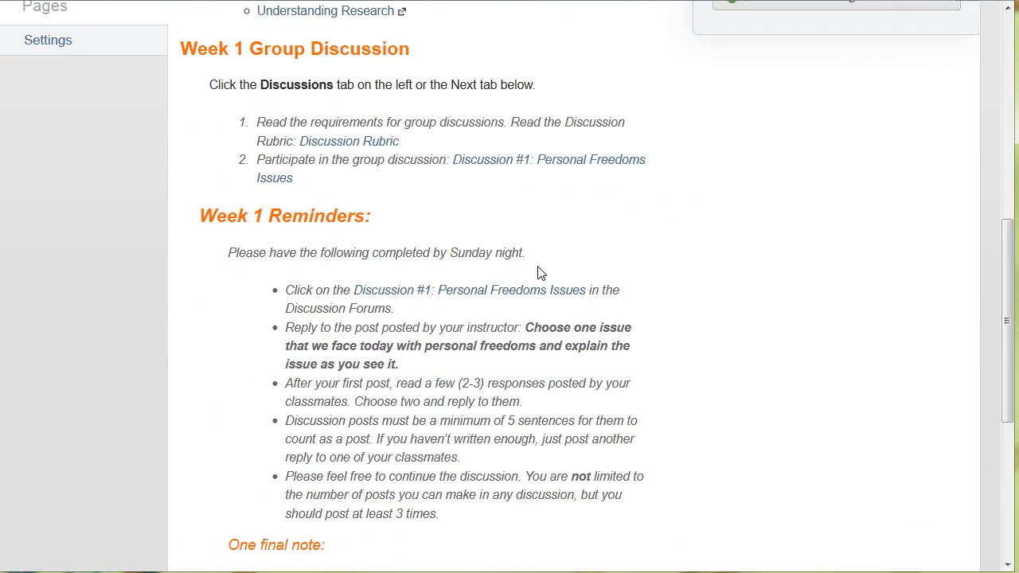
scroll(down, 3)
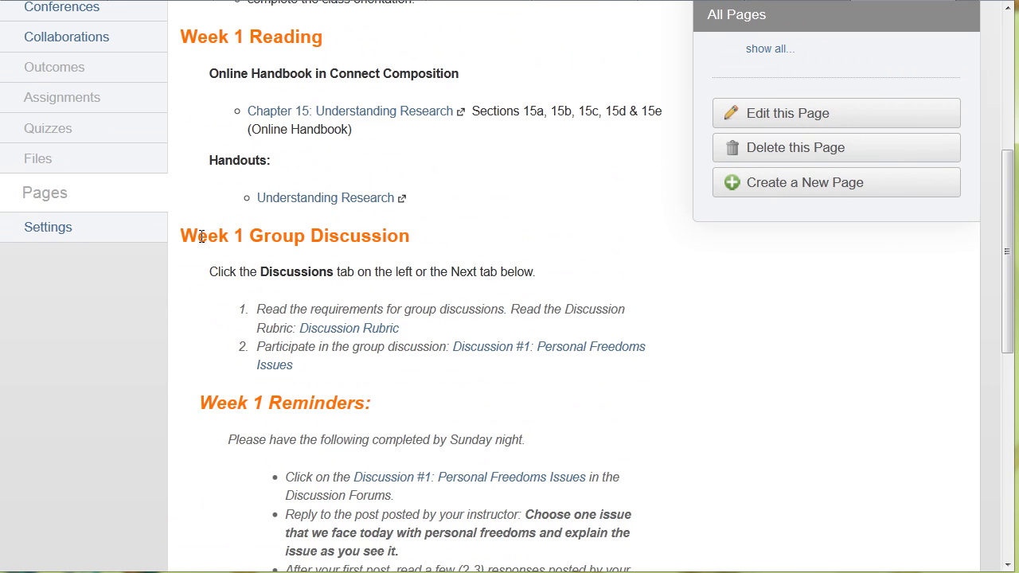
scroll(down, 3)
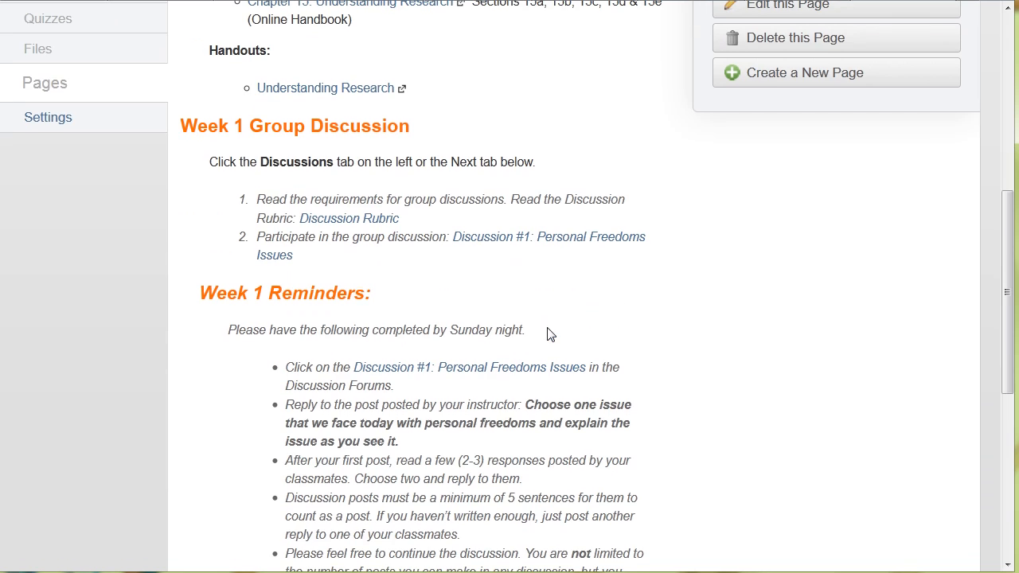
scroll(down, 3)
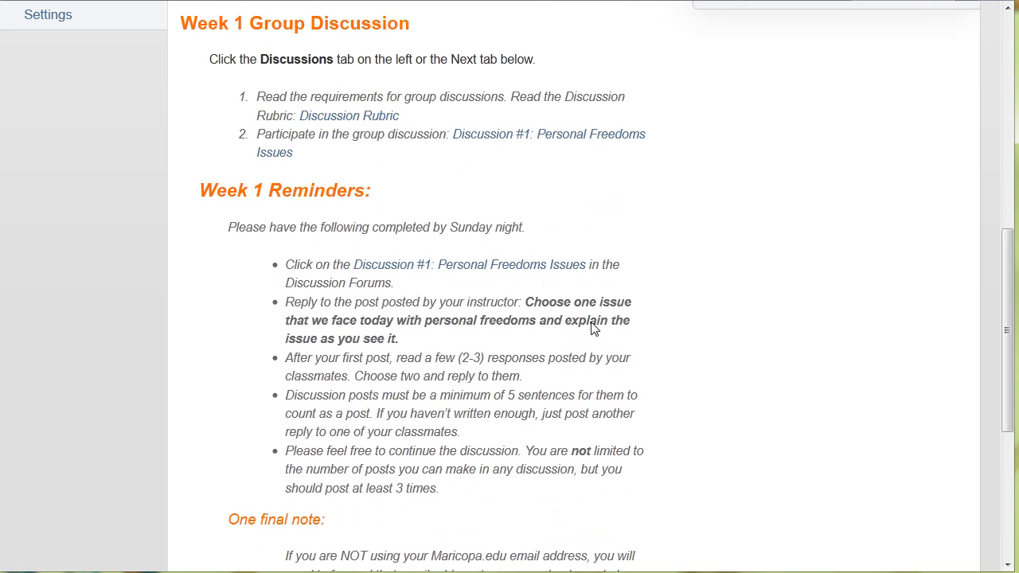
scroll(down, 3)
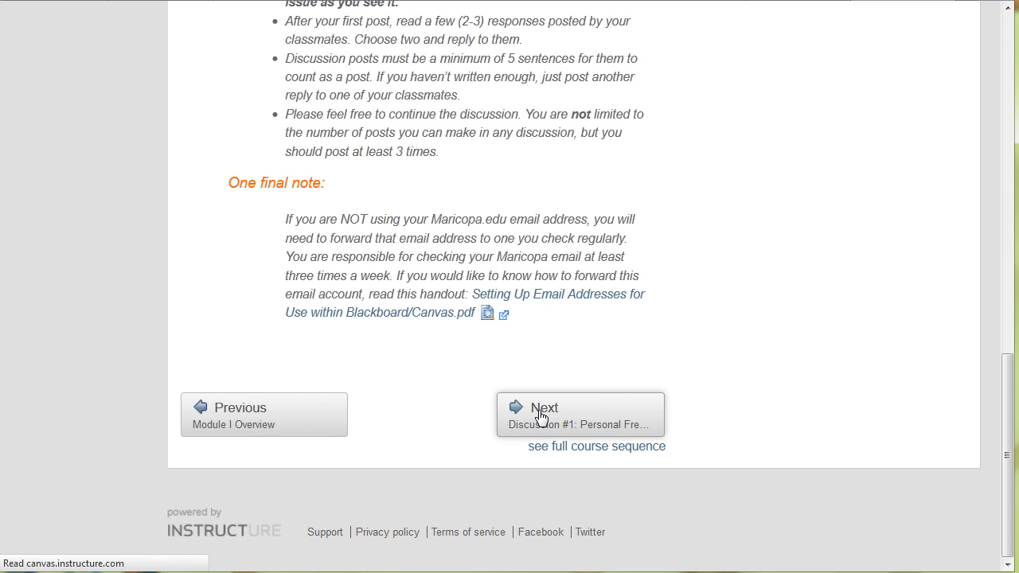
Step: Read Discussion #1: Personal Freedoms Issues, then show the full Course Modules sequence
click(580, 408)
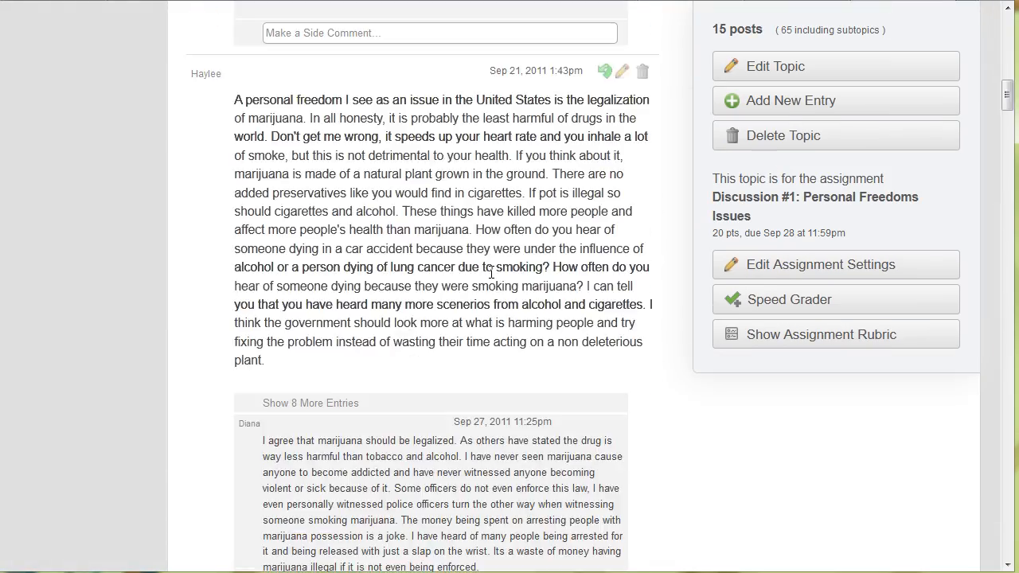
scroll(down, 3)
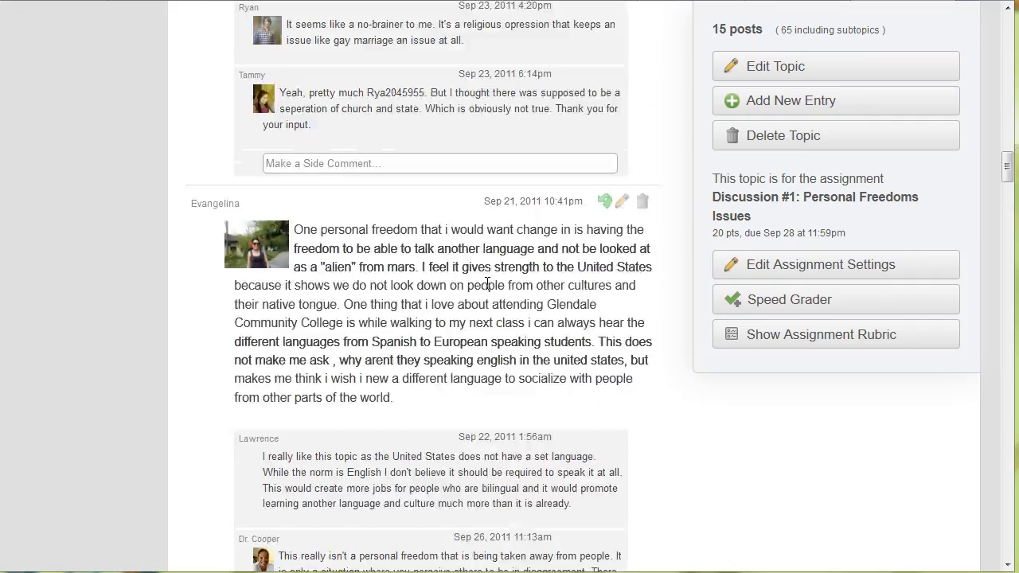
scroll(down, 3)
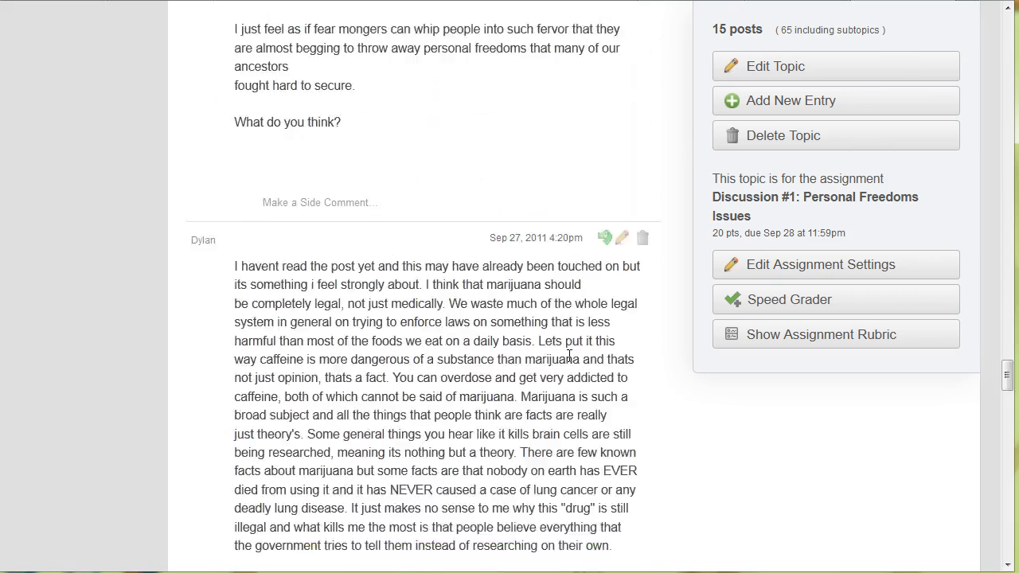
scroll(down, 3)
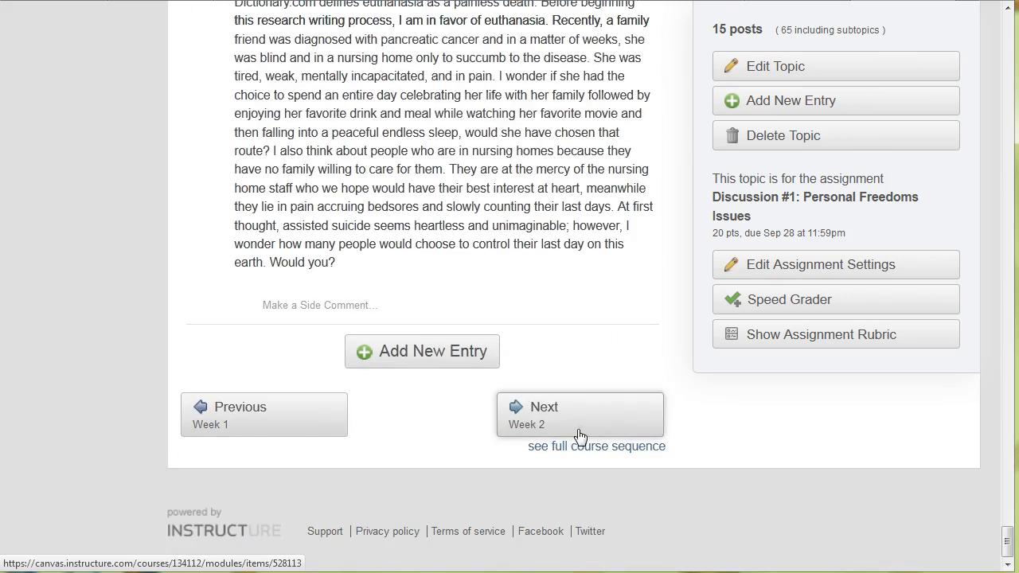
mouse_move(589, 452)
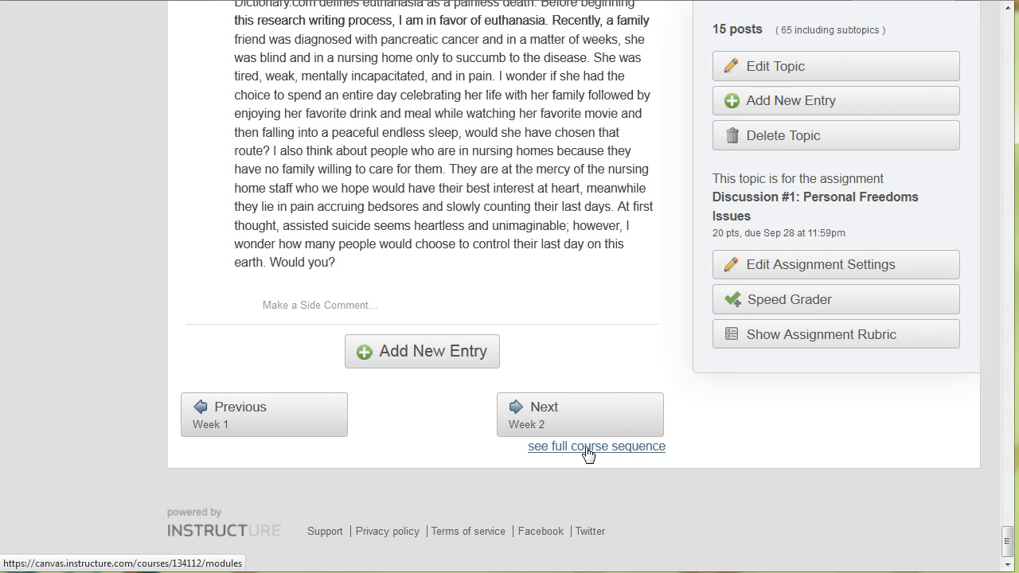
click(596, 446)
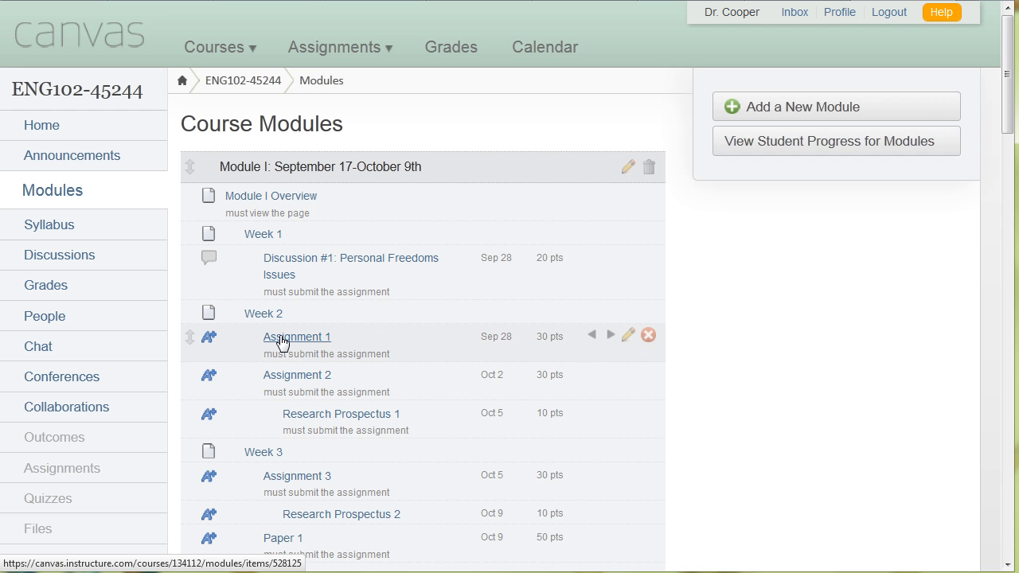
mouse_move(315, 375)
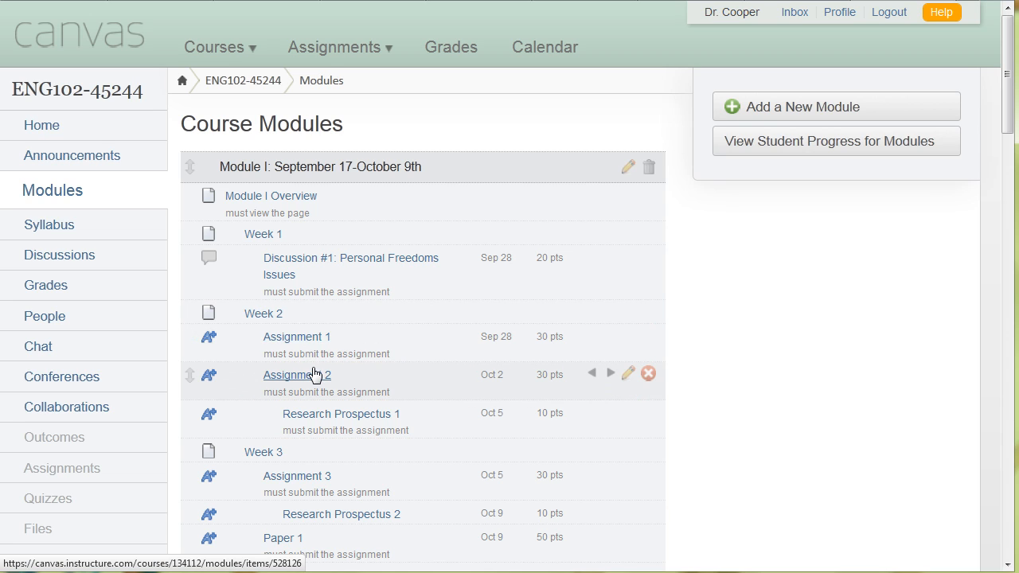
mouse_move(283, 318)
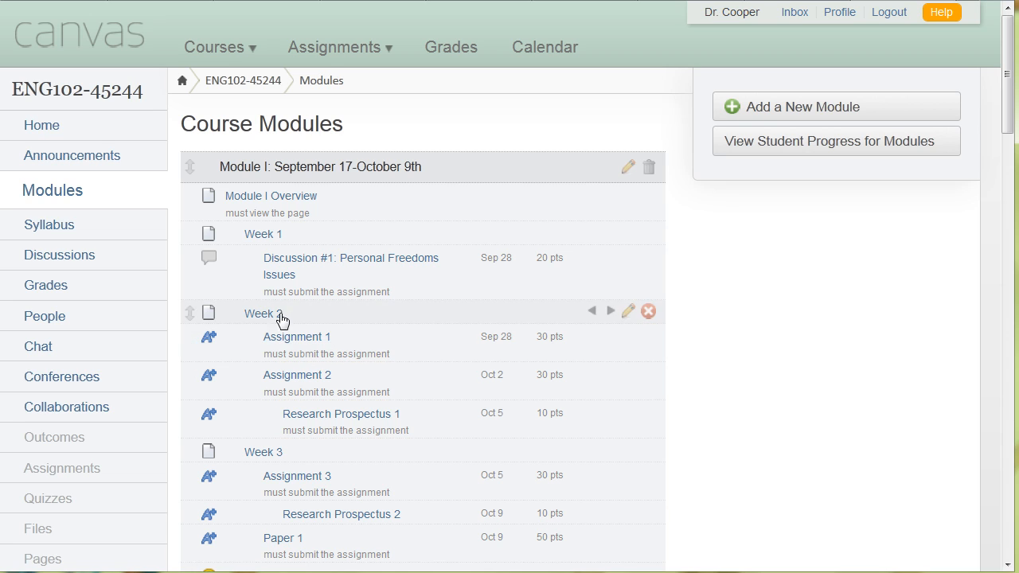
mouse_move(293, 334)
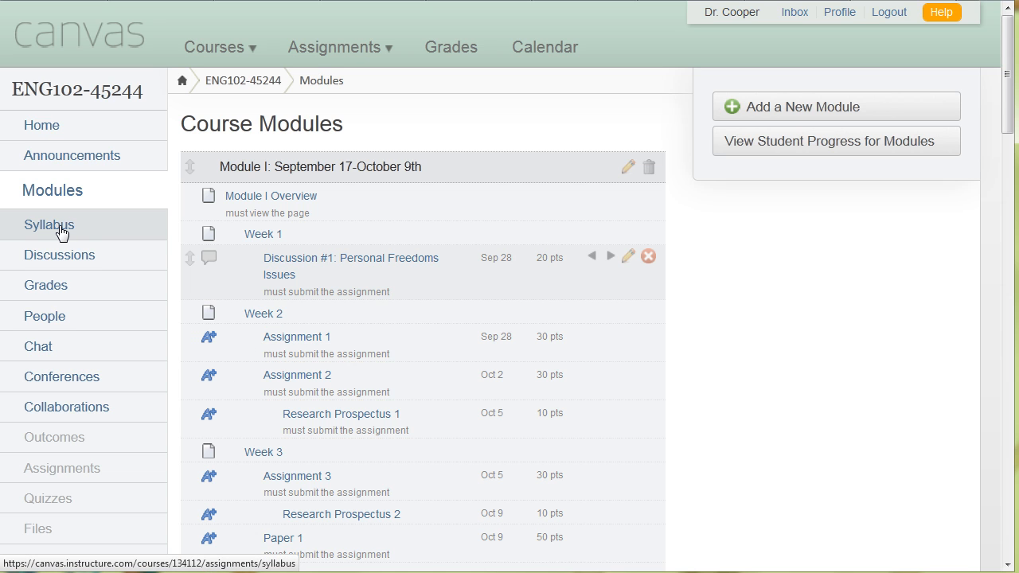
Step: Open the ENG102 Syllabus and review instructor info, materials, assignment schedule and grade weights
click(49, 225)
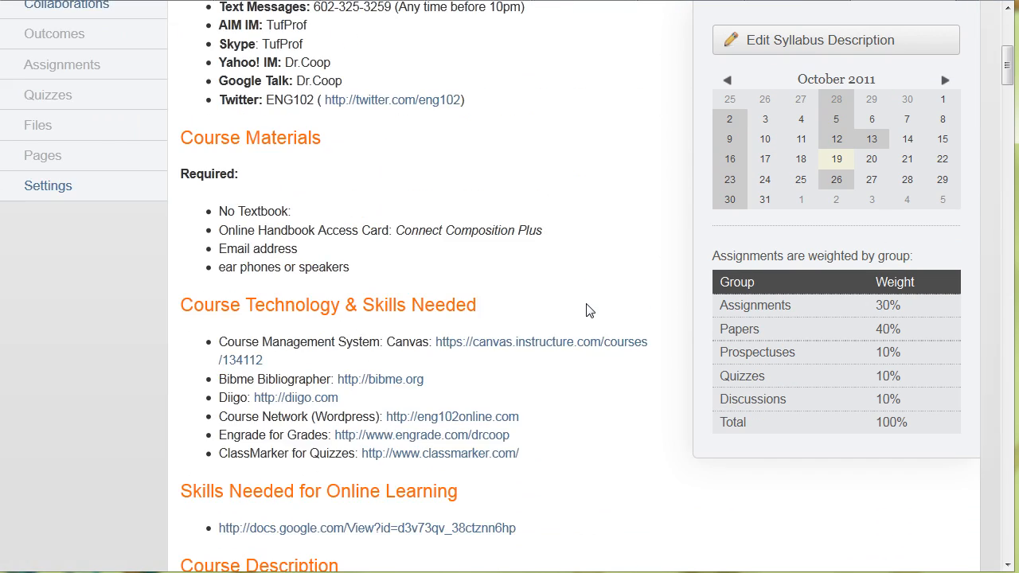
scroll(down, 3)
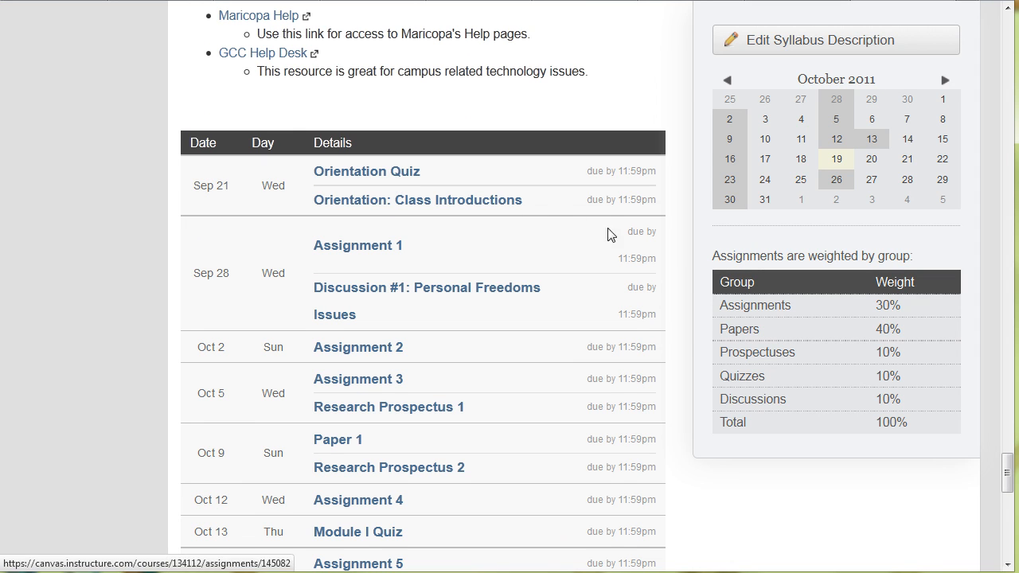
scroll(down, 3)
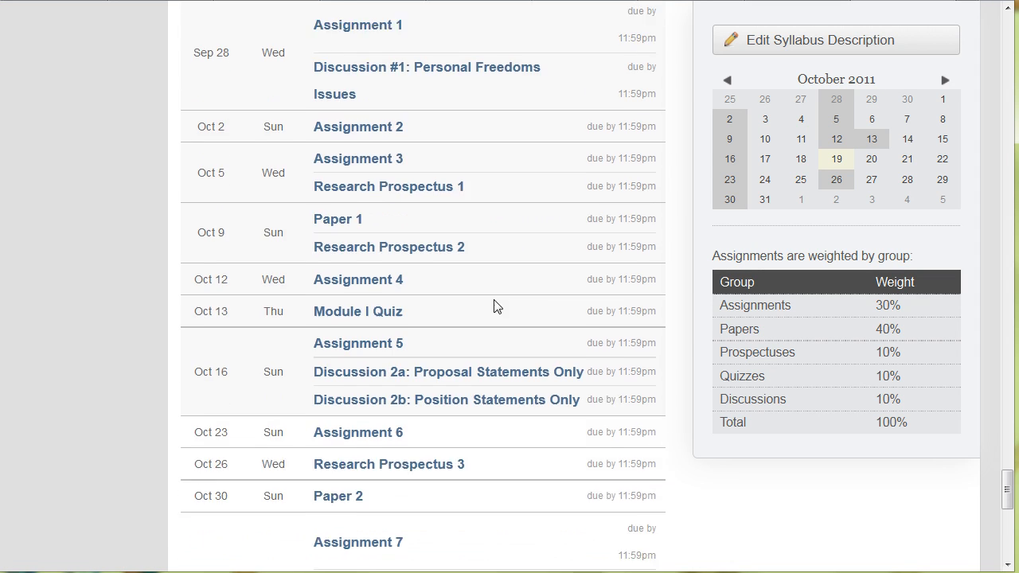
scroll(down, 3)
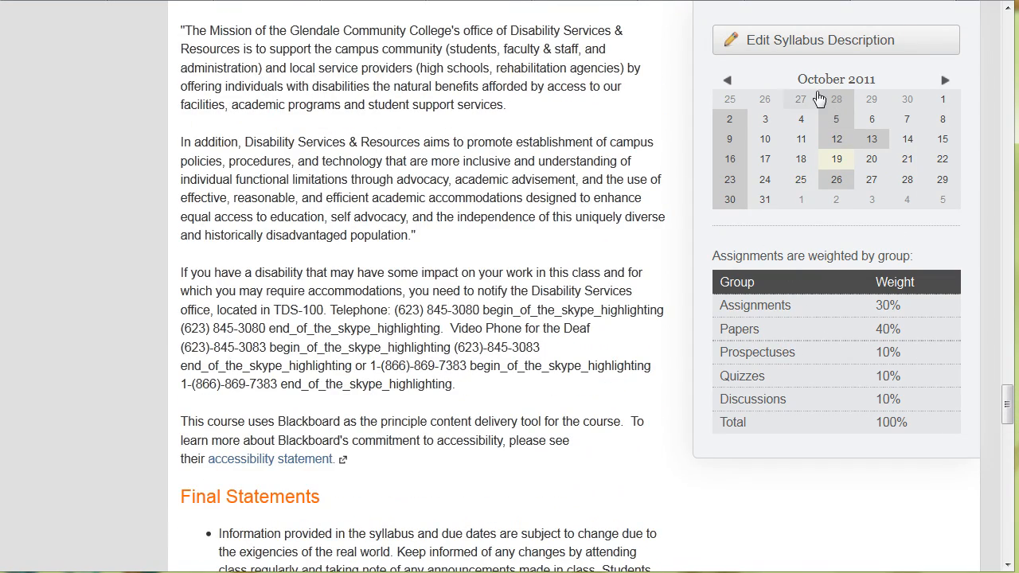
scroll(down, 3)
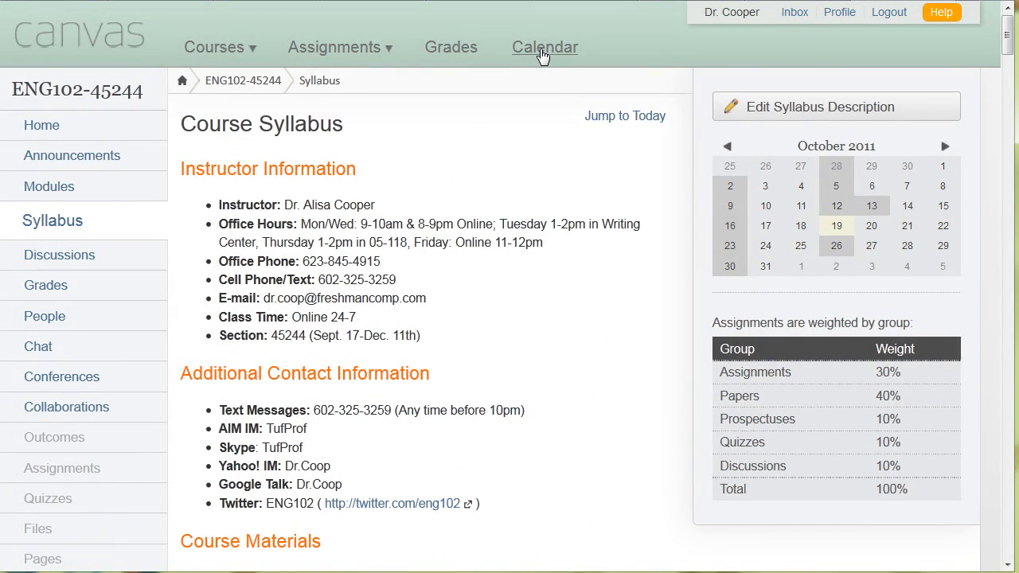
click(545, 48)
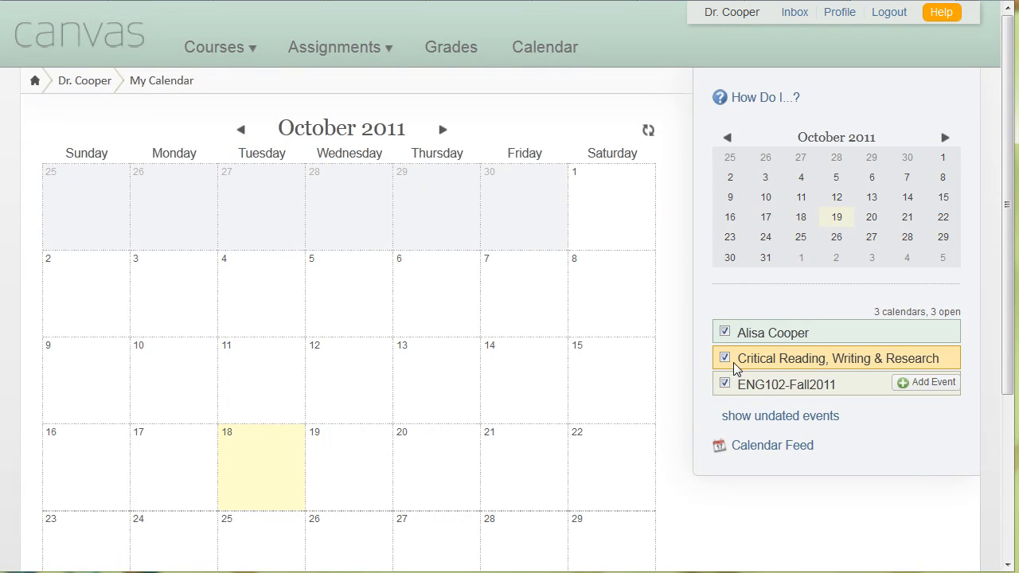
click(724, 357)
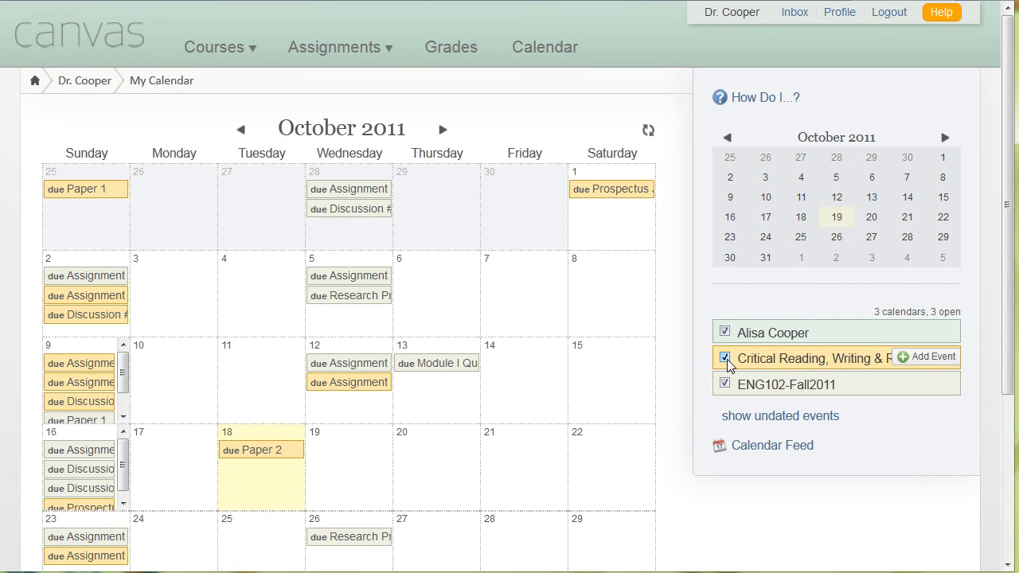
mouse_move(751, 383)
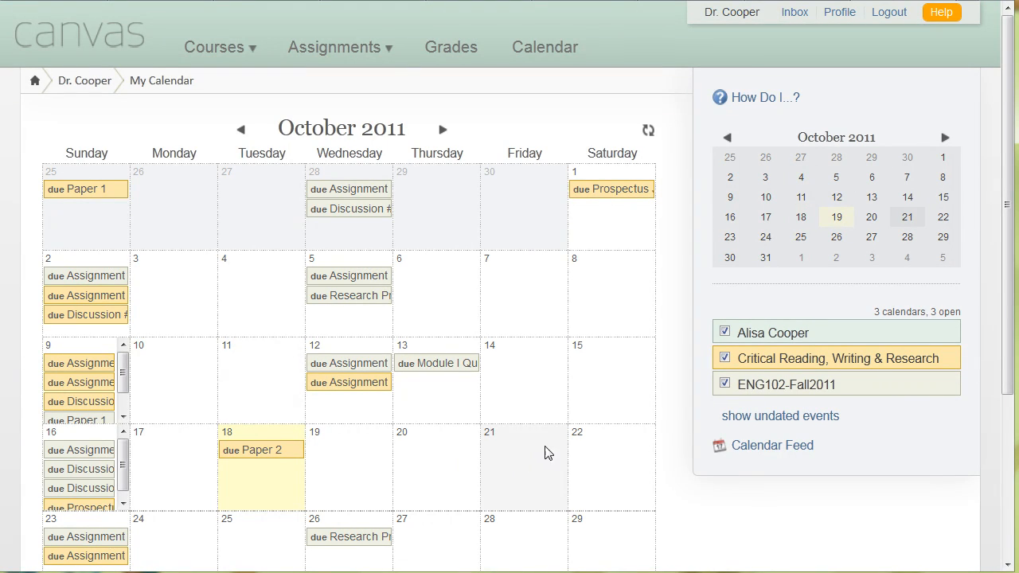
mouse_move(767, 333)
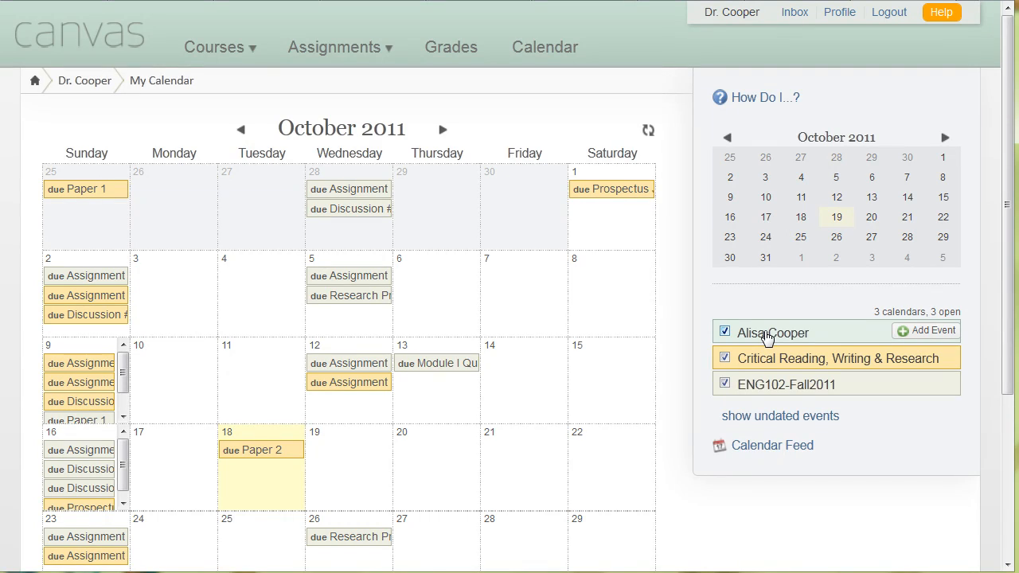
mouse_move(755, 481)
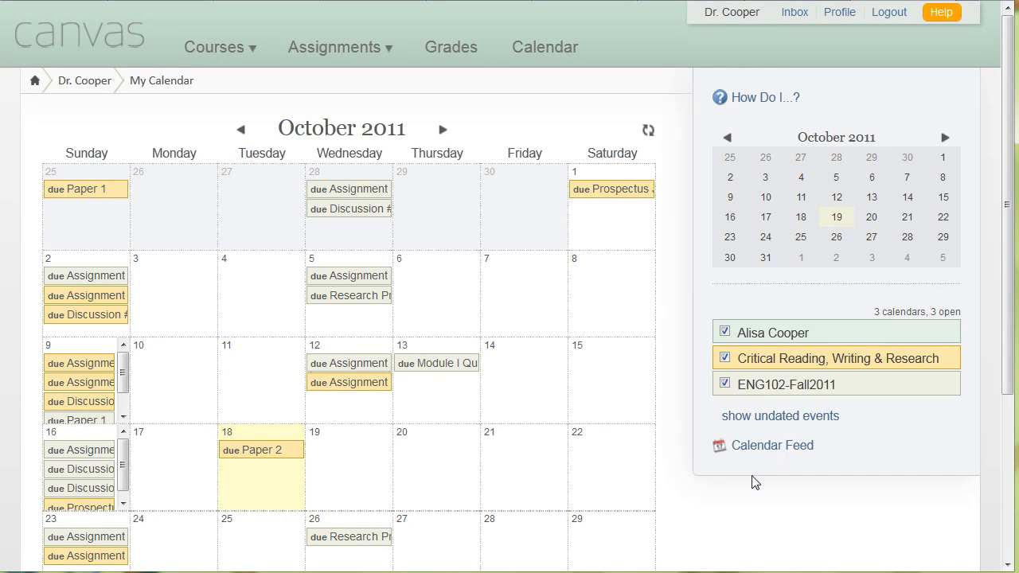
mouse_move(770, 446)
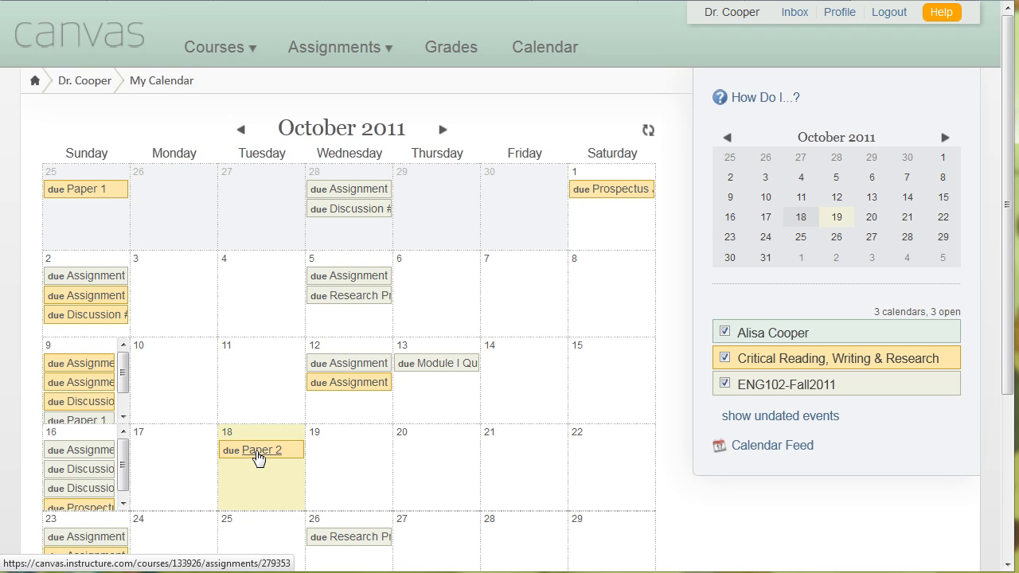
Step: Open the October 18 Paper 2 calendar event and view its assignment details and guidelines
click(251, 449)
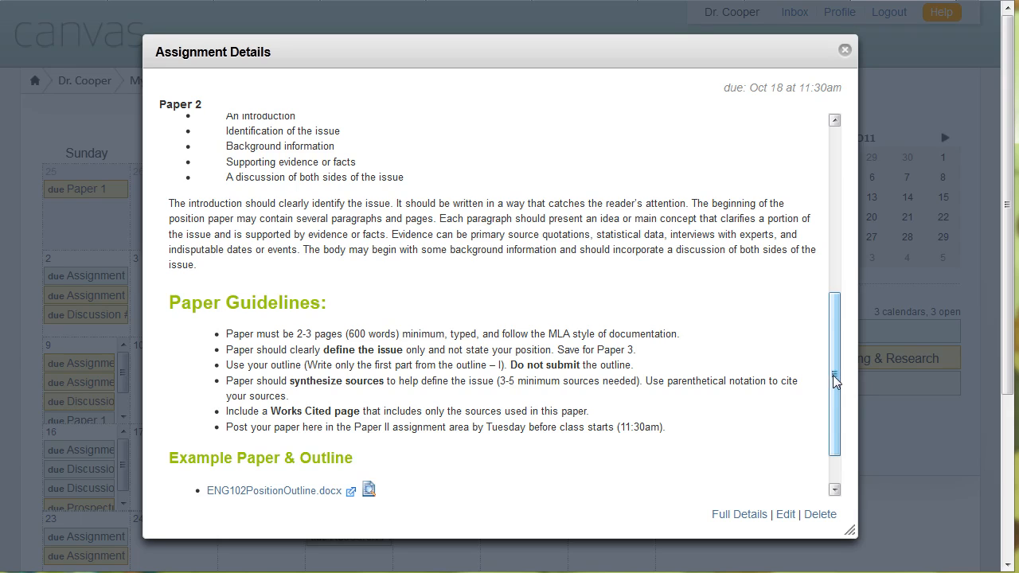
scroll(down, 3)
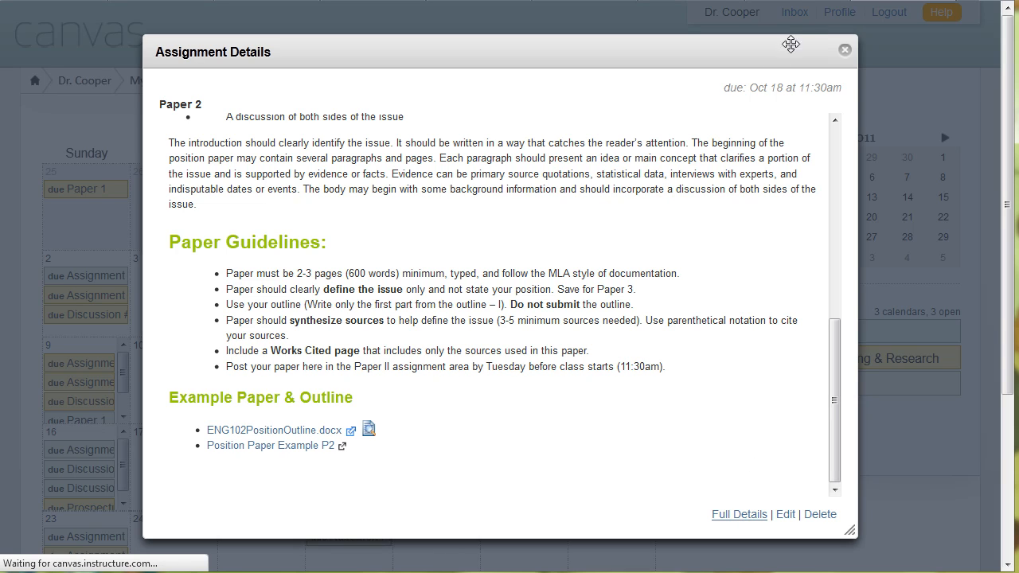
Step: Open Paper 2's Full Details page showing objectives and 0 of 15 submissions graded
click(739, 513)
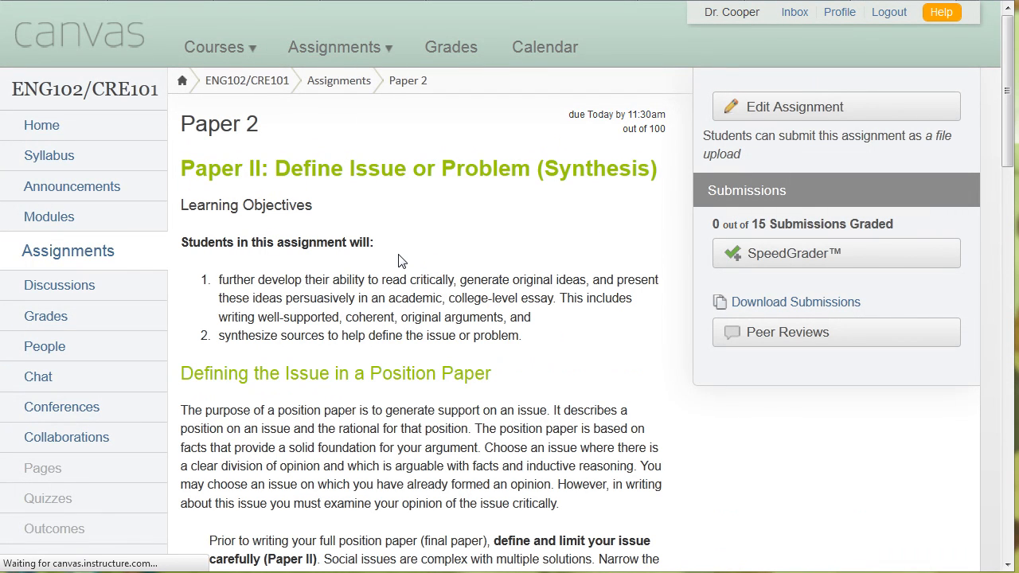
mouse_move(231, 357)
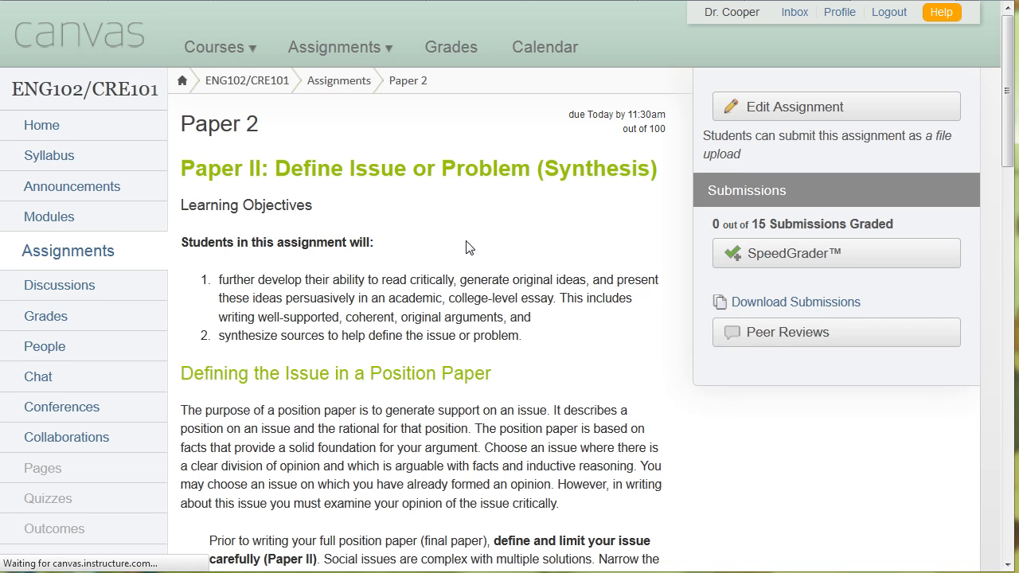
mouse_move(429, 236)
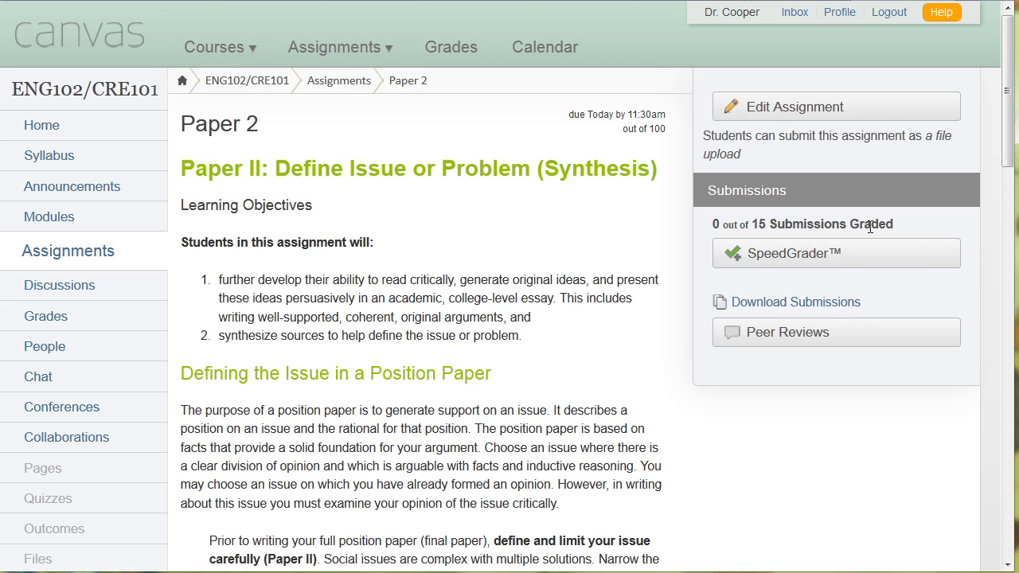
mouse_move(747, 258)
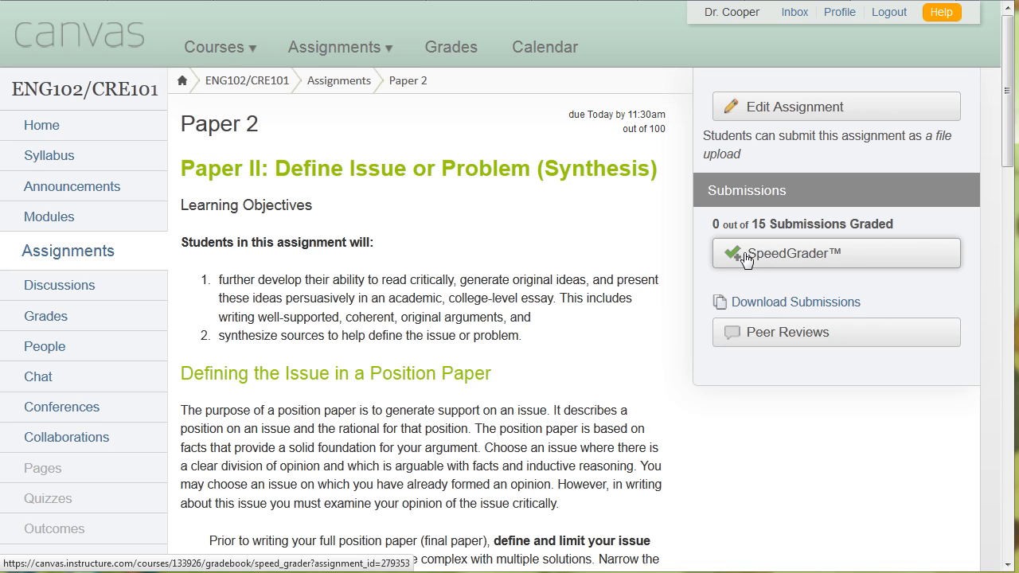
Step: Launch SpeedGrader on Paper 2 and read the first of 21 students' position papers
click(797, 252)
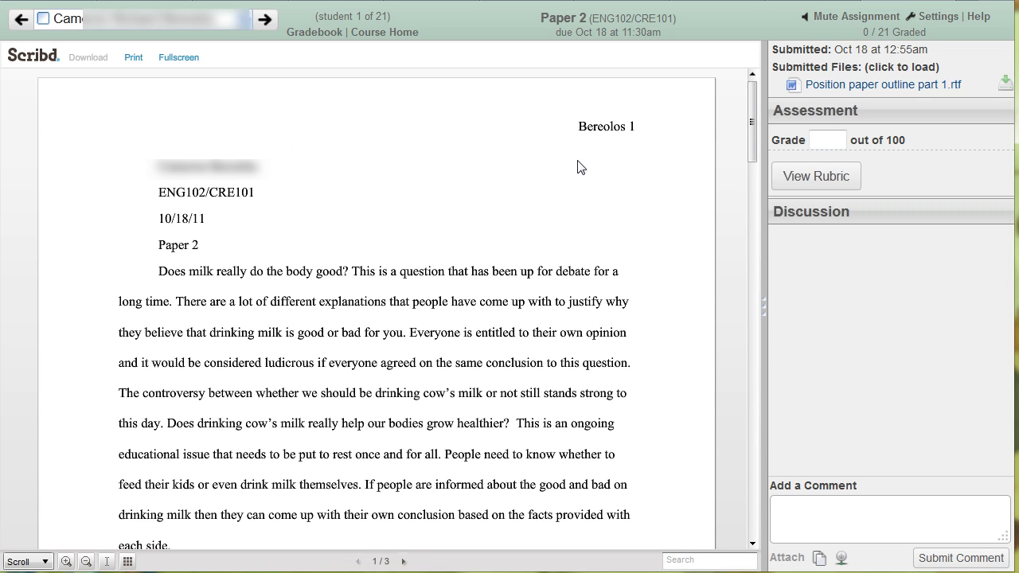
scroll(down, 3)
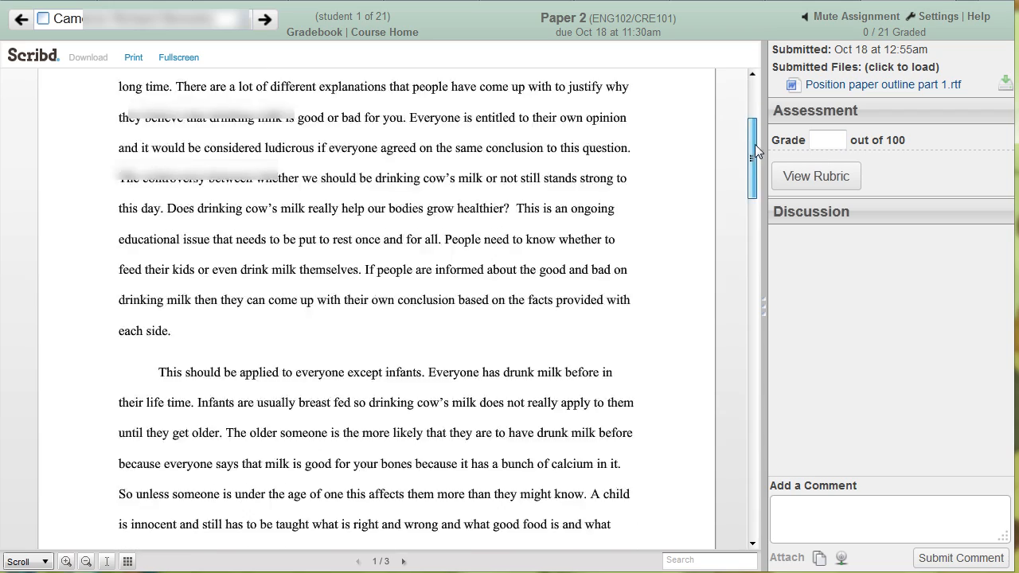
scroll(down, 3)
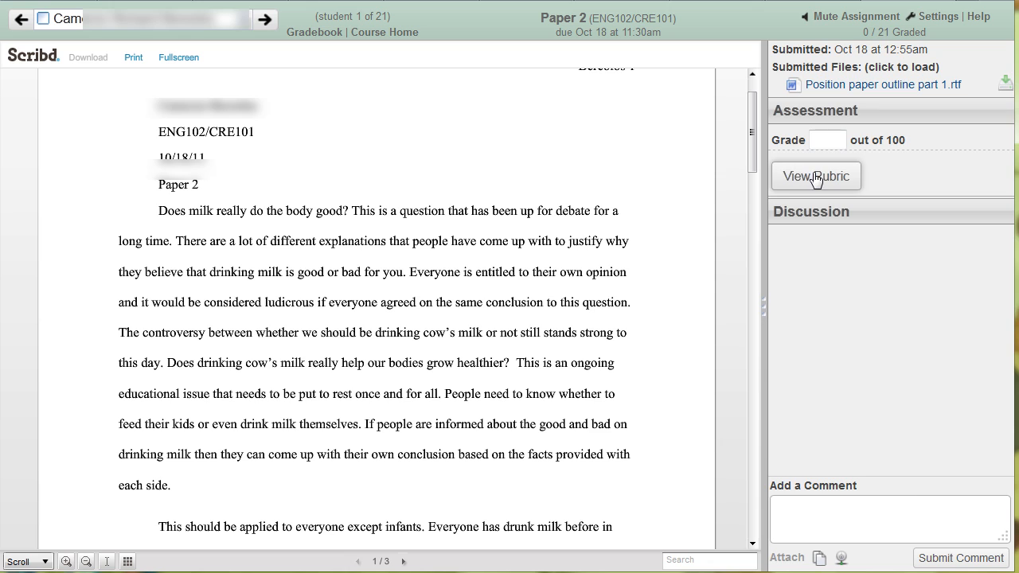
Step: View the Position Paper Rubric and try scoring Introduction full, Identification of the issue zero, then clear the trial scores
click(816, 175)
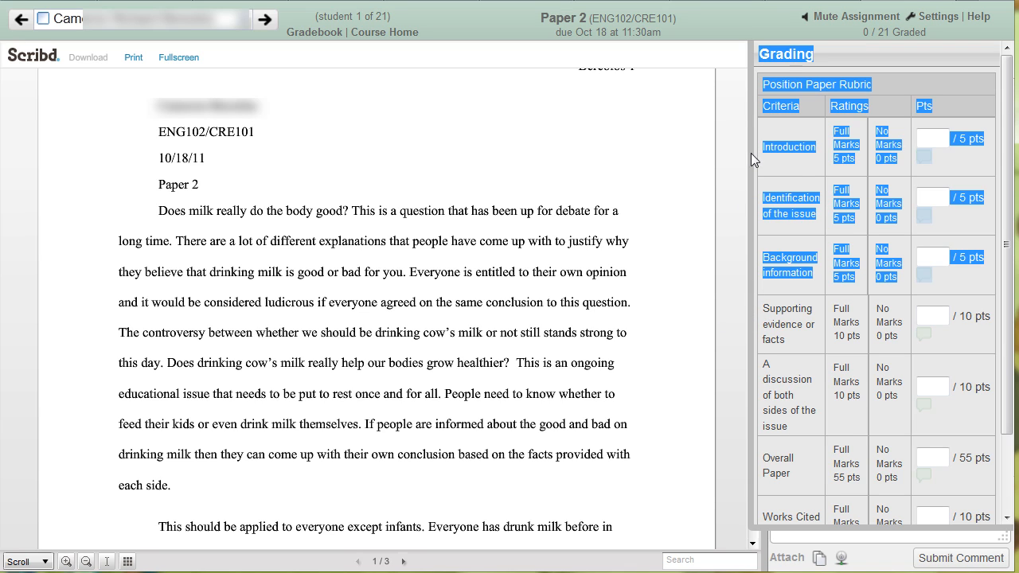
mouse_move(778, 533)
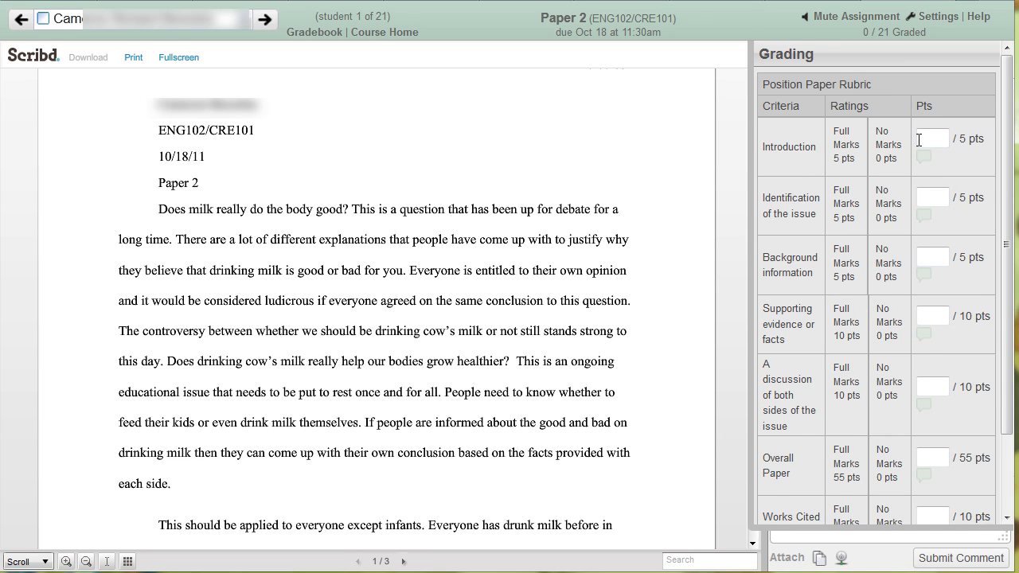
click(847, 147)
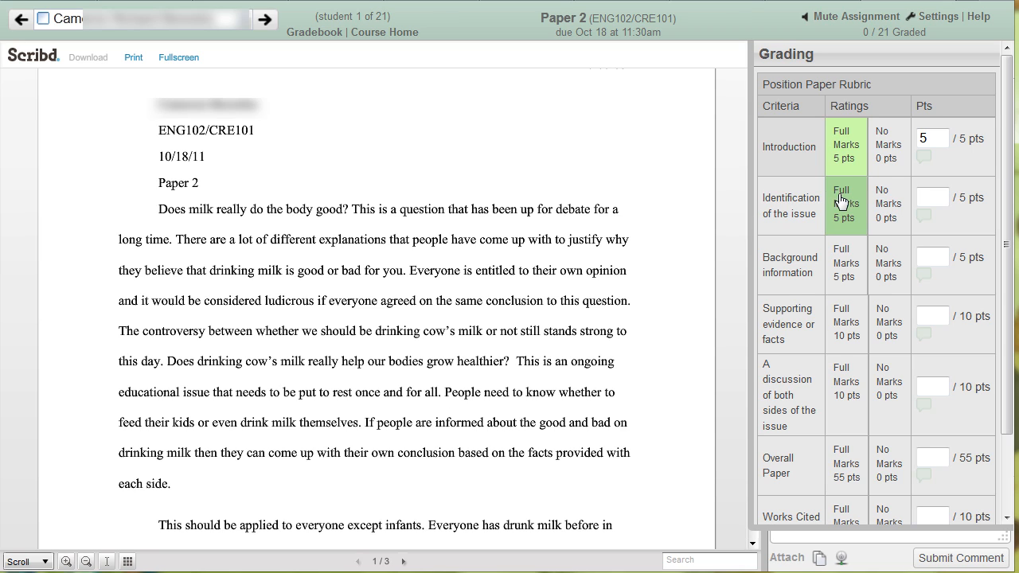
click(889, 204)
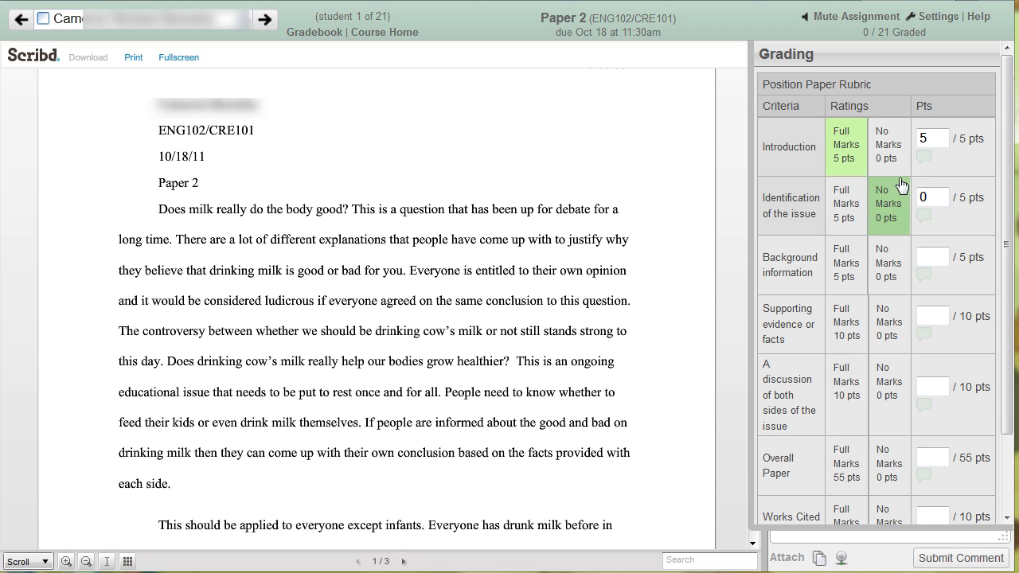
click(932, 137)
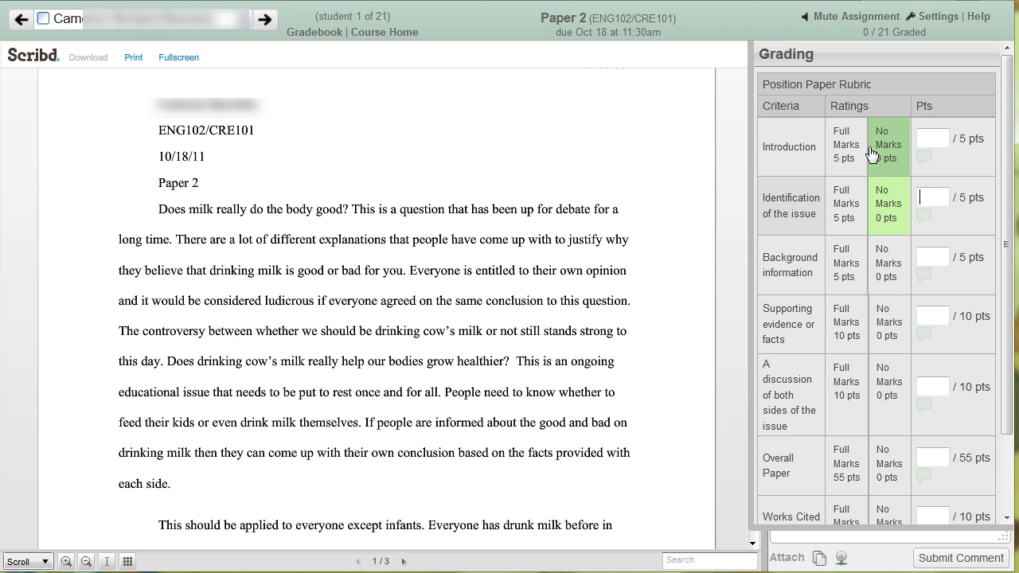
click(847, 145)
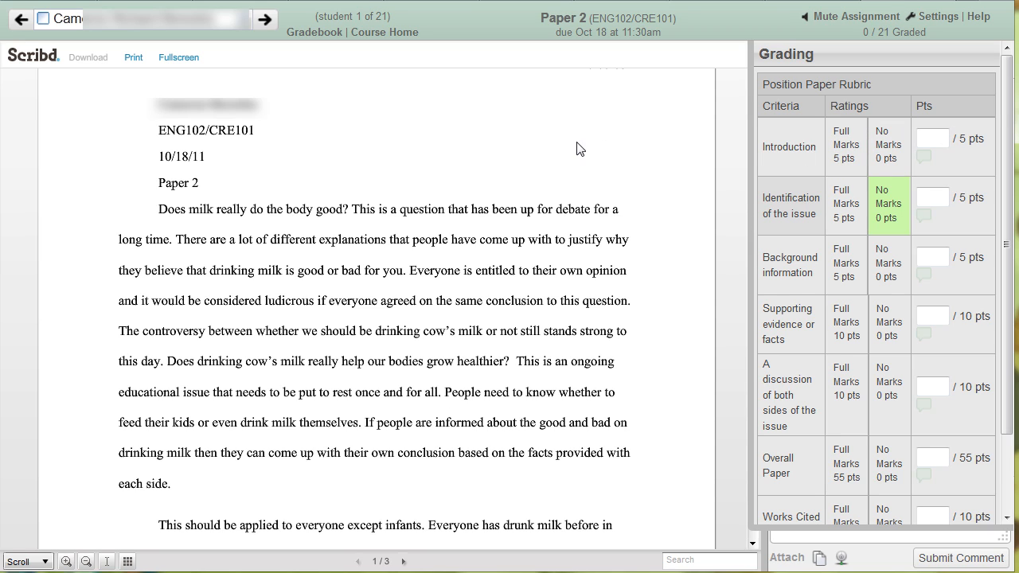
mouse_move(386, 32)
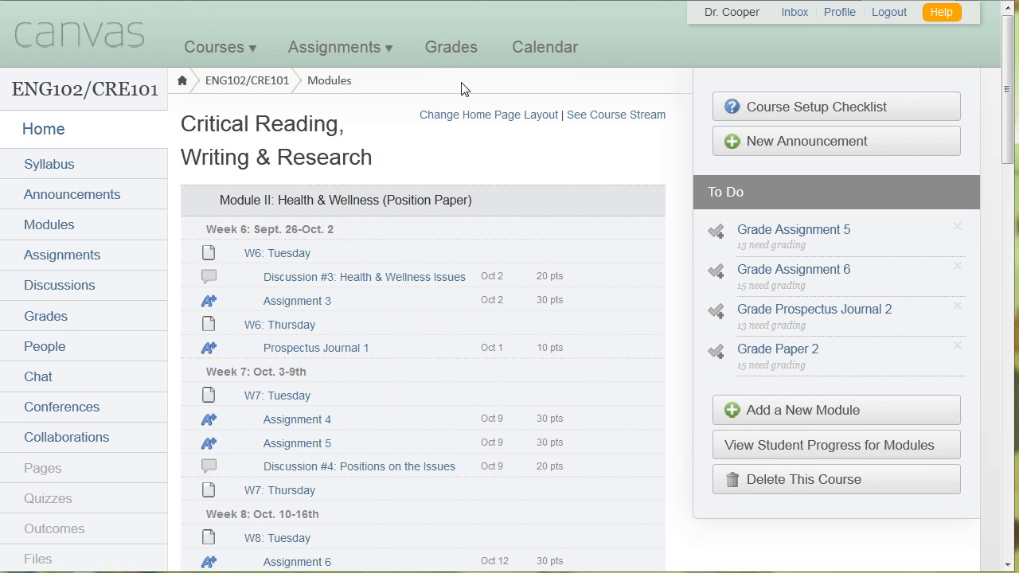
mouse_move(436, 75)
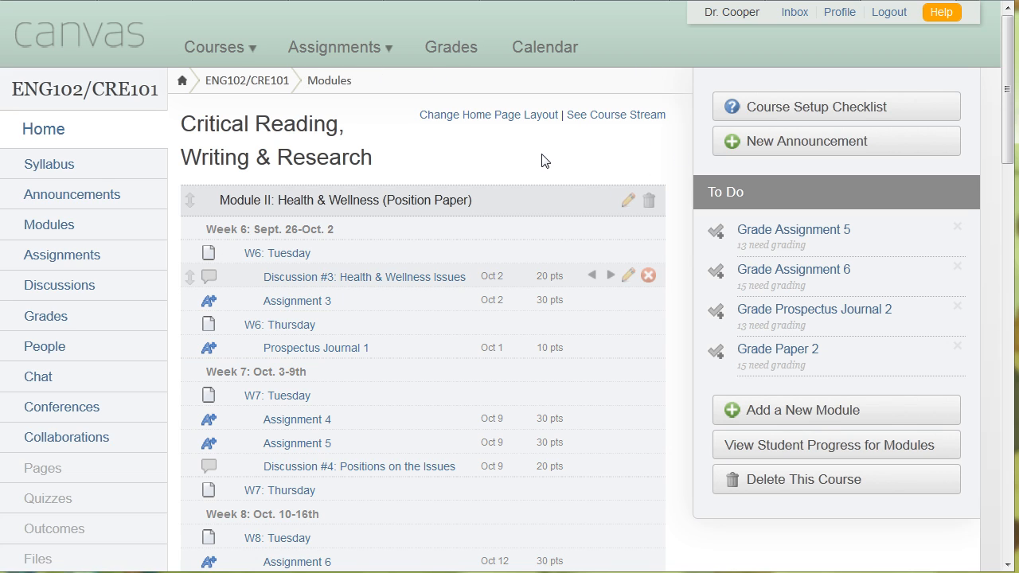
mouse_move(45, 347)
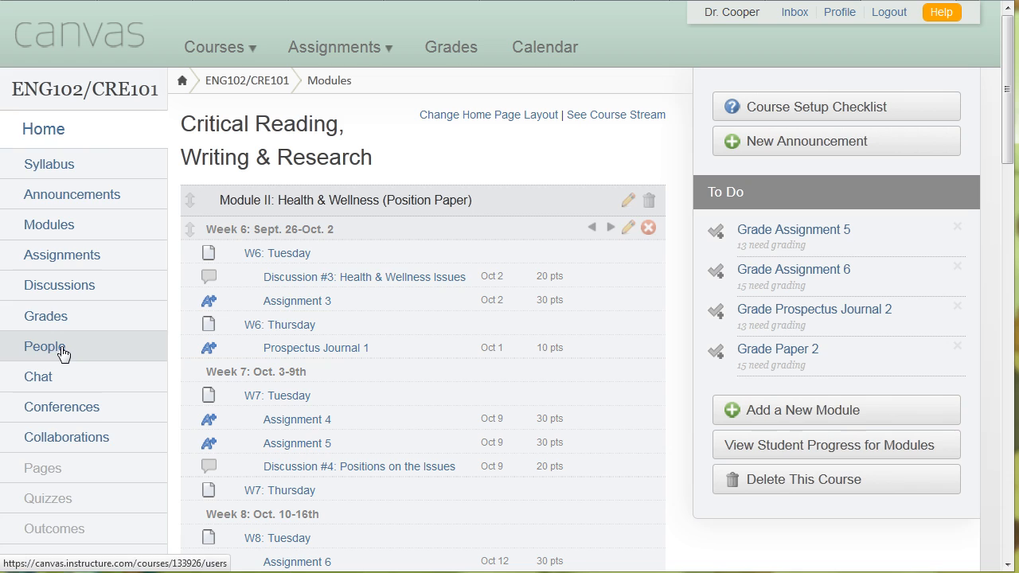
mouse_move(61, 350)
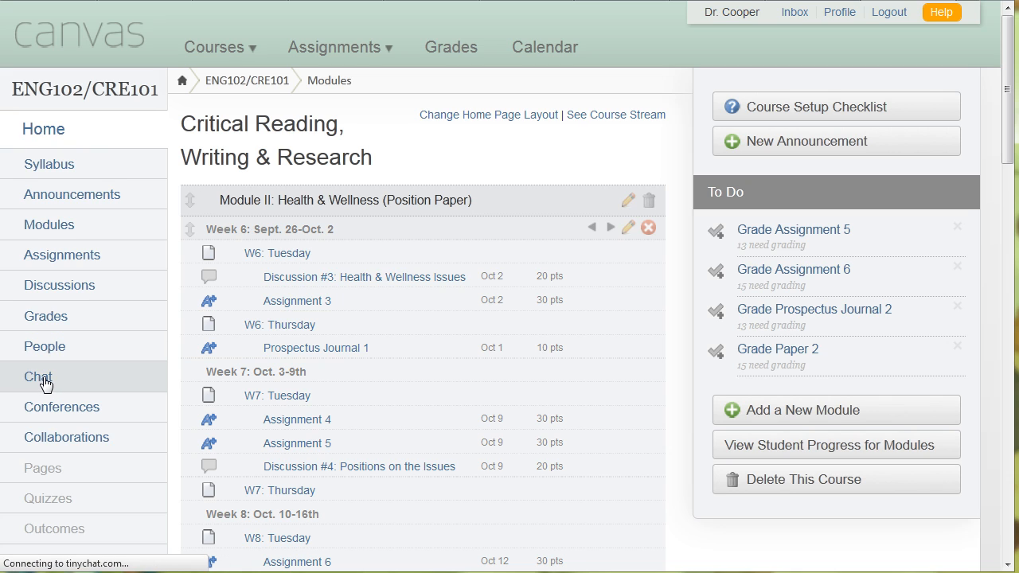
Step: Open the course chat room and look over it with dr_cooper joined as the only participant
click(38, 376)
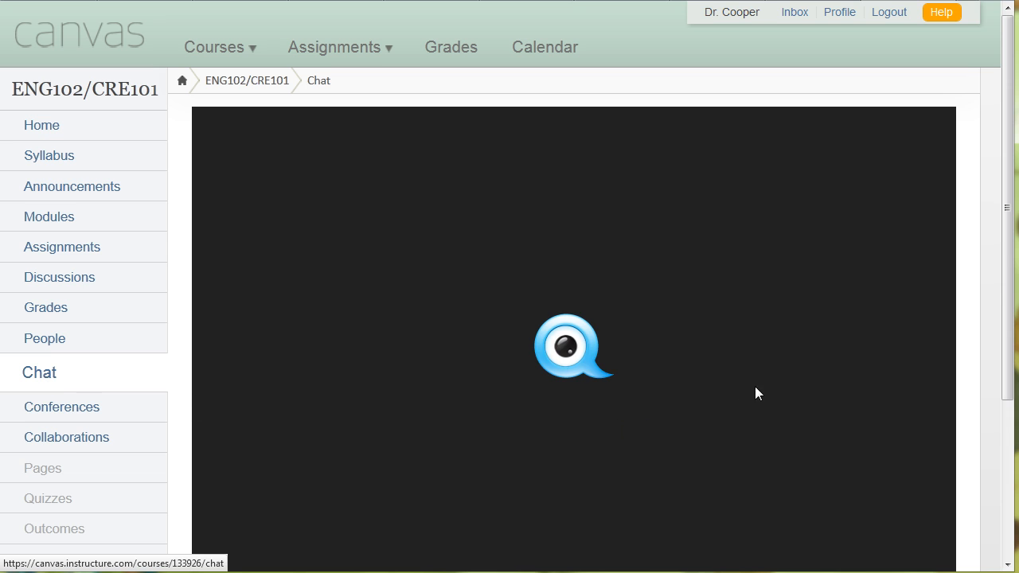
scroll(down, 3)
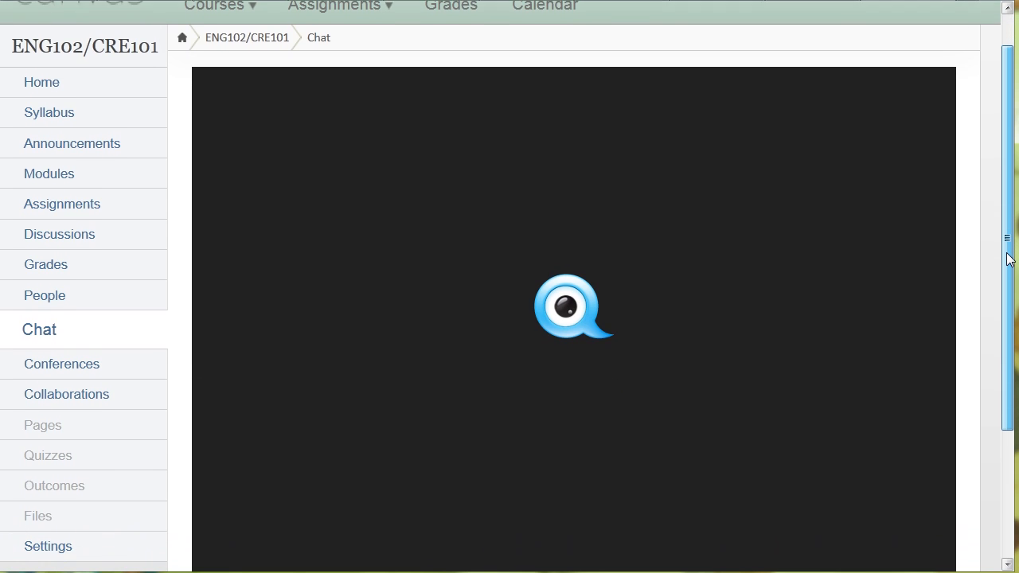
scroll(down, 3)
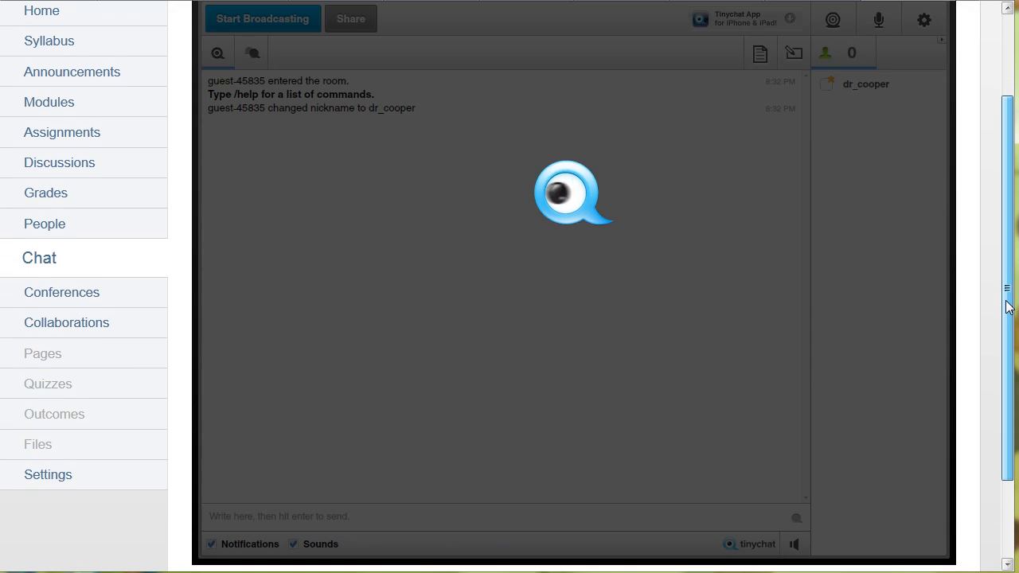
scroll(up, 3)
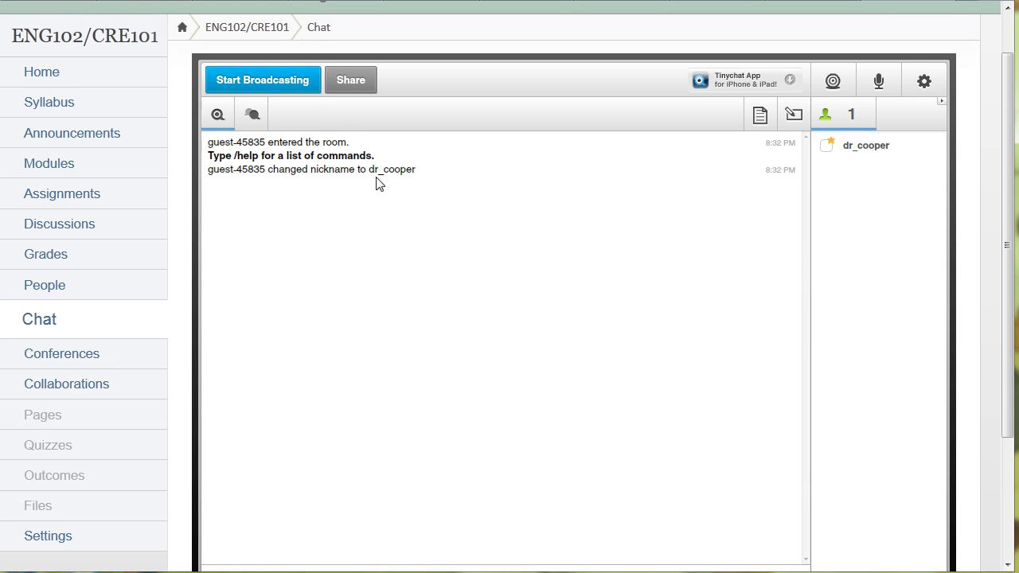
mouse_move(863, 86)
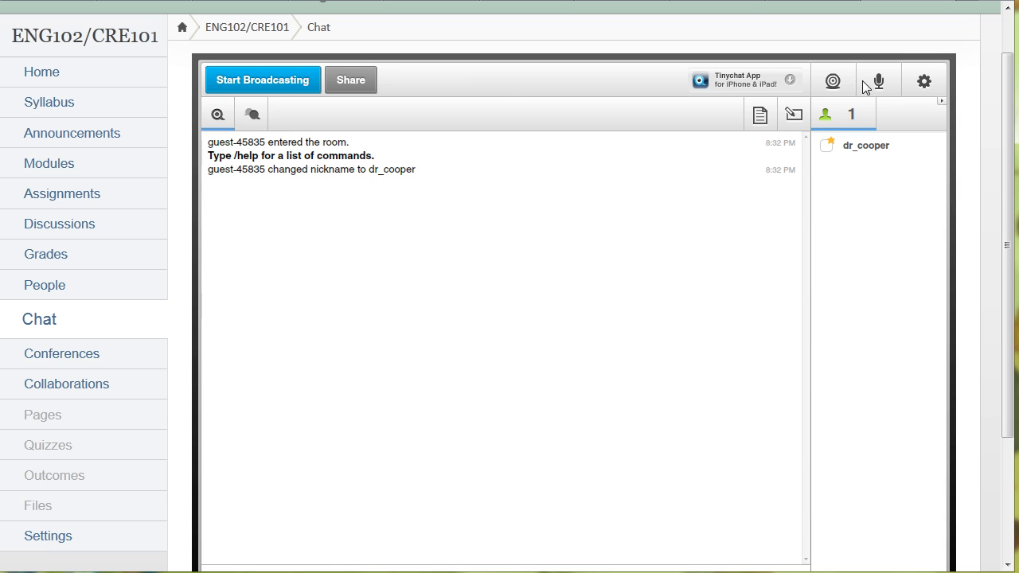
mouse_move(755, 382)
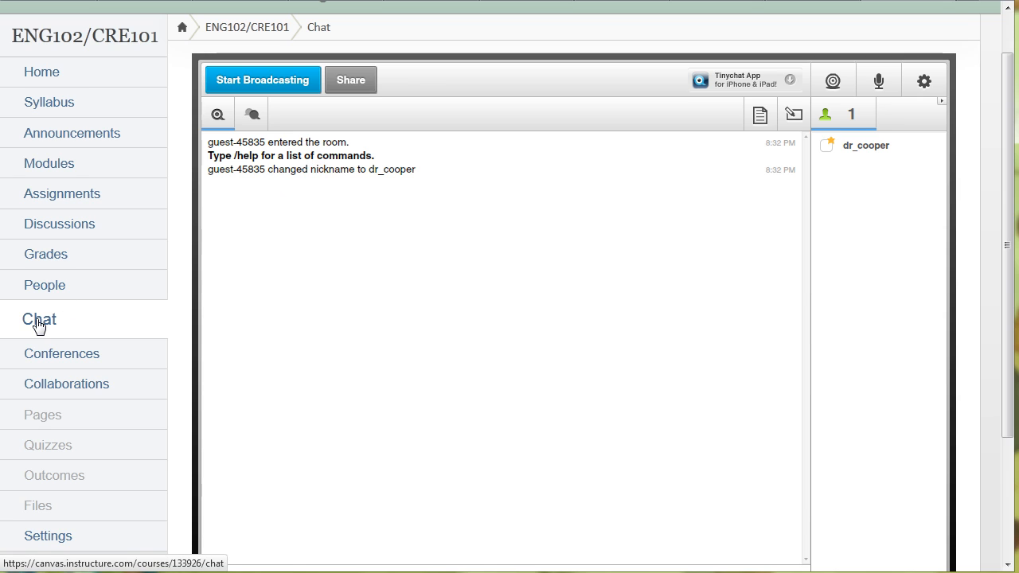
mouse_move(214, 236)
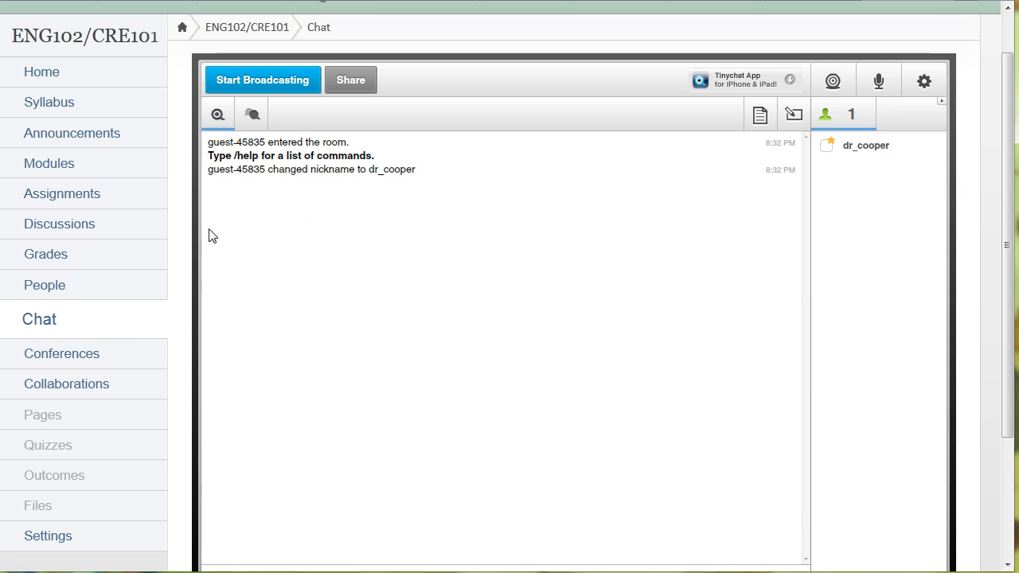
mouse_move(611, 153)
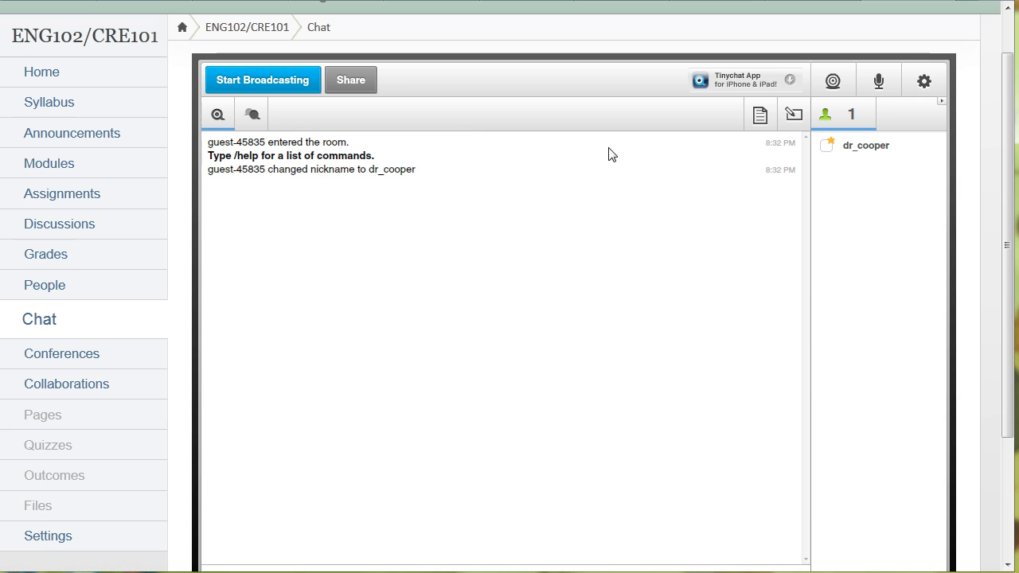
mouse_move(732, 89)
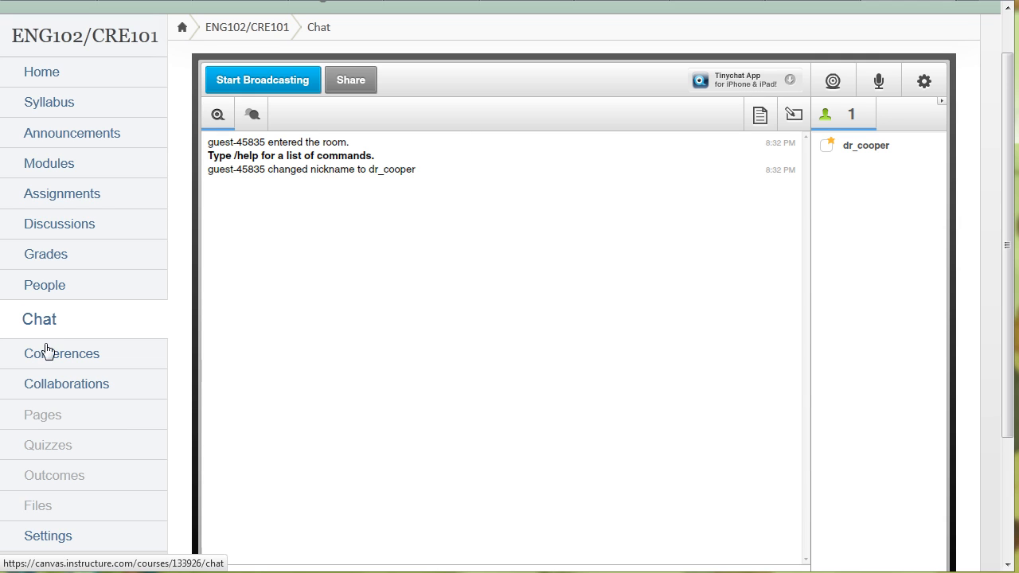
click(60, 353)
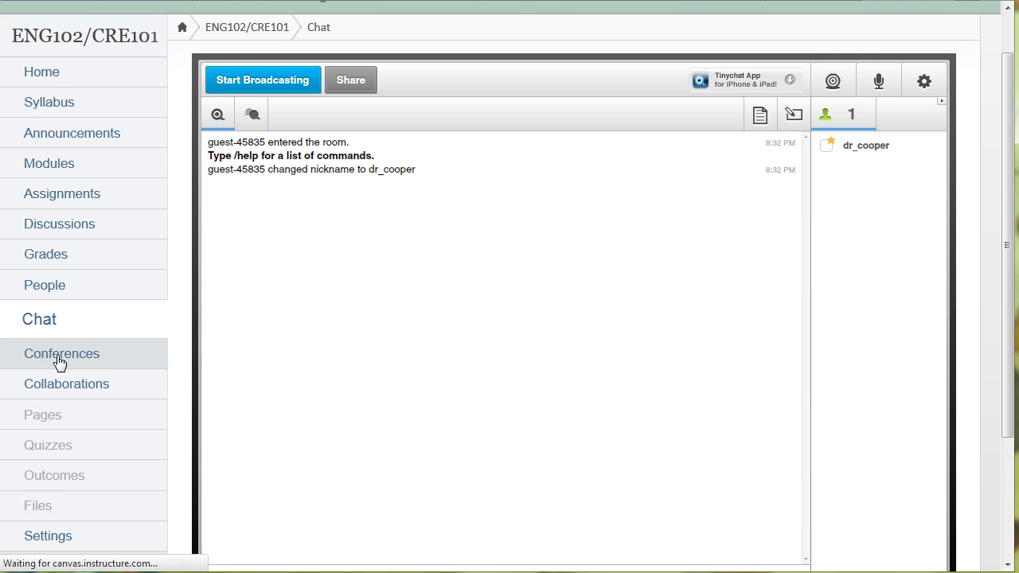
Step: Open the course Conferences page showing the running Test Conference with one participant
click(61, 354)
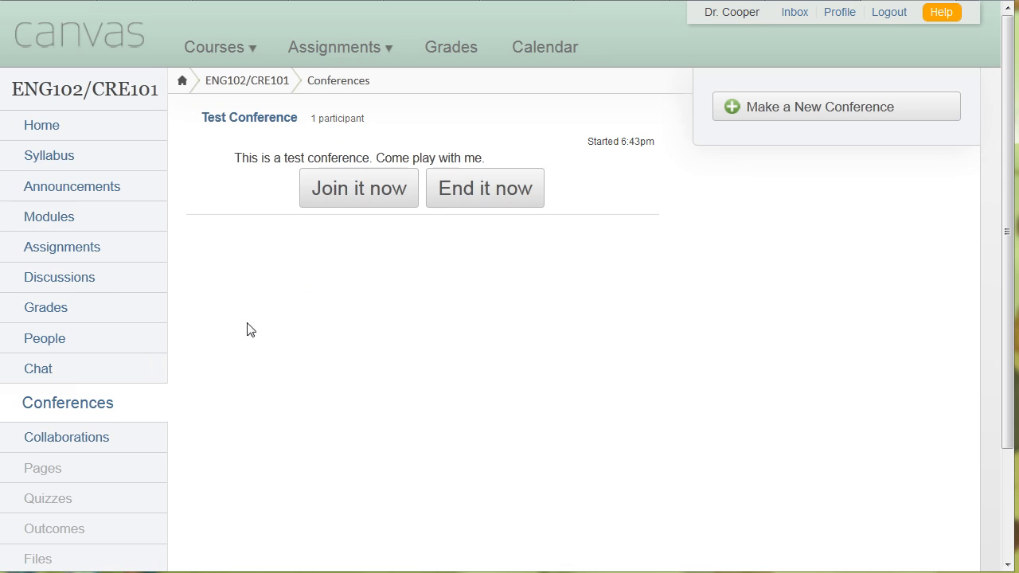
mouse_move(307, 358)
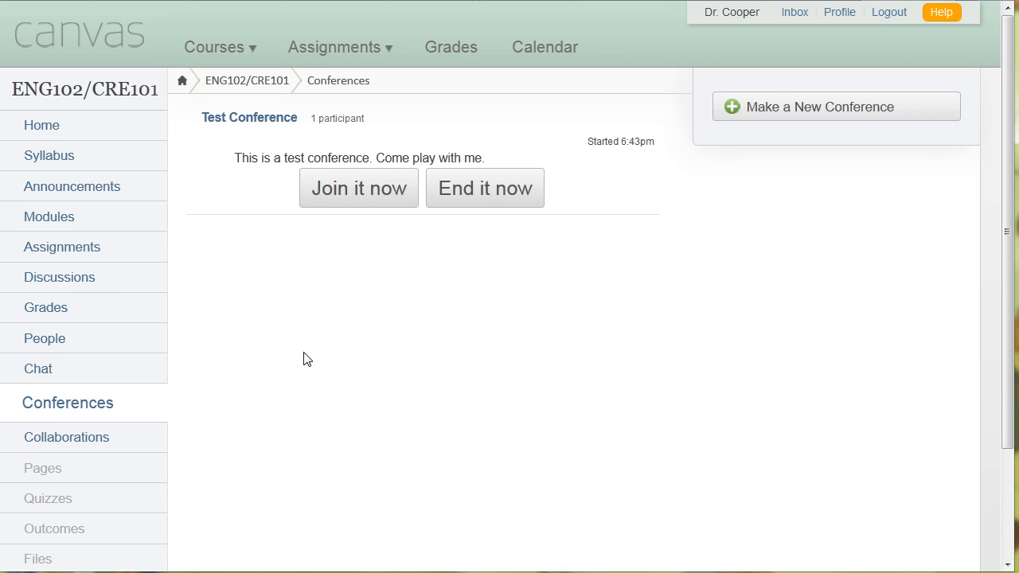
mouse_move(369, 360)
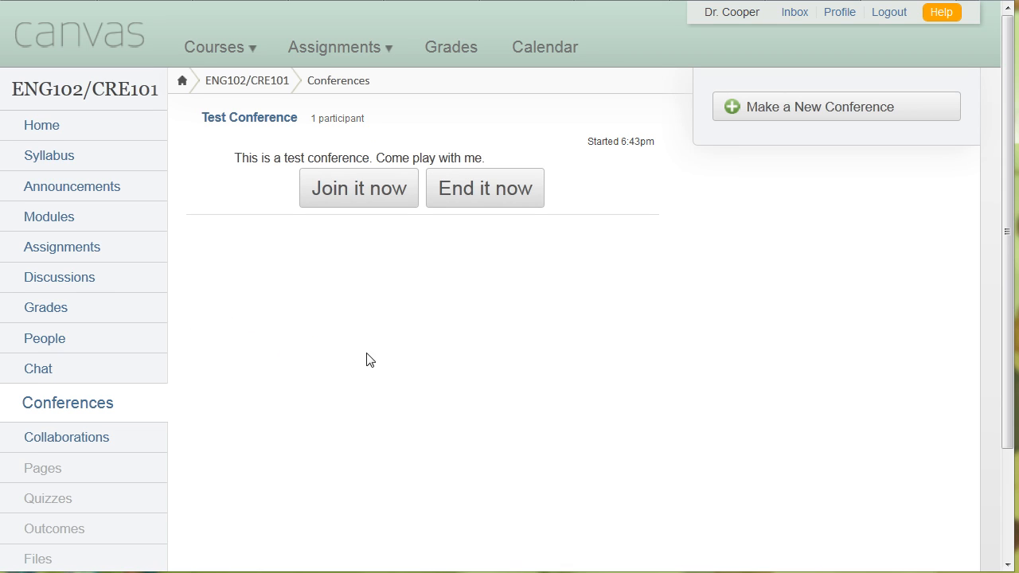
mouse_move(67, 436)
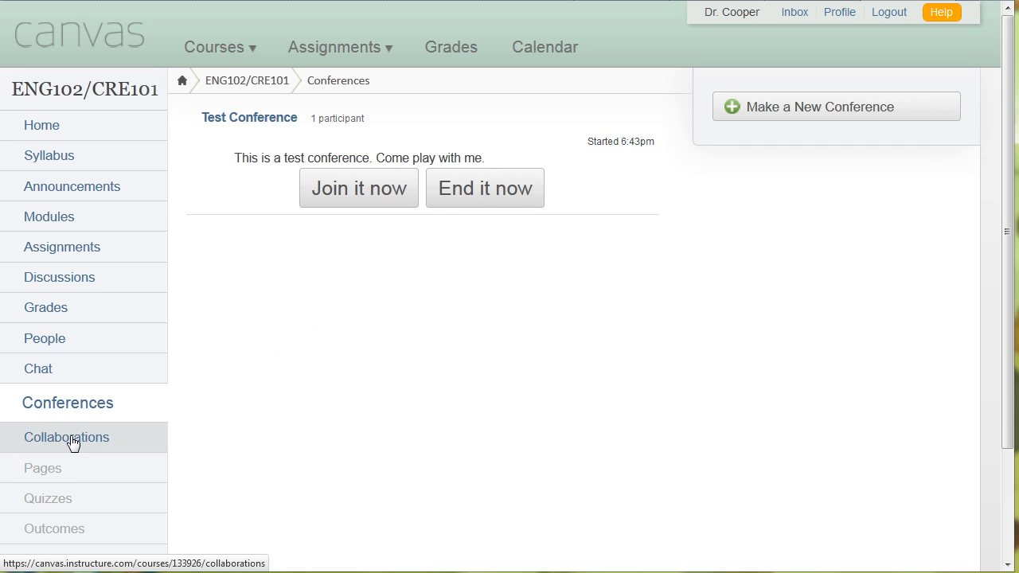
Step: Open the course Collaborations page and scroll through the team groups' shared Google Docs
click(67, 436)
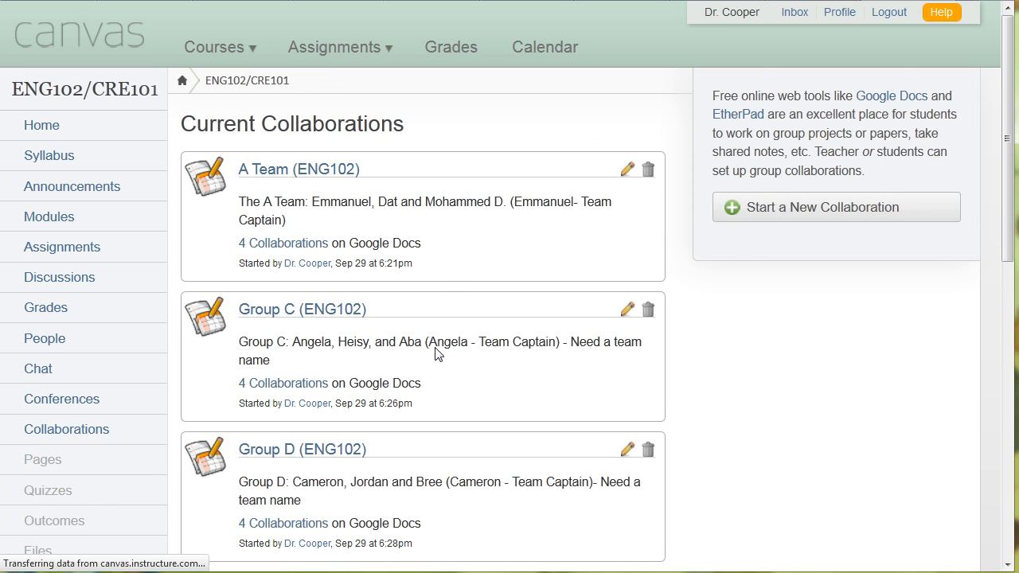
scroll(down, 3)
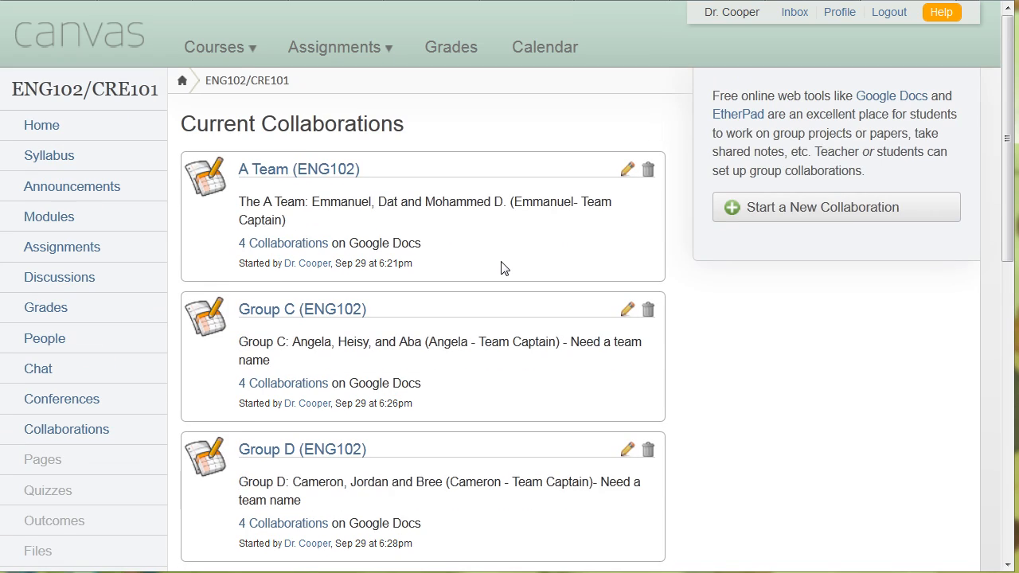
mouse_move(471, 290)
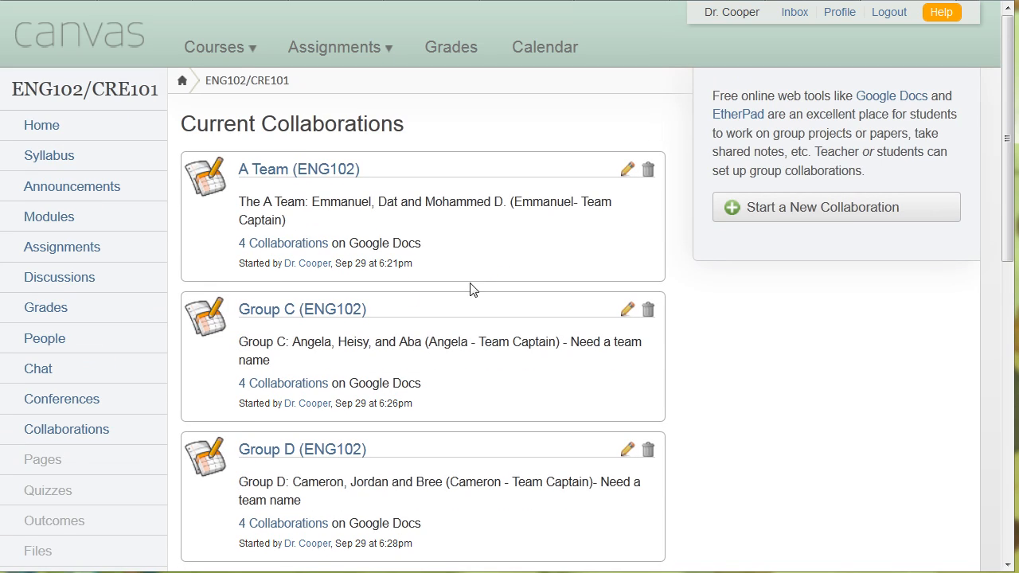
scroll(down, 3)
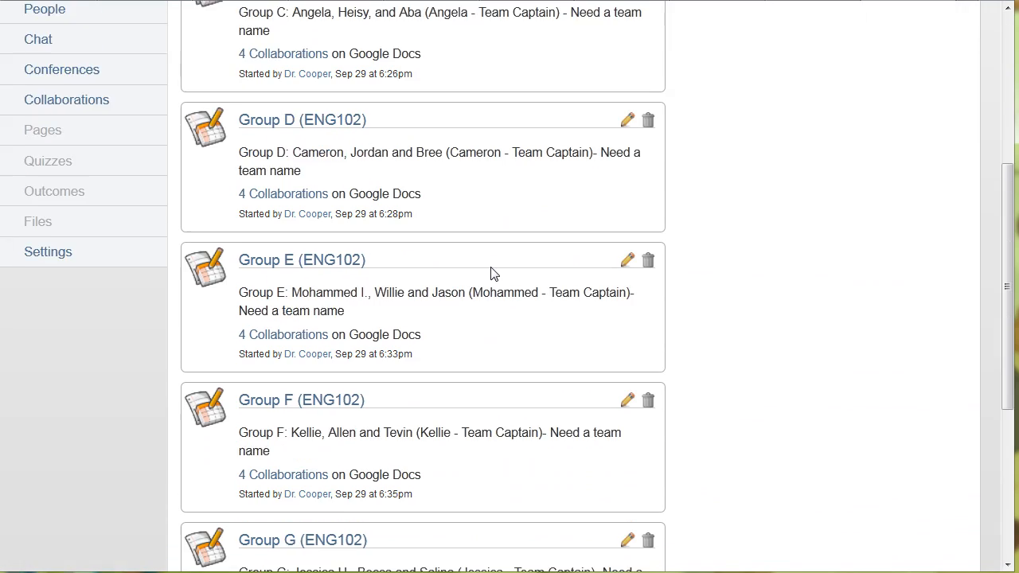
scroll(down, 3)
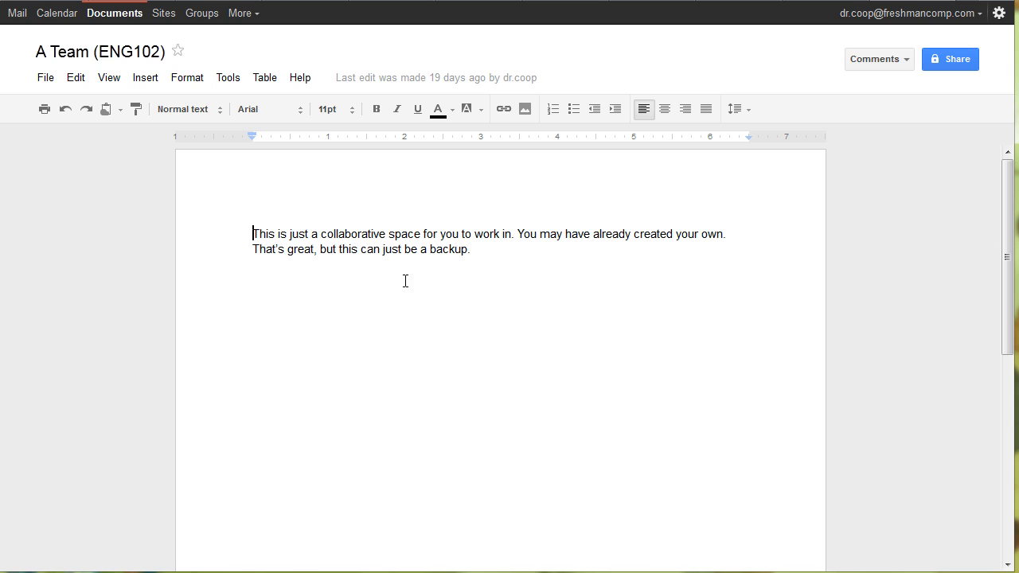
mouse_move(316, 375)
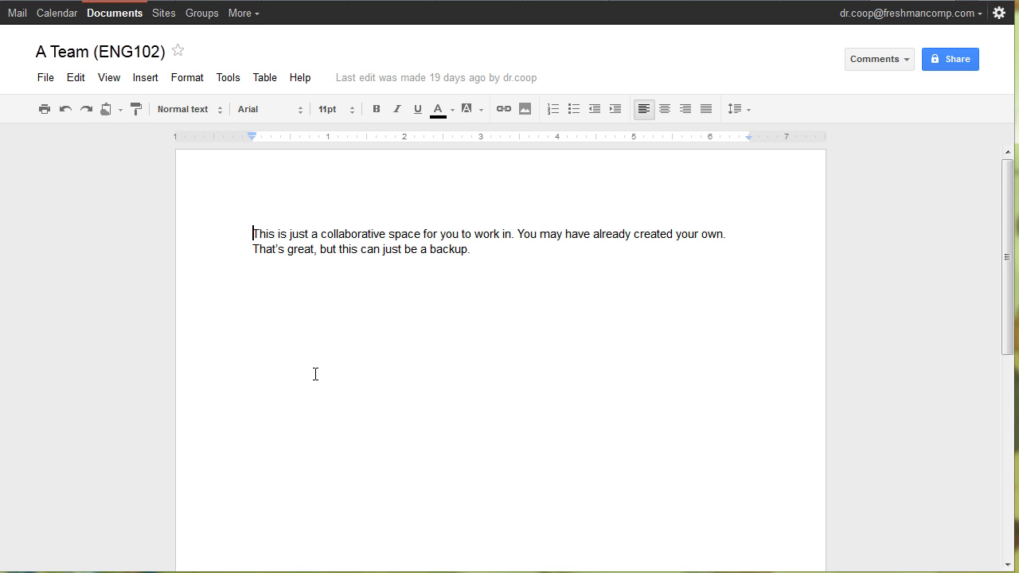
mouse_move(675, 32)
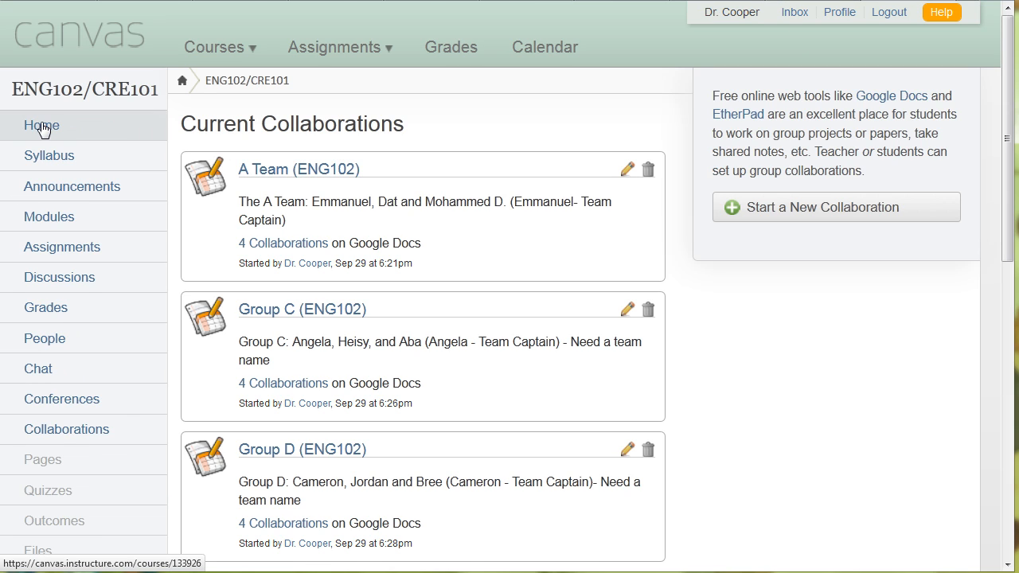
Step: Return to the course home page and look through the Module II weekly items
click(41, 126)
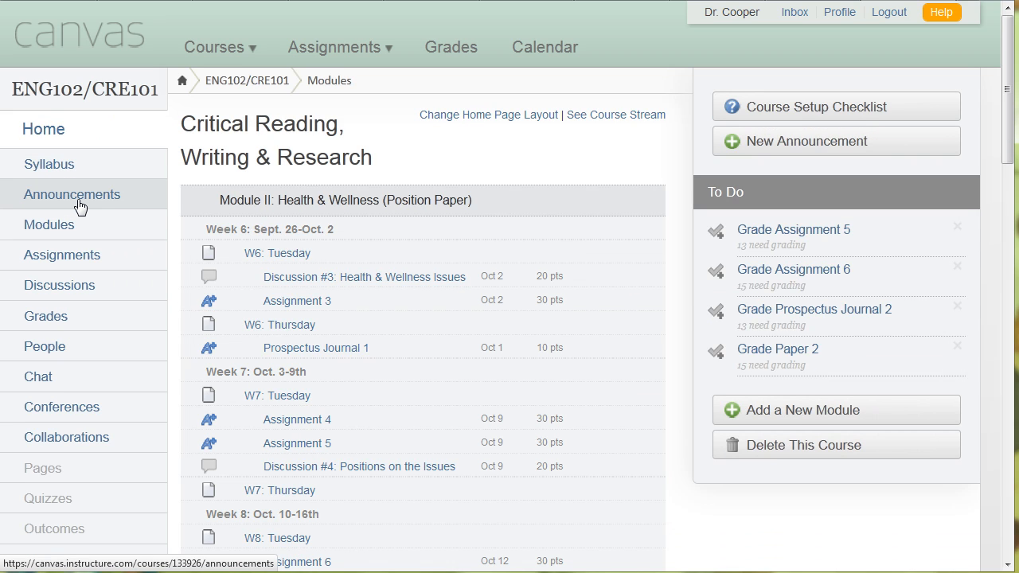
scroll(down, 3)
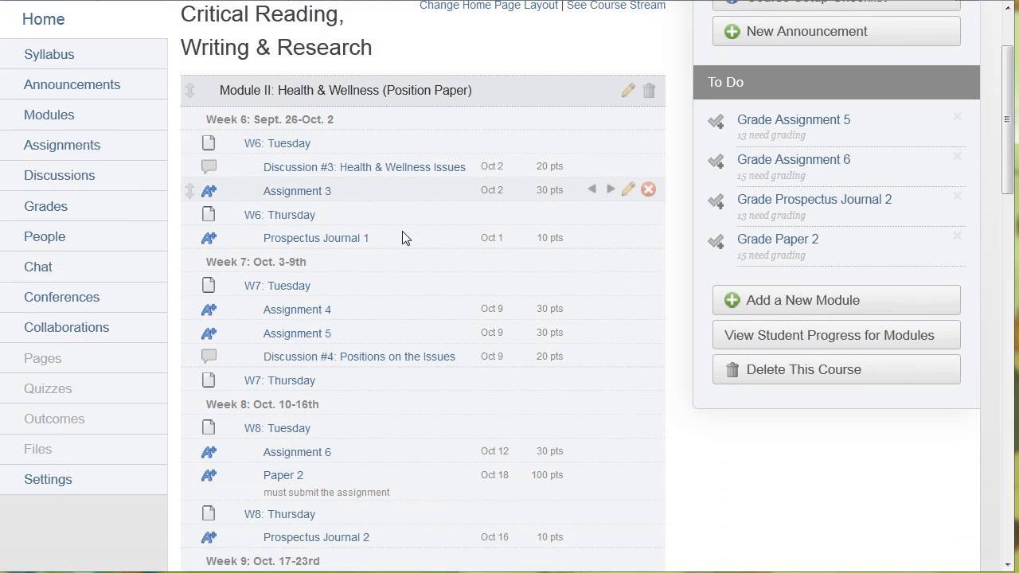
scroll(up, 3)
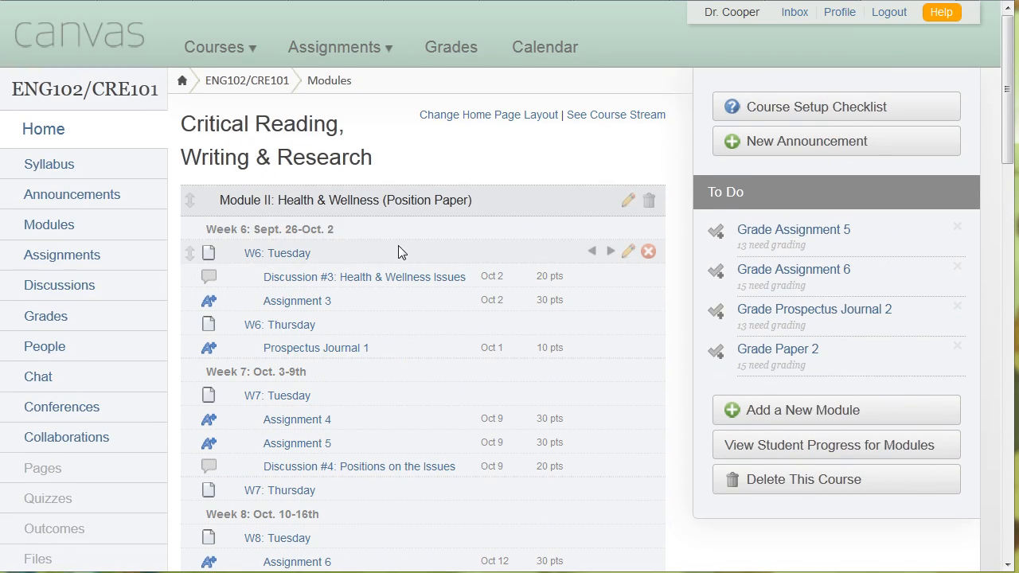
scroll(down, 3)
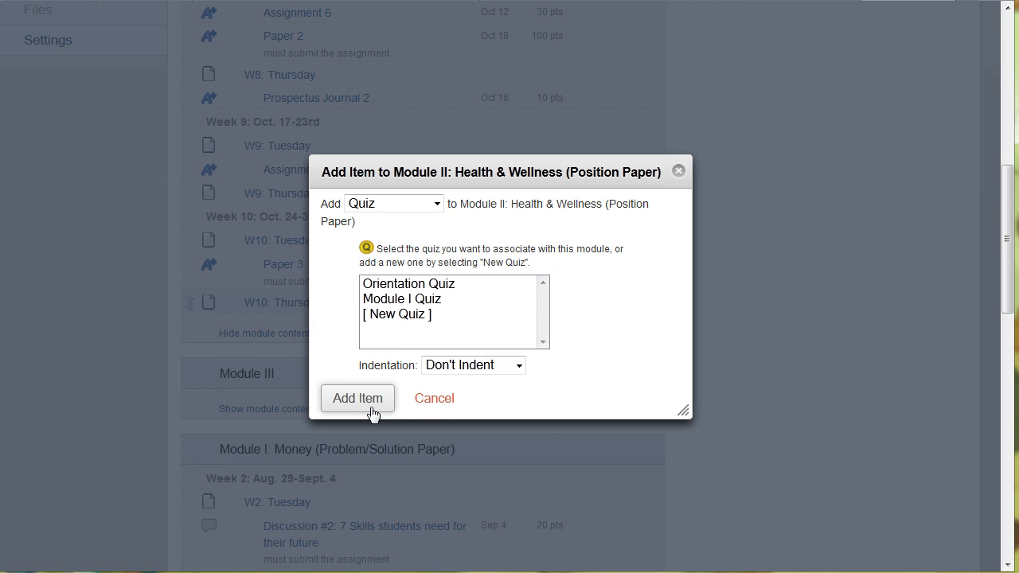
mouse_move(679, 171)
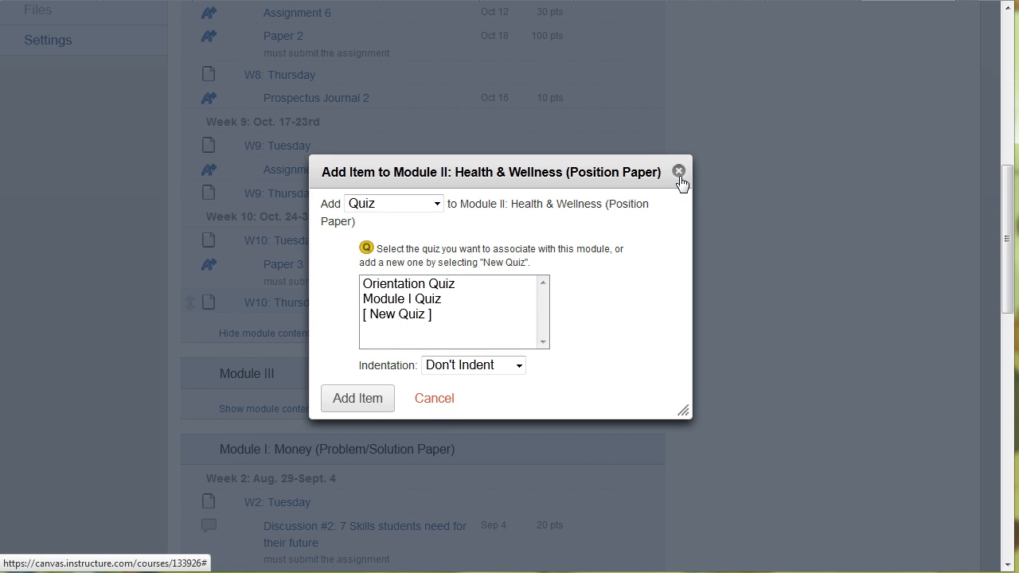
click(678, 170)
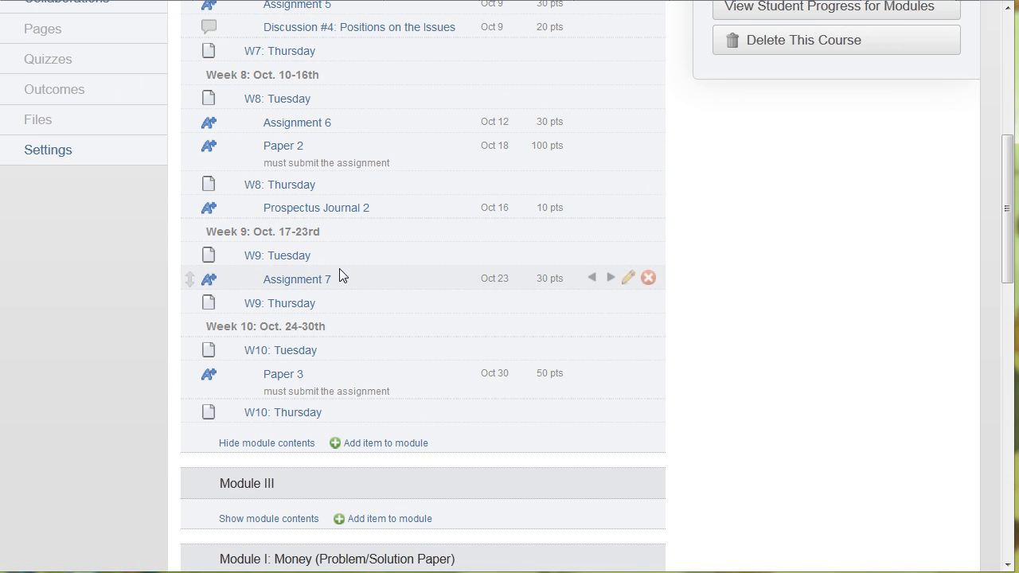
mouse_move(455, 372)
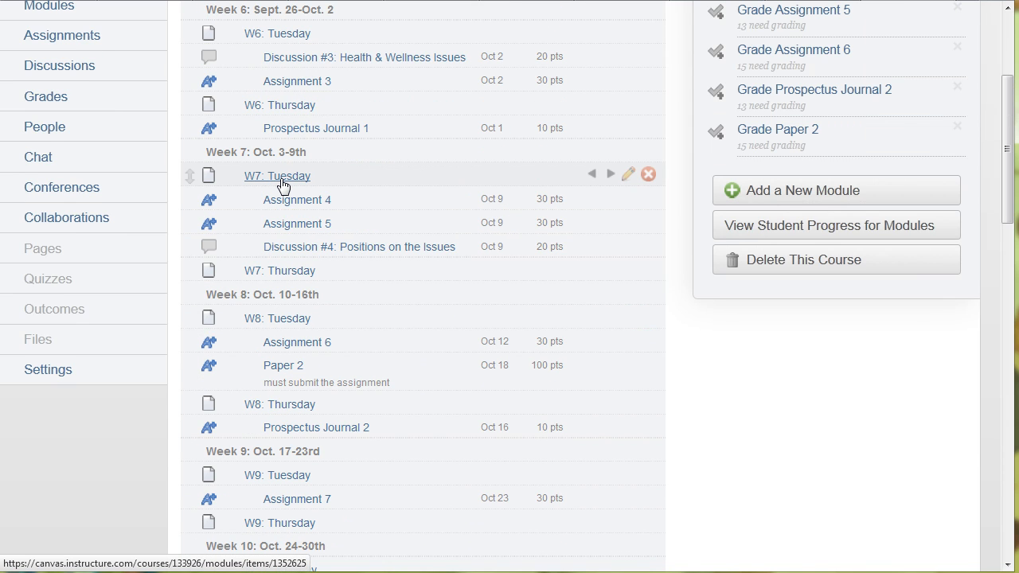
Step: Open the W7: Tuesday page in the editor and scroll through its Week 7 objectives, readings and lessons
click(277, 175)
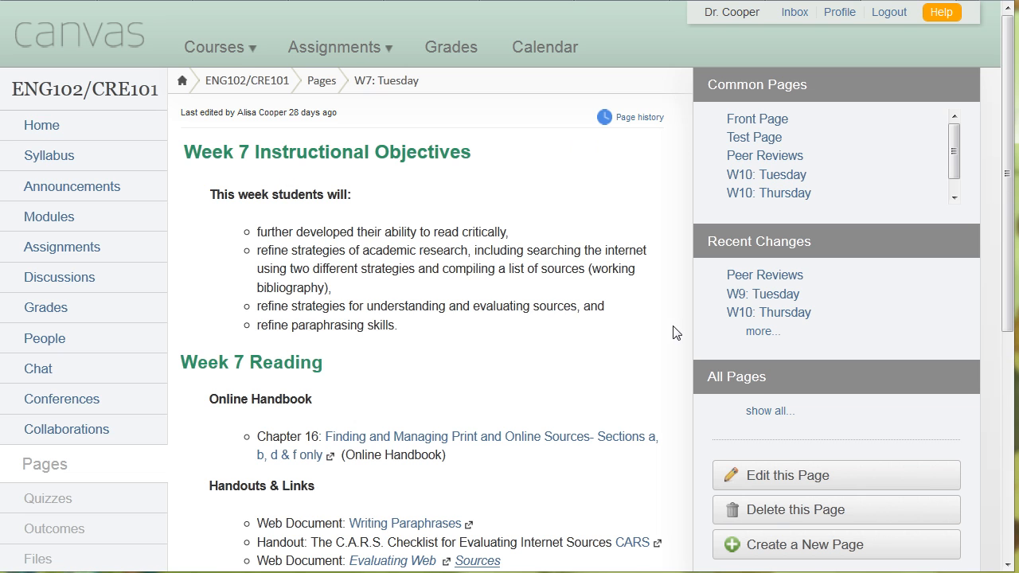
click(787, 474)
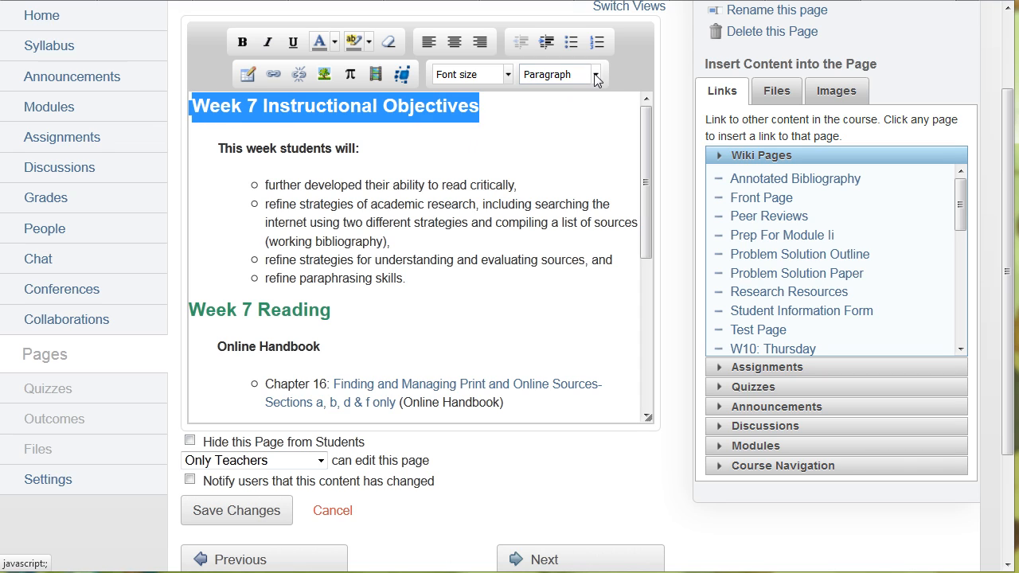
click(318, 41)
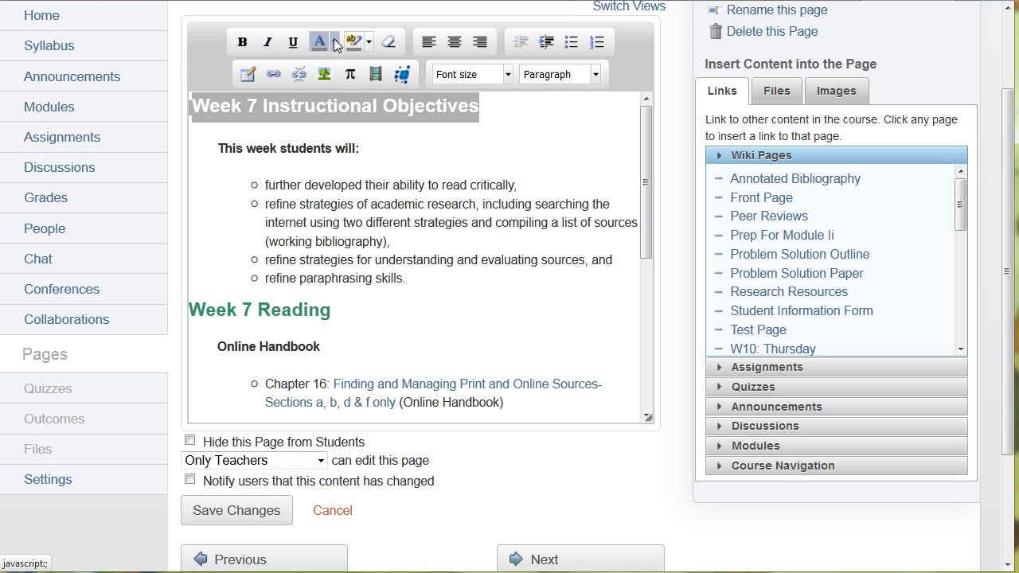
click(571, 42)
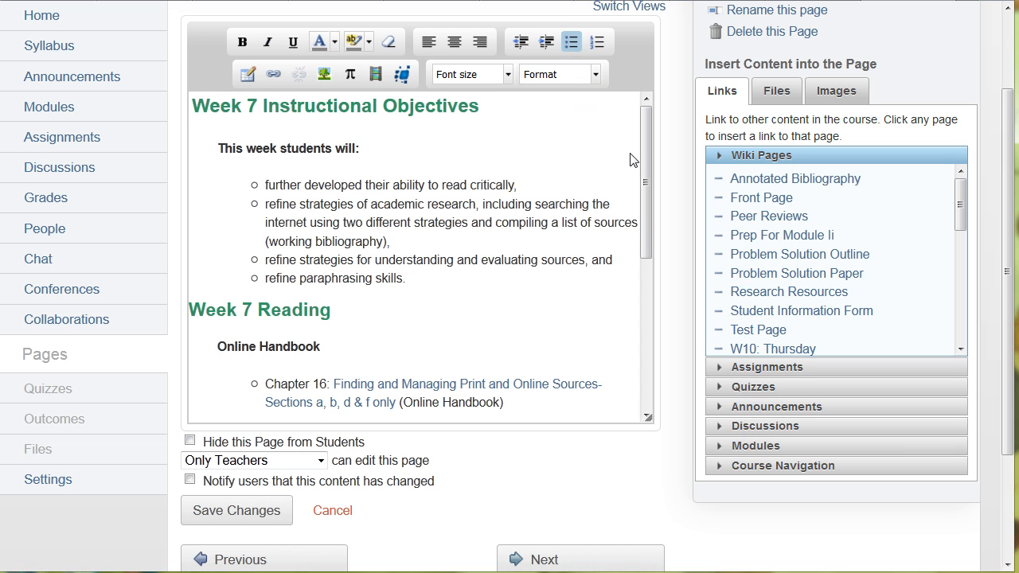
scroll(down, 3)
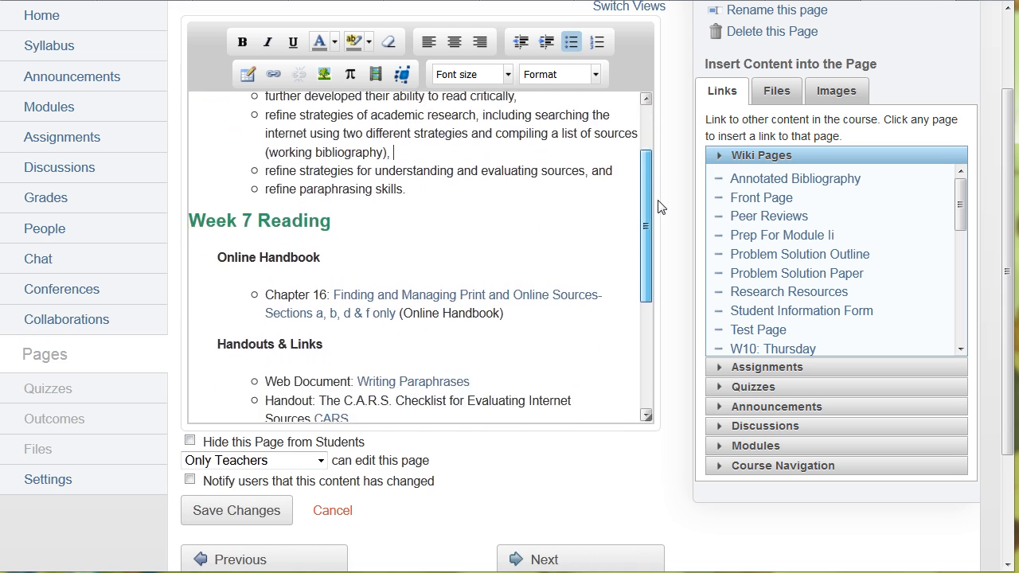
scroll(down, 3)
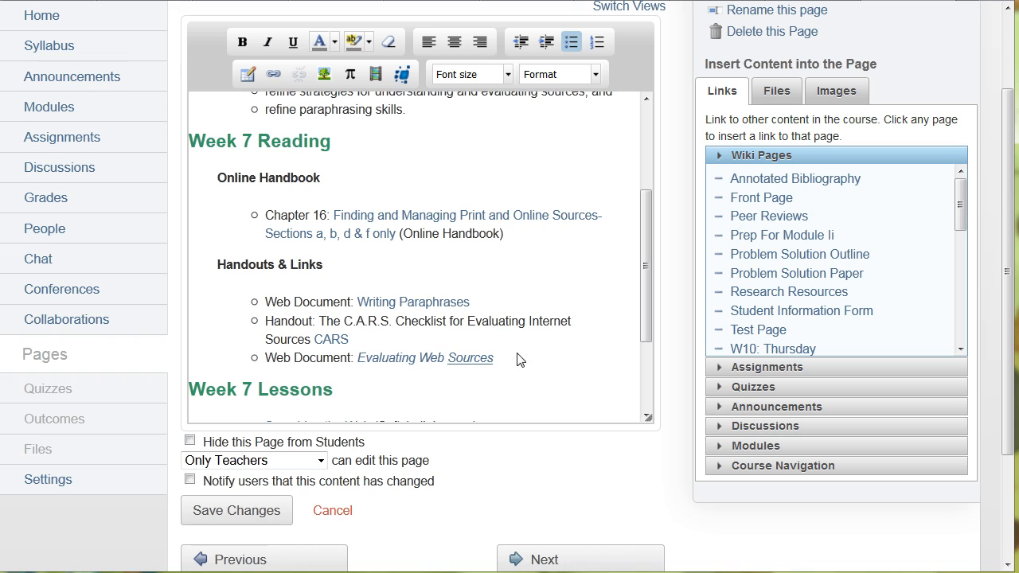
Step: Add a new Handouts & Links bullet and insert a download link to ENG102LCIntro.pptx from course files
click(492, 356)
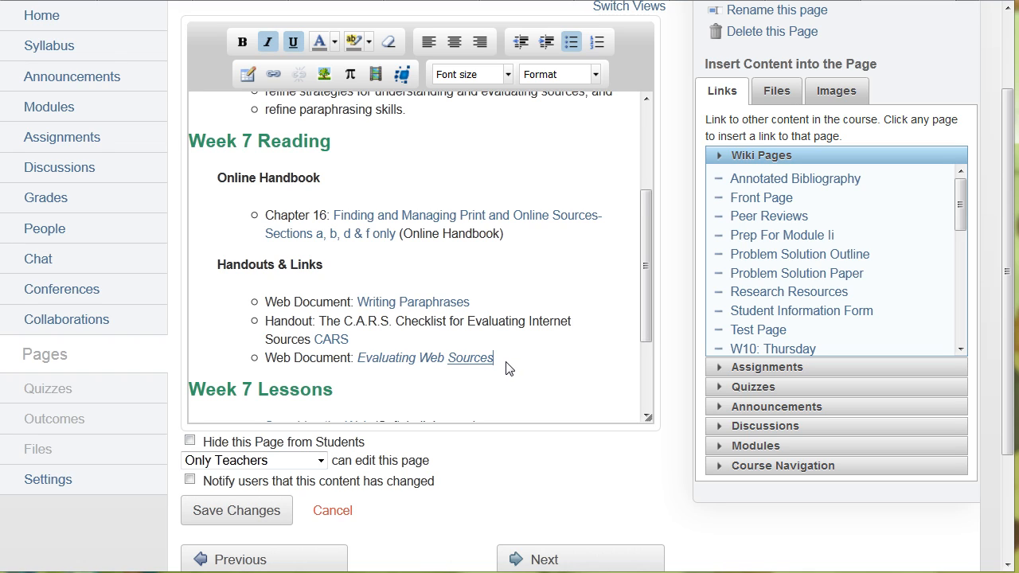
key(enter)
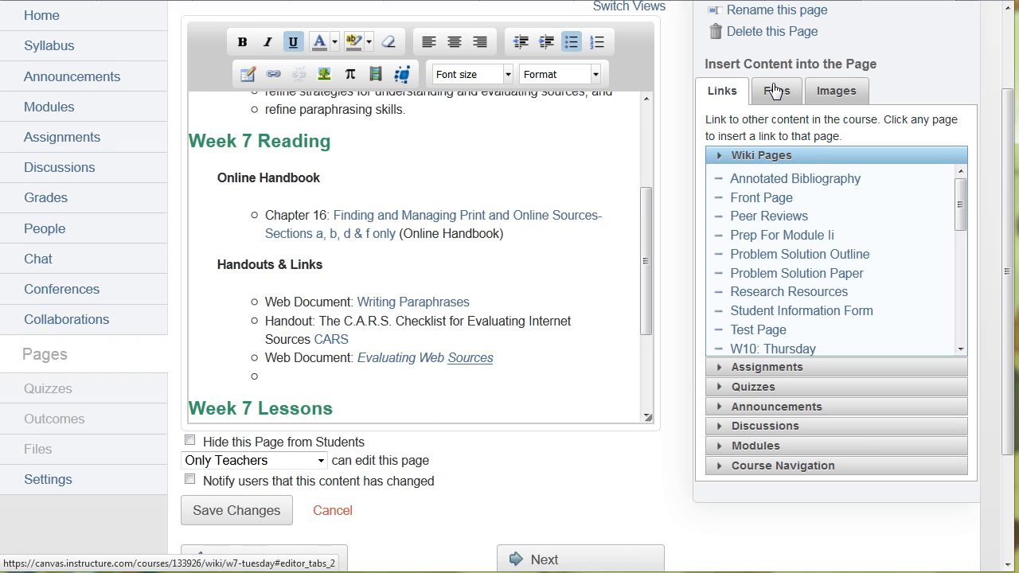
click(777, 89)
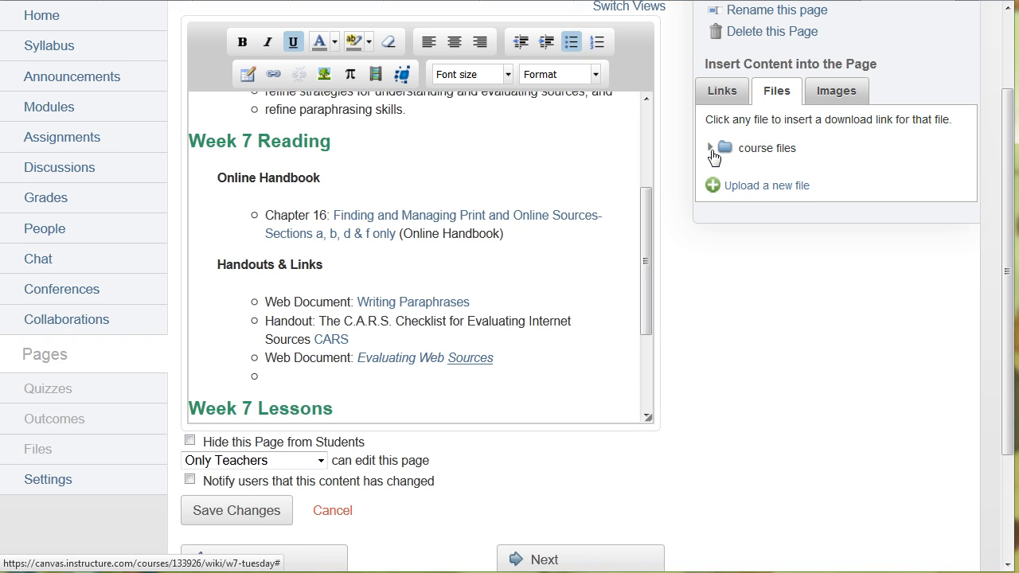
click(710, 148)
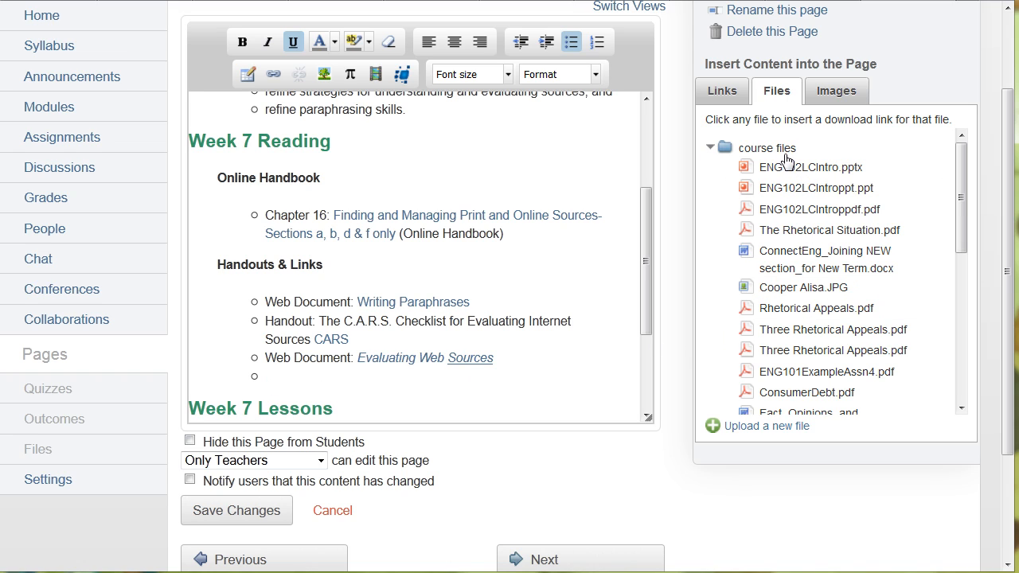
click(808, 168)
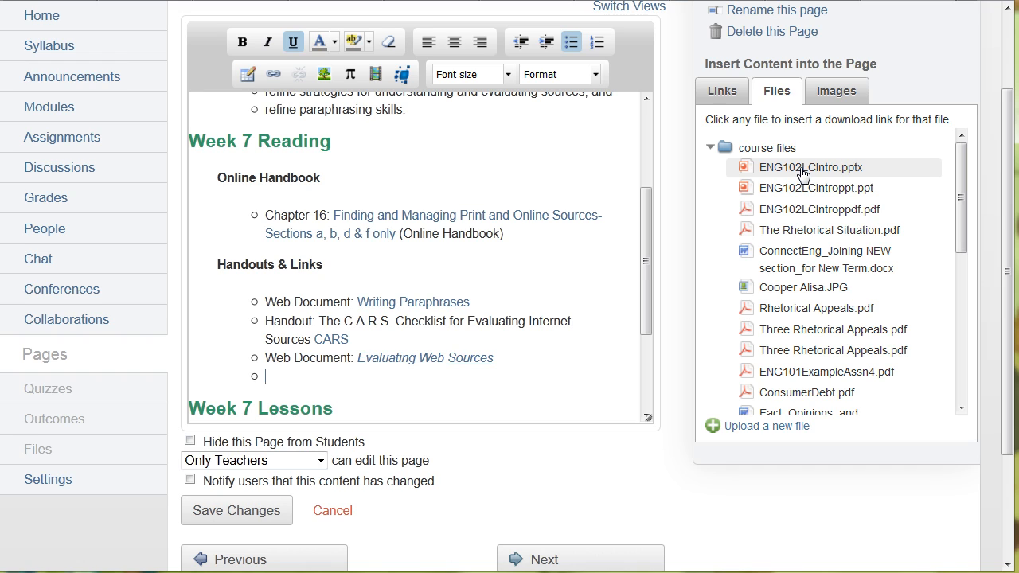
click(811, 167)
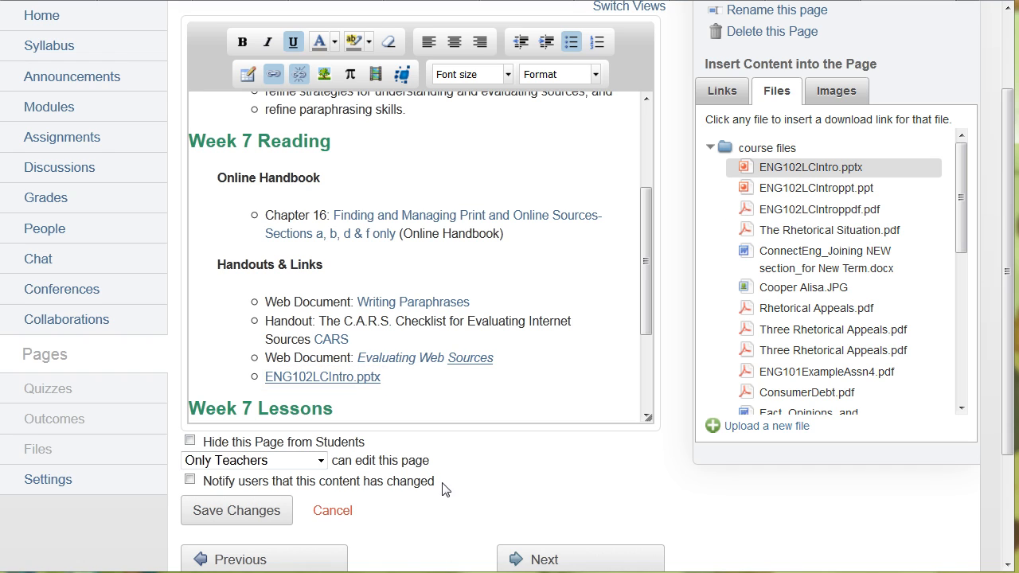
Step: Remove the inserted ENG102LCIntro.pptx link and show the course items available to link
double_click(372, 375)
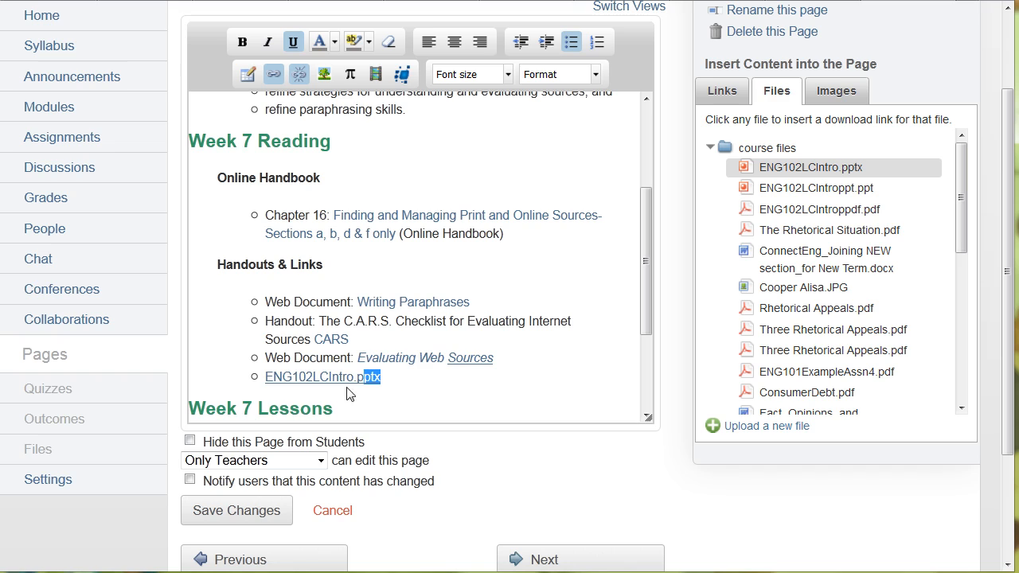
key(Delete)
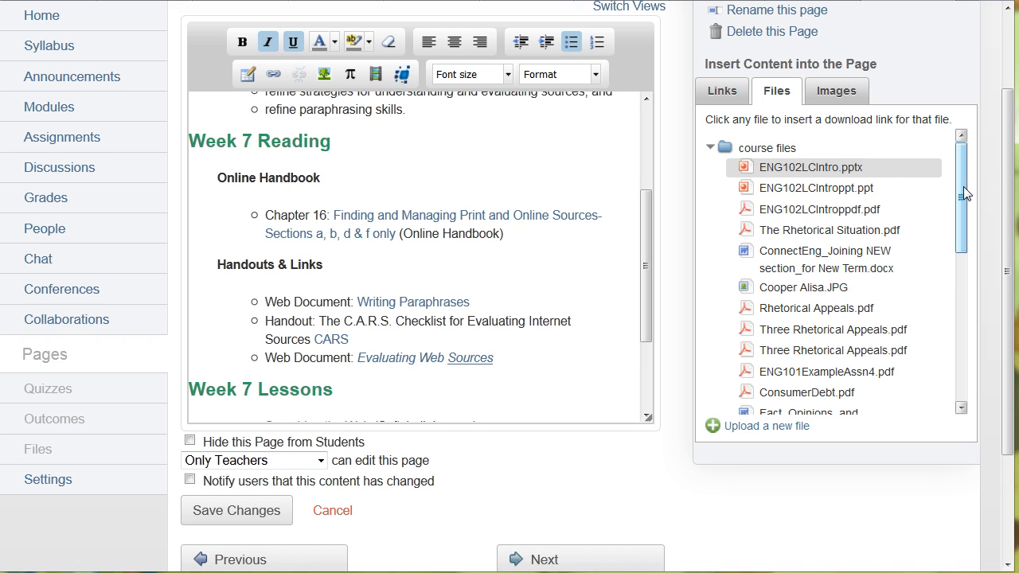
scroll(down, 3)
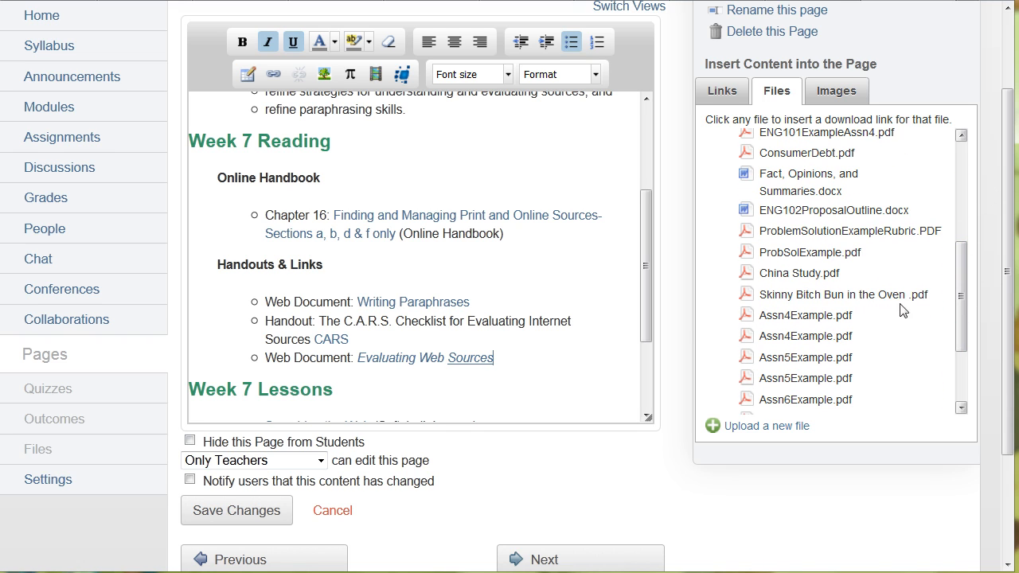
click(721, 89)
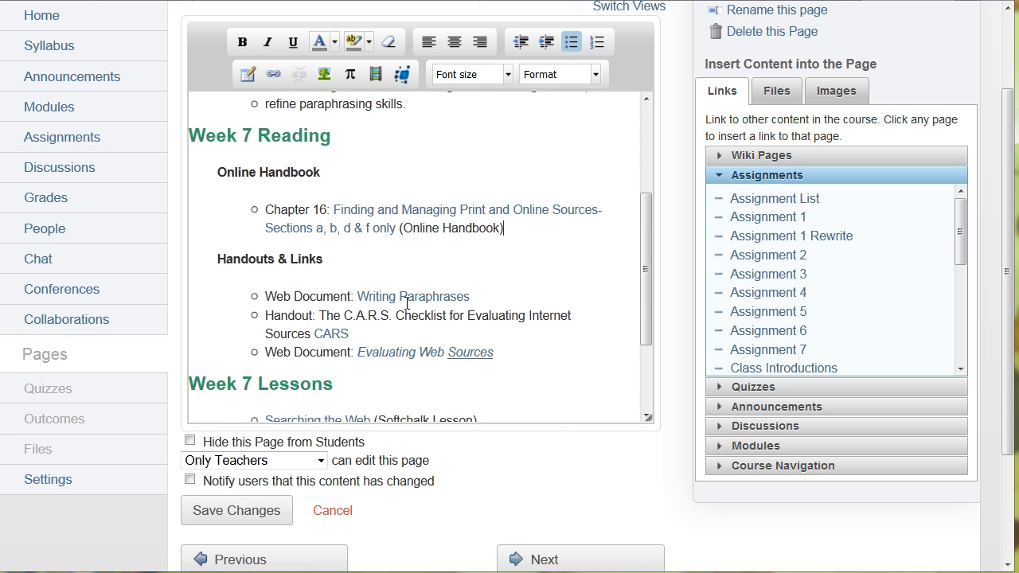
Step: Insert a link to Assignment 6, delete it again, then list the wiki pages and quizzes available to link
scroll(down, 3)
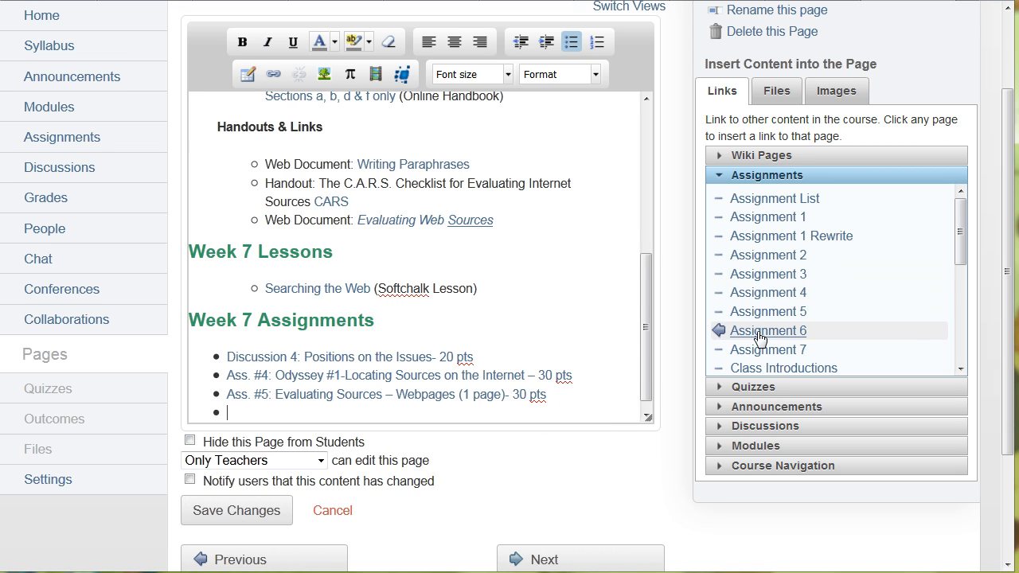
click(768, 330)
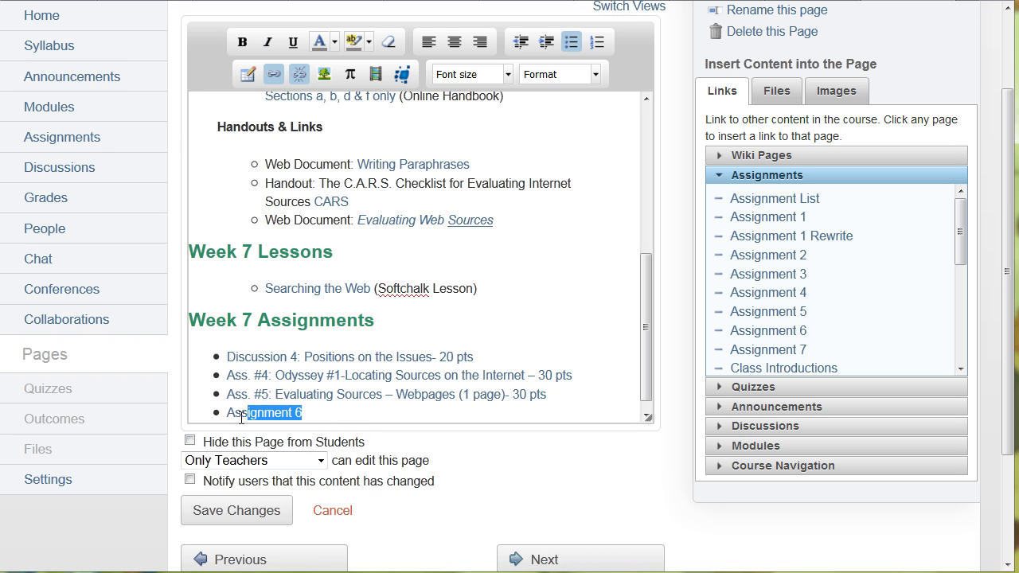
key(Delete)
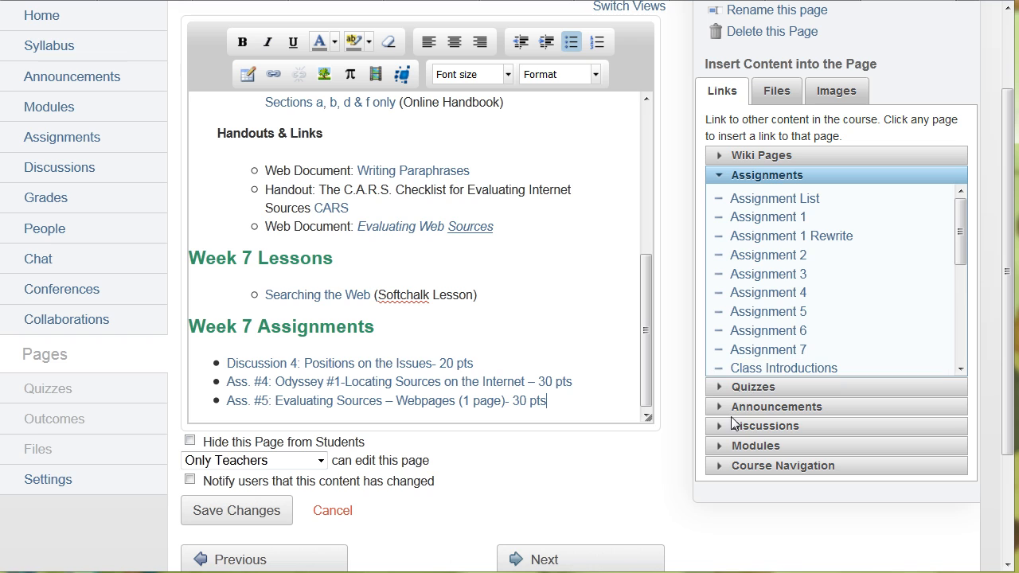
scroll(down, 3)
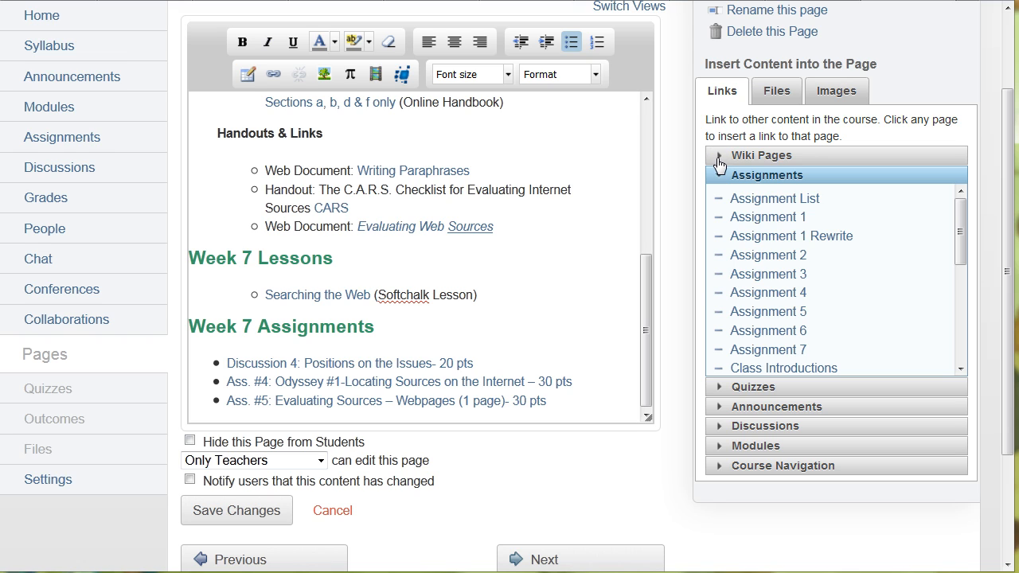
click(761, 156)
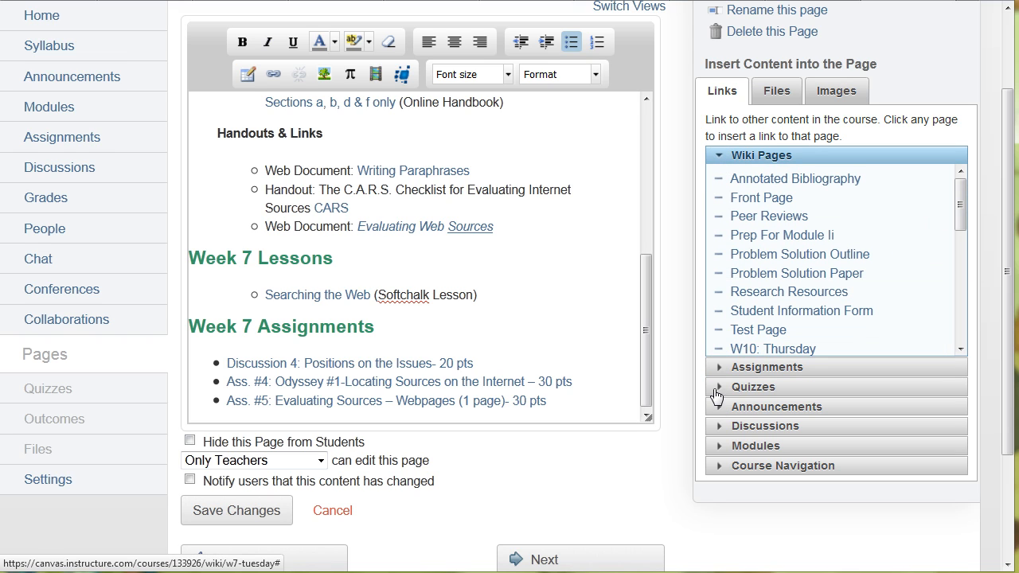
click(754, 387)
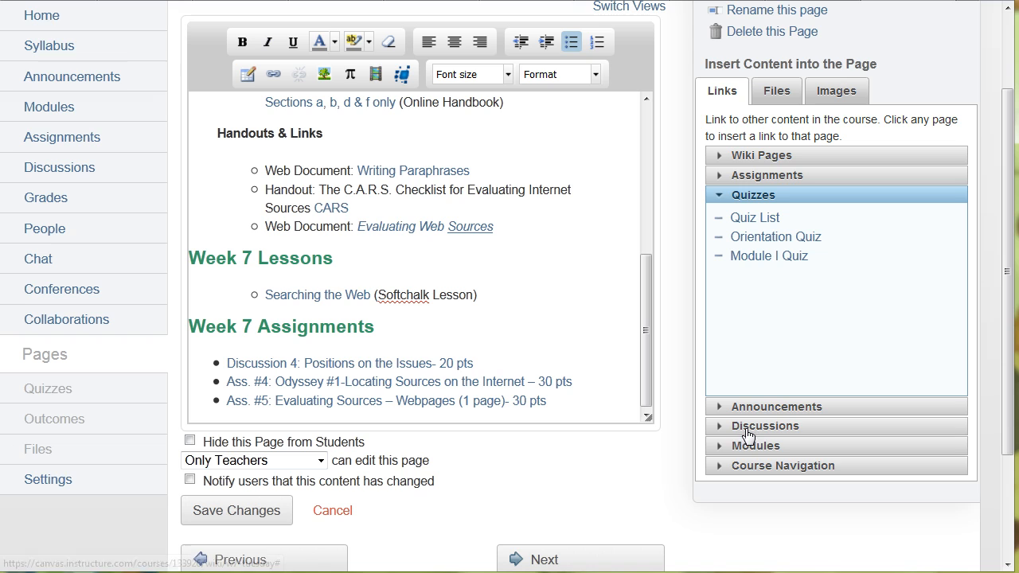
mouse_move(741, 489)
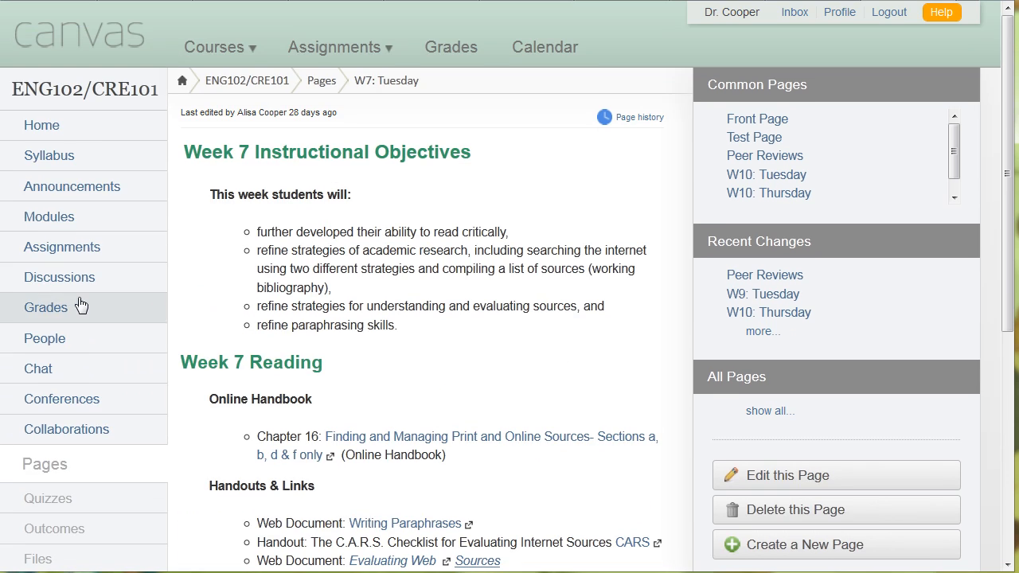
Step: Open the course Discussions list and scroll through the posted topics such as Discussion #4
click(59, 278)
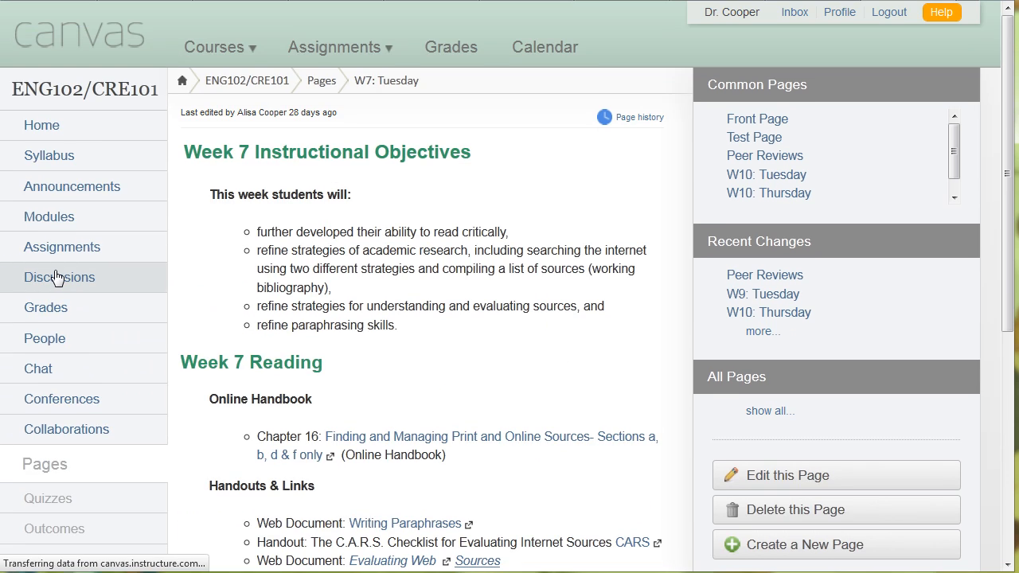
click(59, 278)
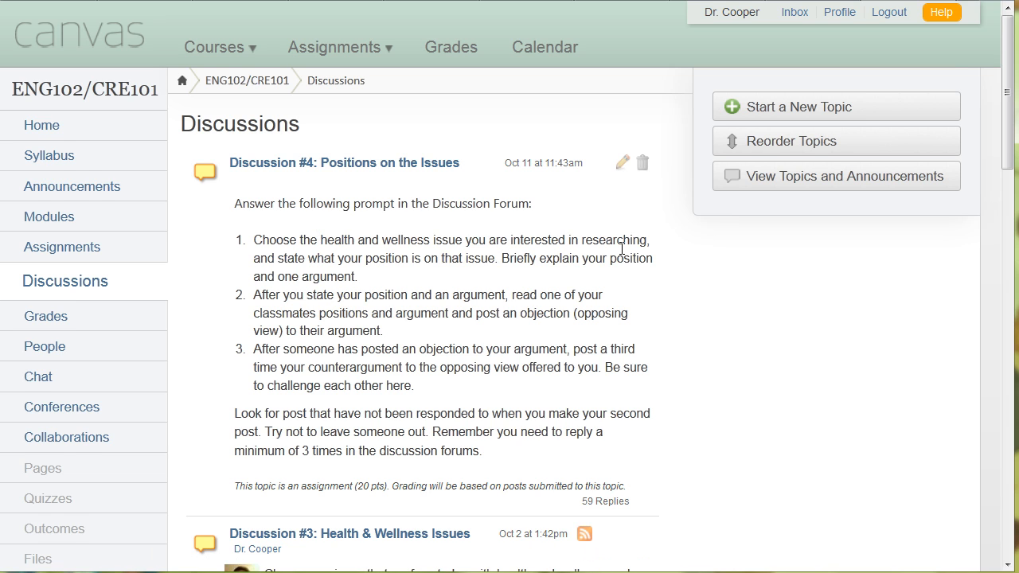
scroll(down, 3)
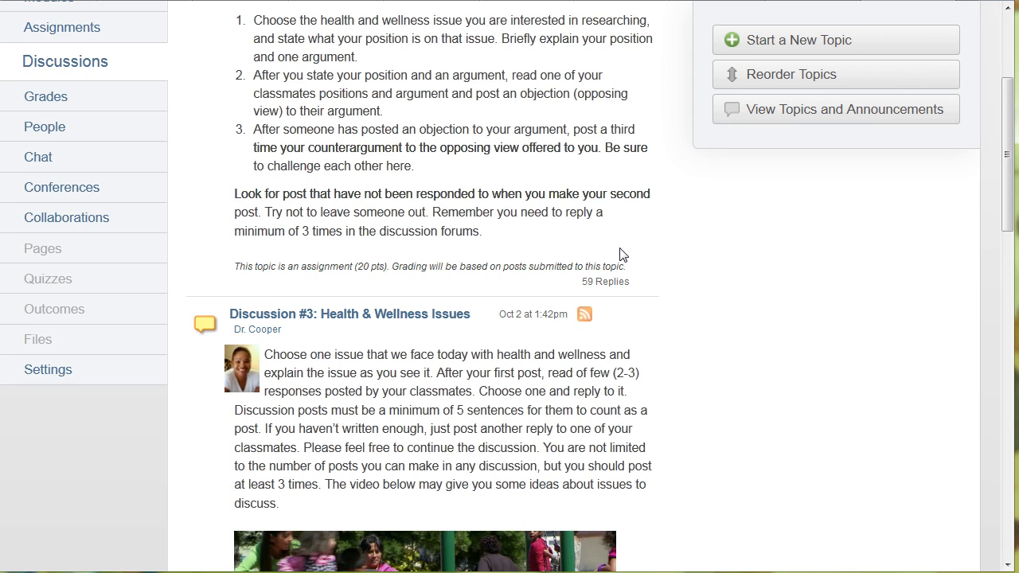
scroll(down, 3)
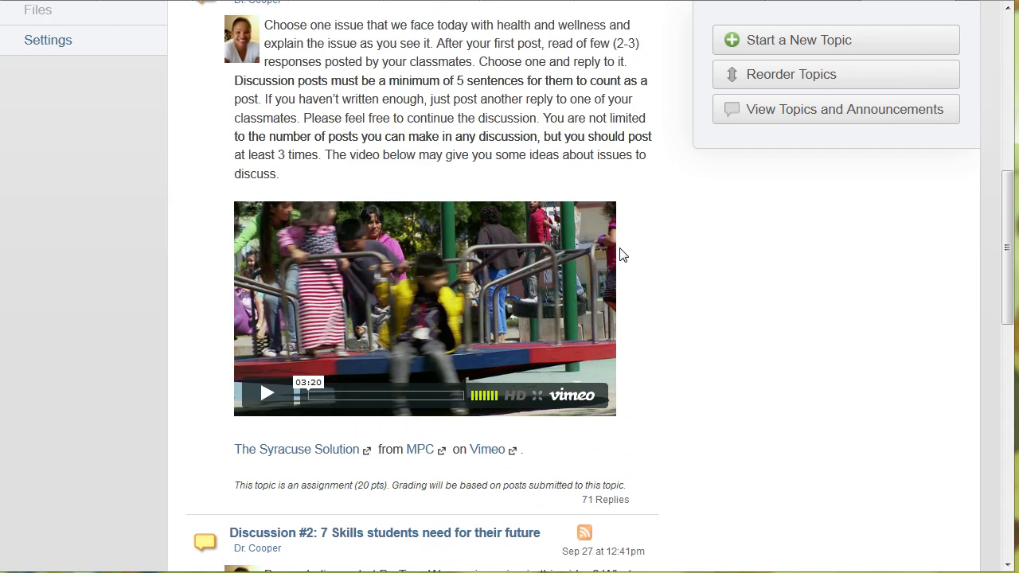
scroll(down, 3)
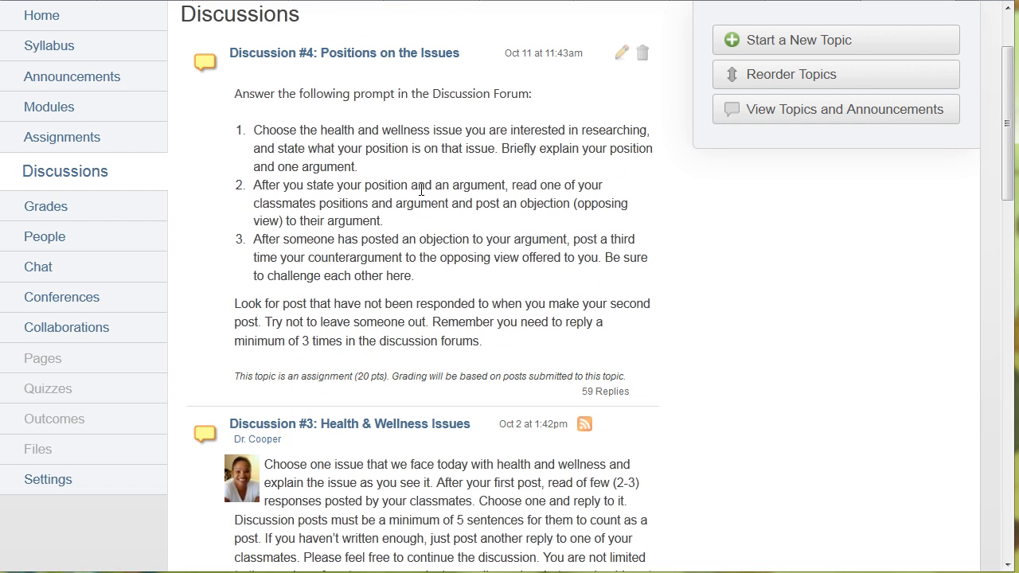
mouse_move(452, 247)
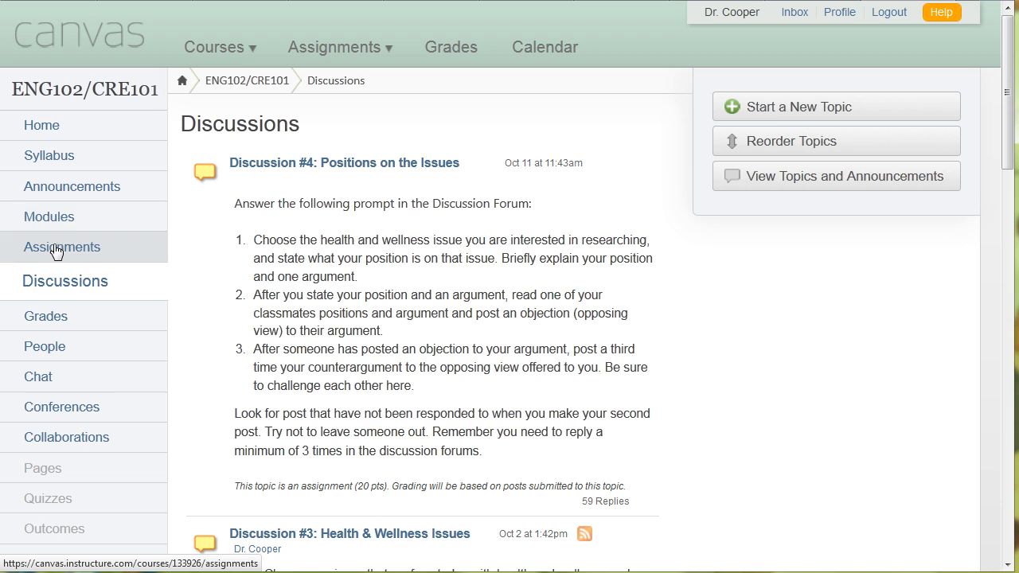
mouse_move(64, 194)
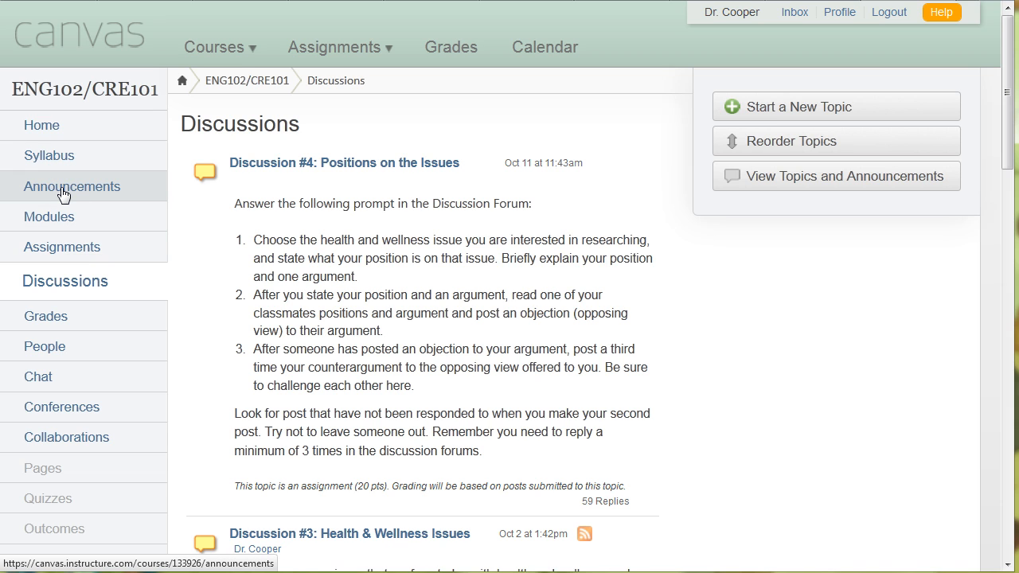
Step: Switch to the ENG102-Fall2011 course from the Courses menu and open its Announcements page
click(72, 186)
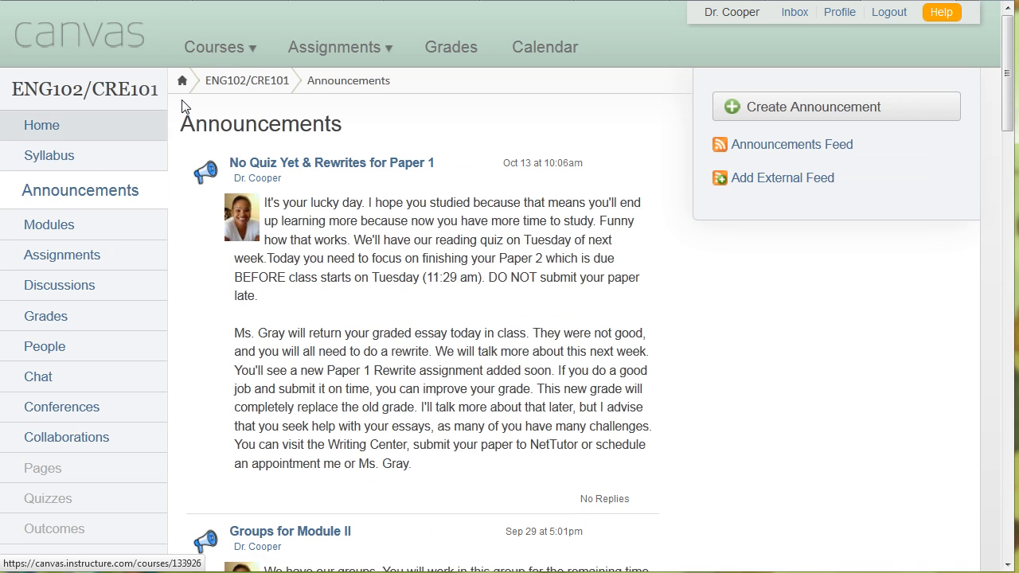
click(219, 48)
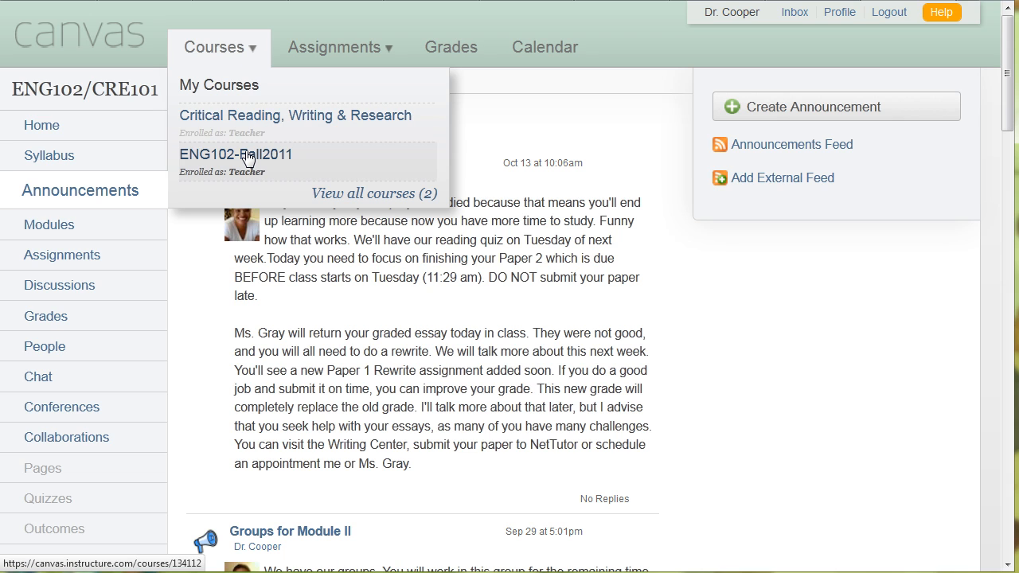
click(236, 153)
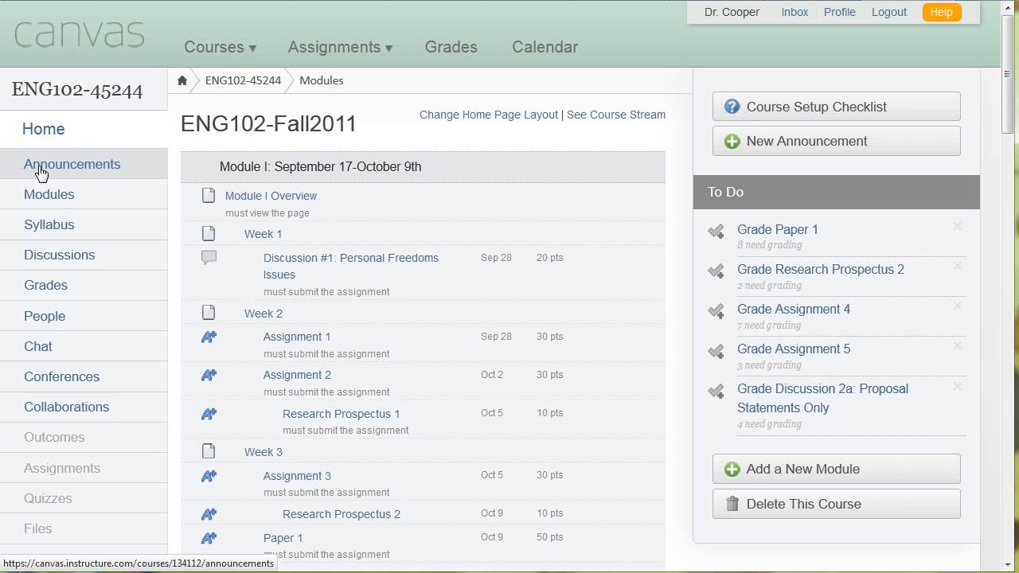
click(73, 164)
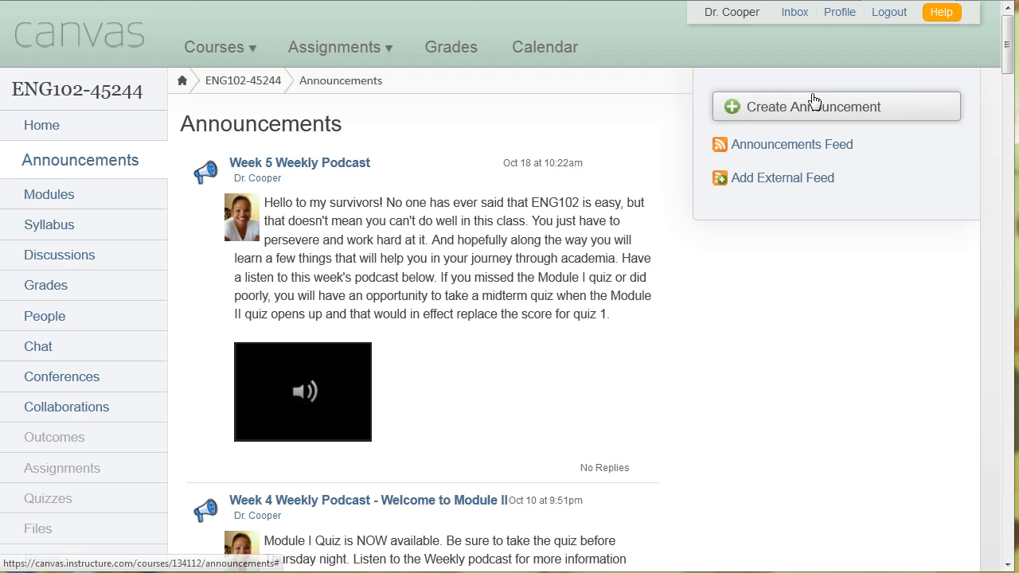
Step: Start a new announcement and bring up the Record/Upload Media Comment dialog
click(812, 106)
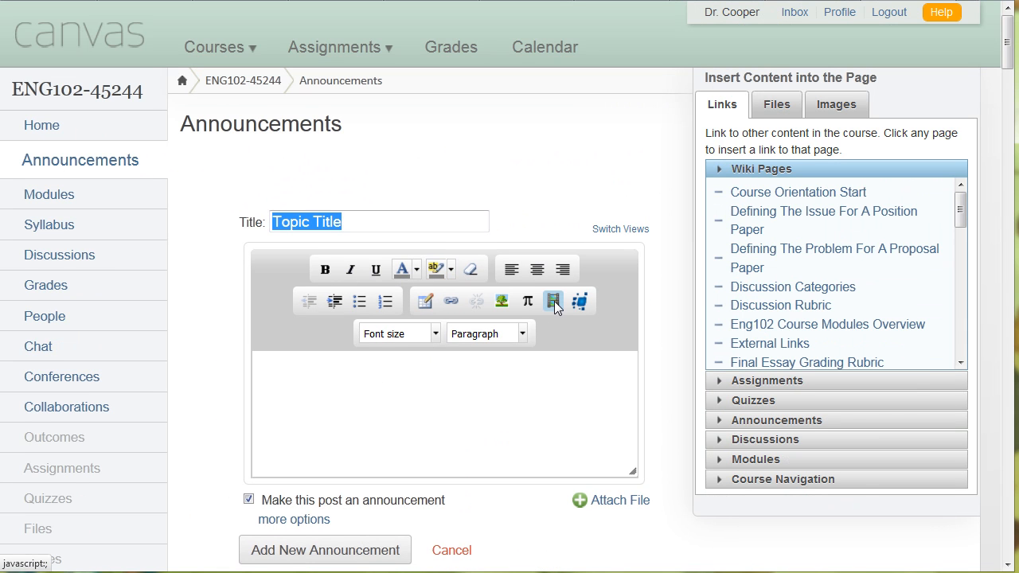
click(554, 301)
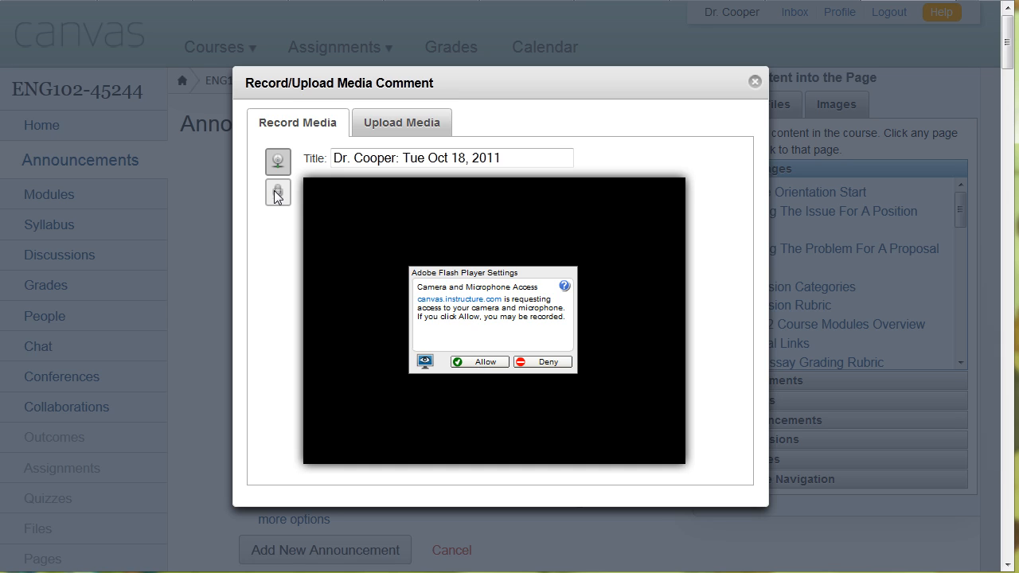
Step: Record an audio-only comment, allowing microphone access, and save it into the announcement body
click(277, 193)
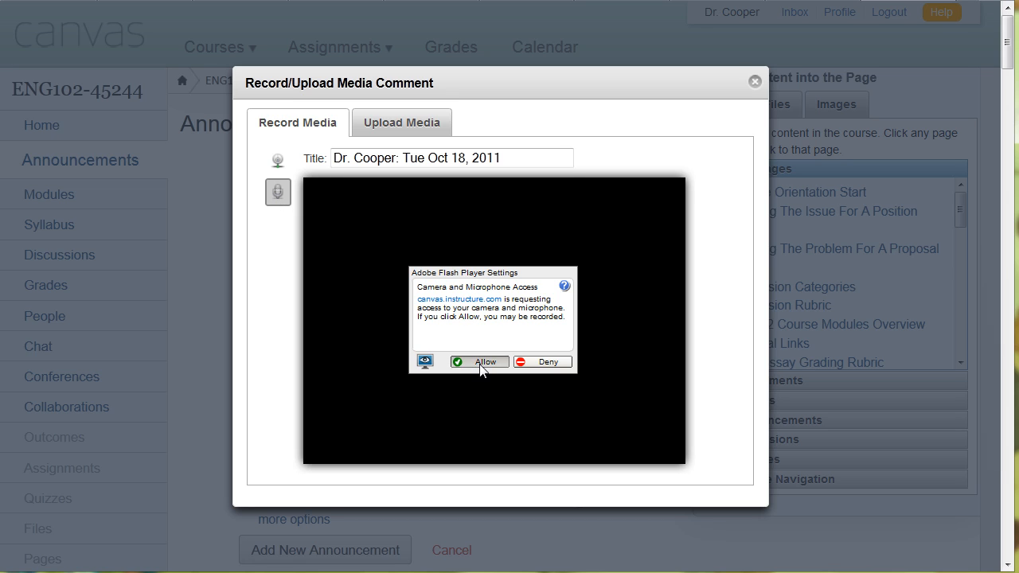
click(478, 362)
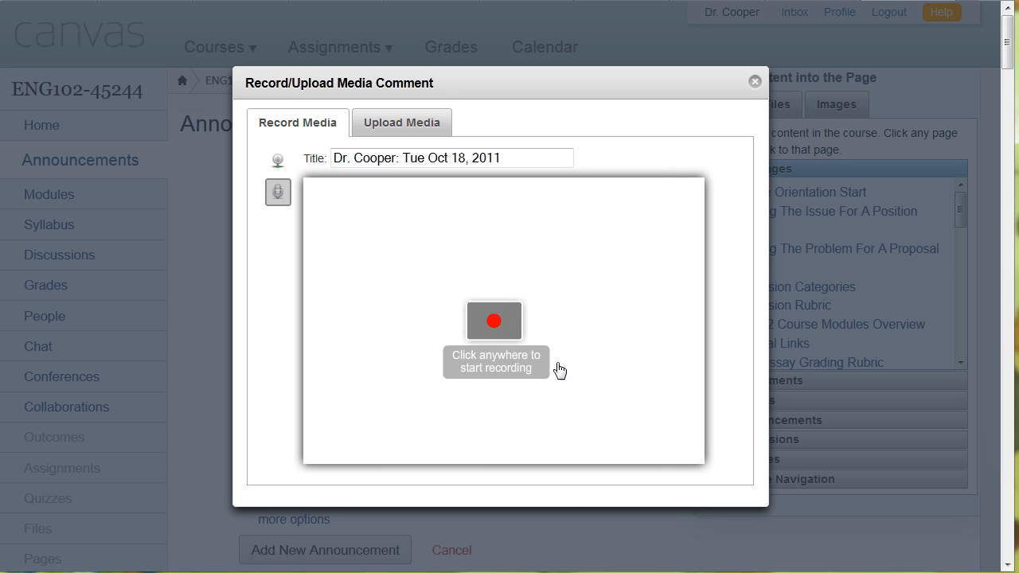
click(494, 321)
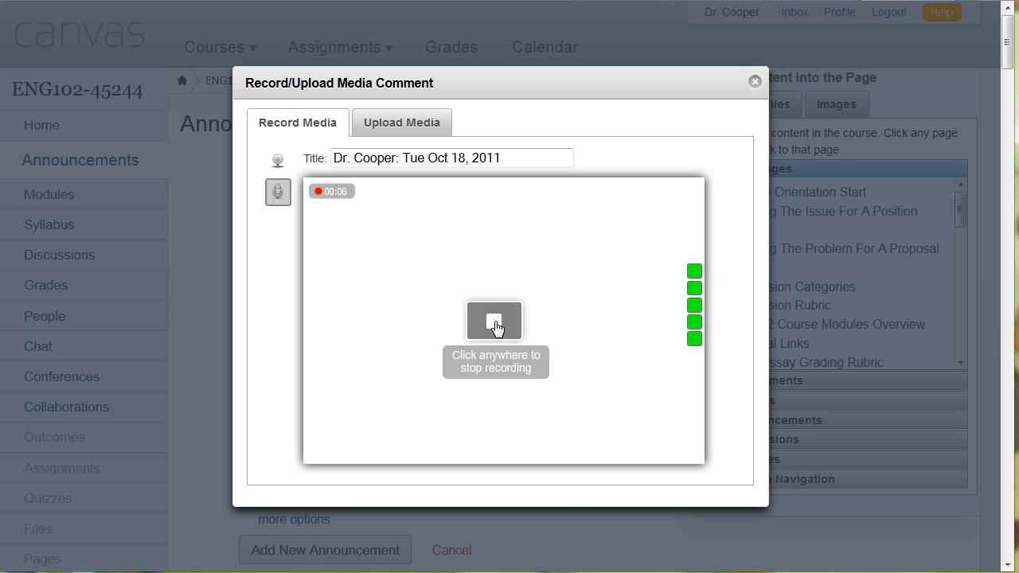
click(496, 321)
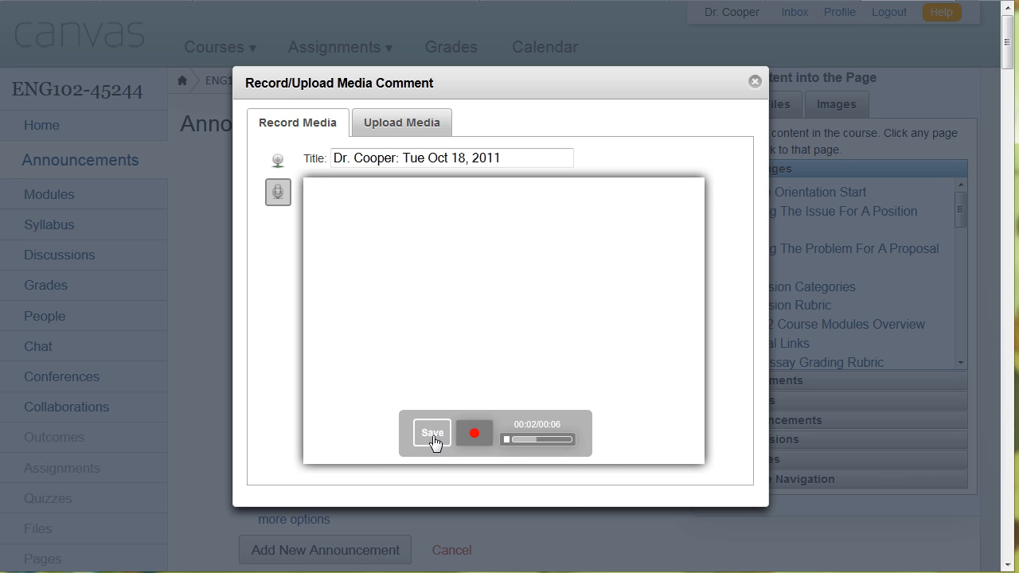
click(433, 433)
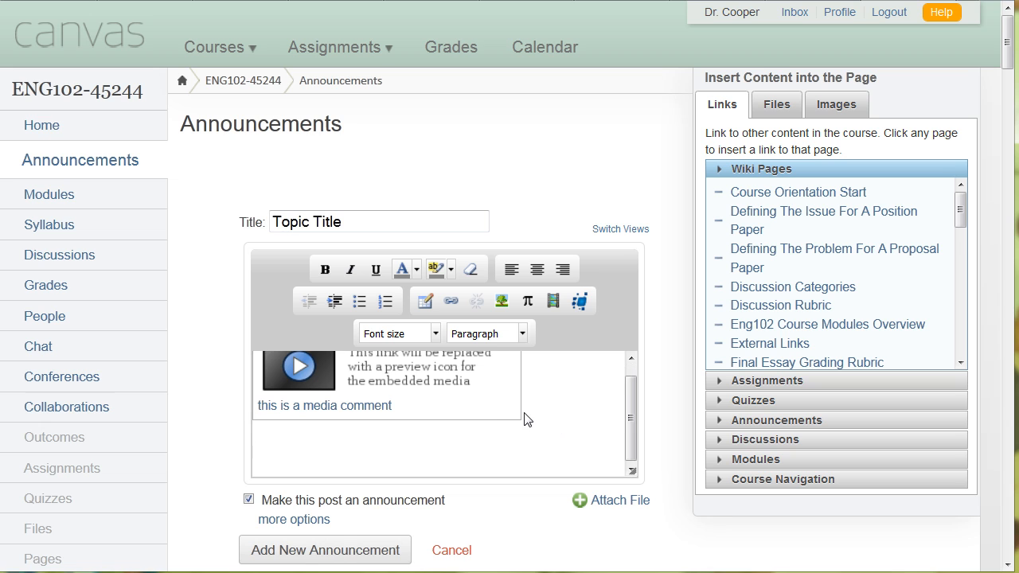
Step: Cancel the draft announcement and return to the Announcements list with Week 5 Weekly Podcast on top
scroll(down, 3)
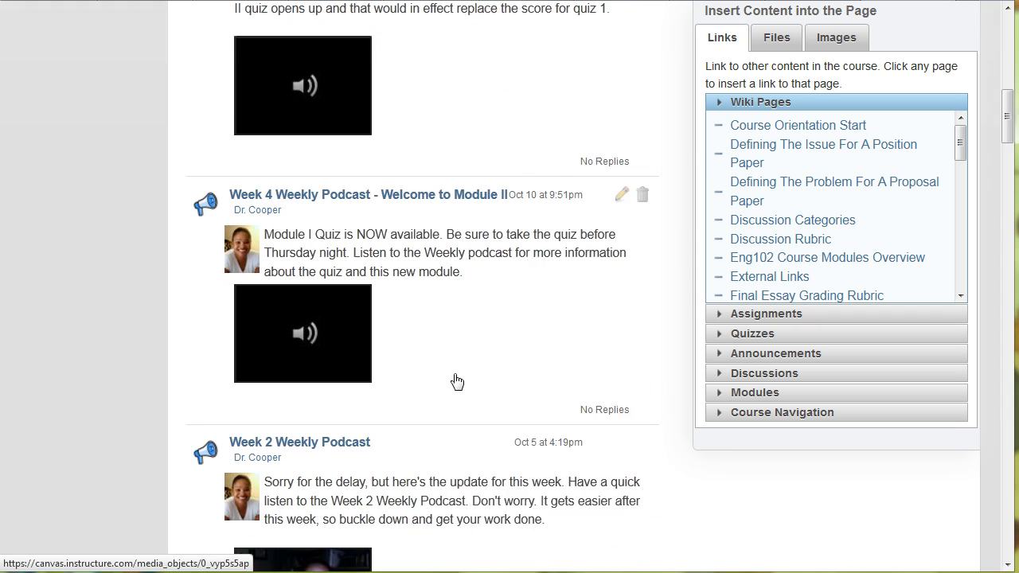
scroll(down, 3)
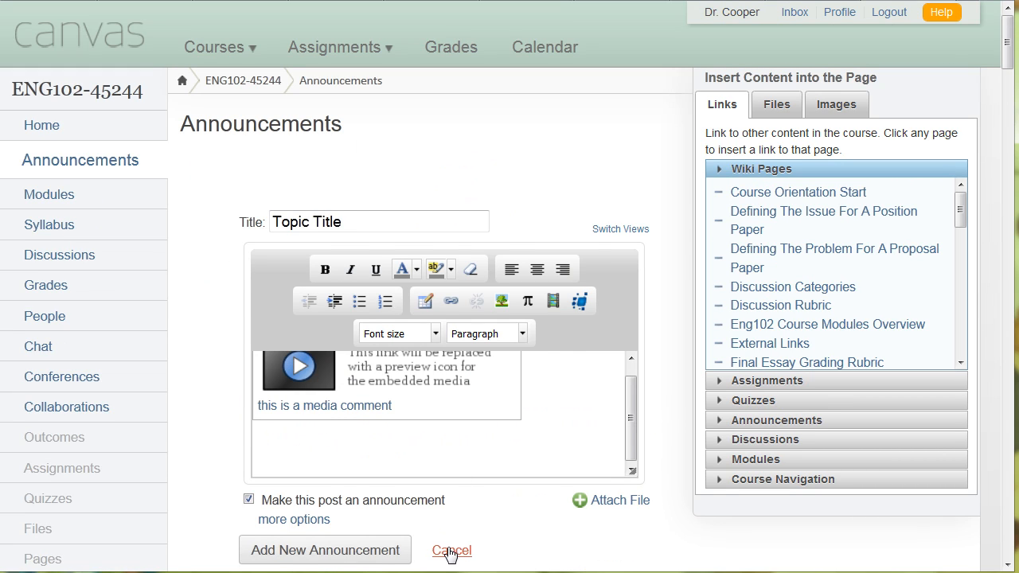
click(453, 551)
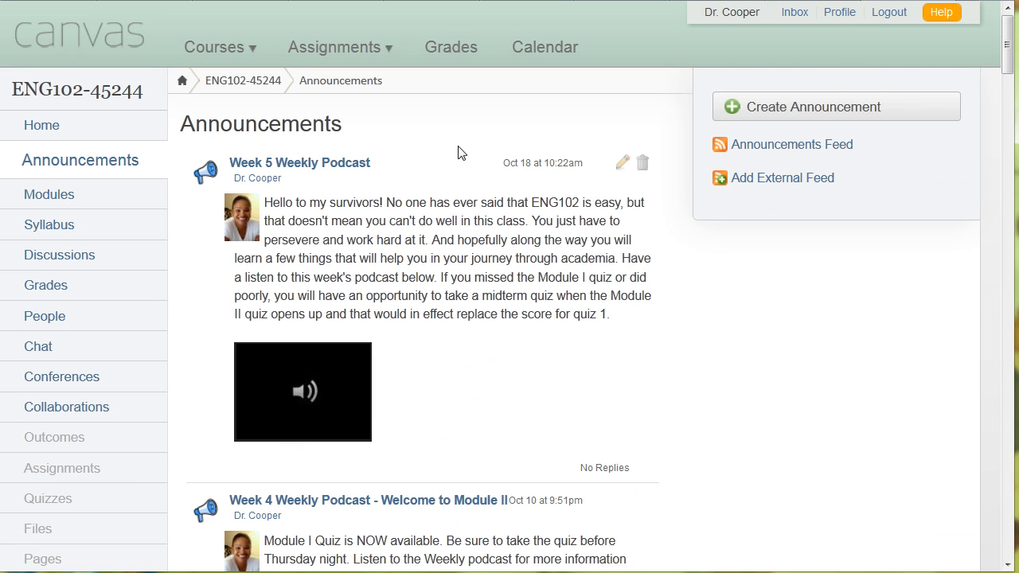
click(334, 48)
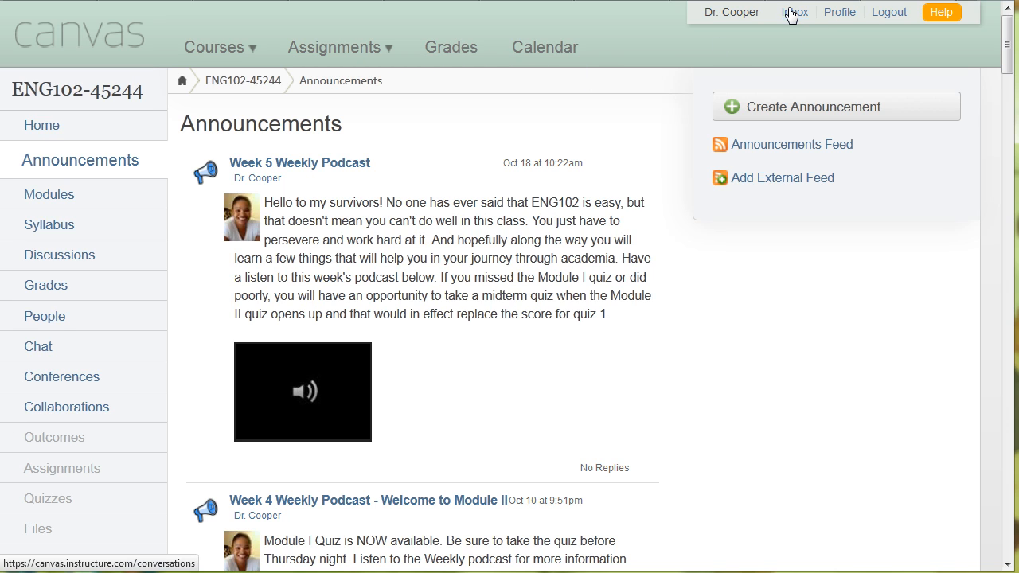
Step: Open the Conversations inbox from the header and glance at the message-view filter choices
click(793, 13)
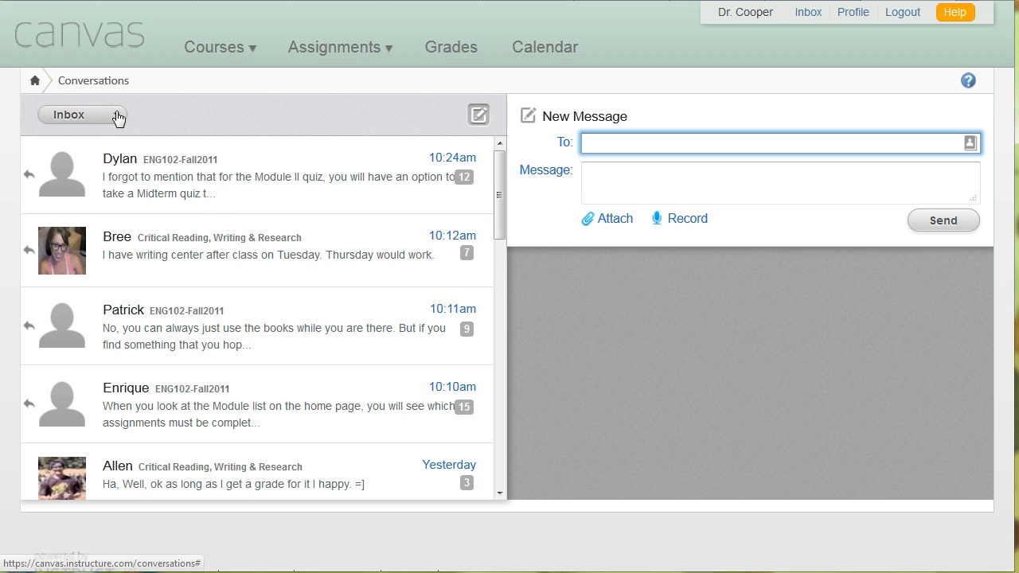
click(80, 114)
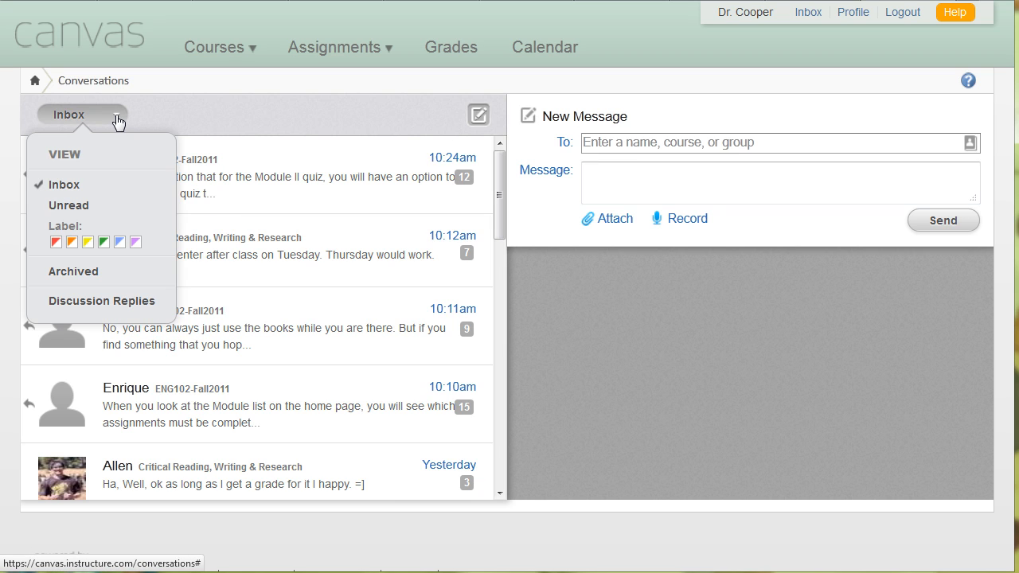
click(135, 242)
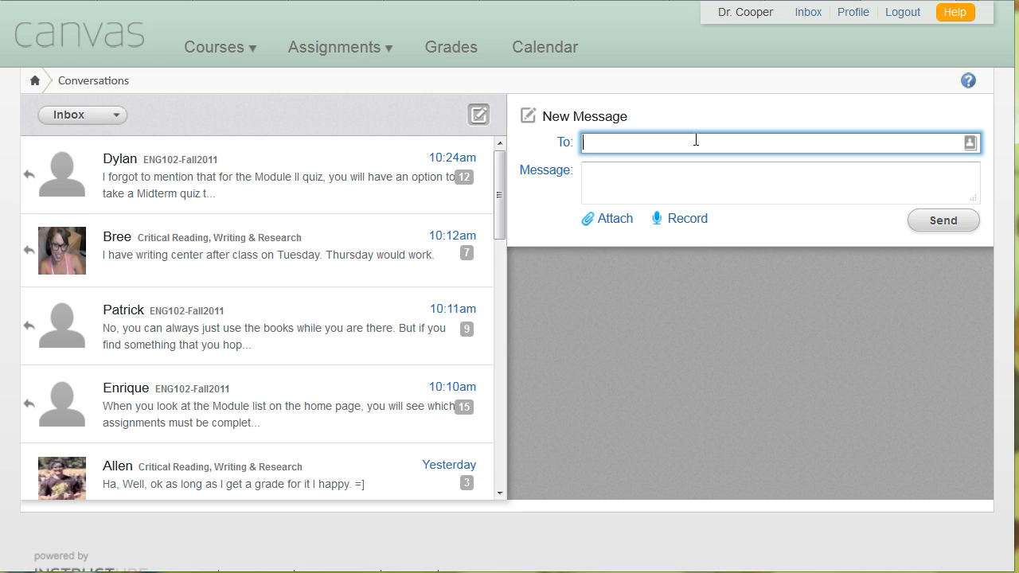
Step: Search the New Message recipient field for 'eng', then replace it with the student name 'bree'
text(eng)
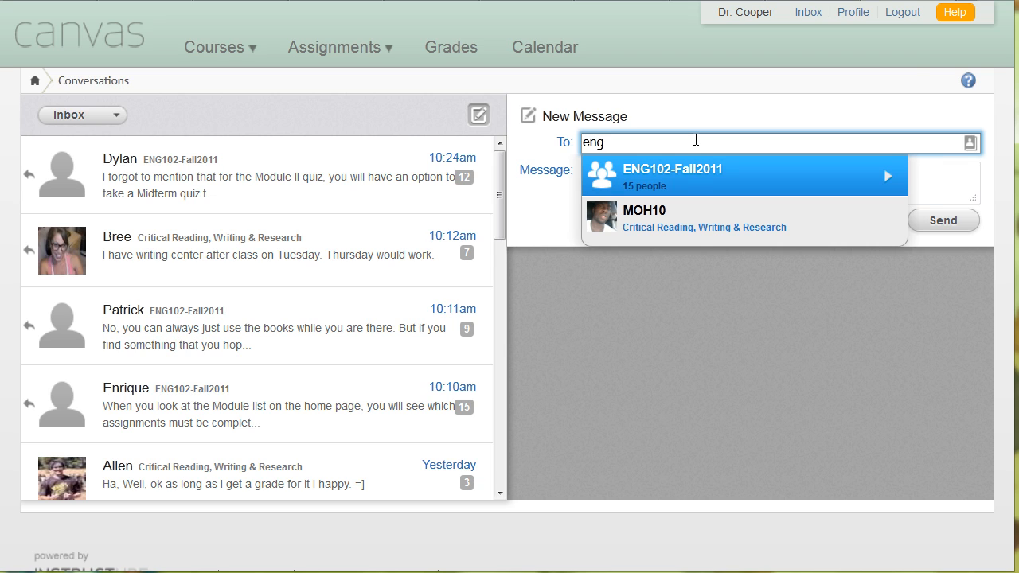
mouse_move(650, 179)
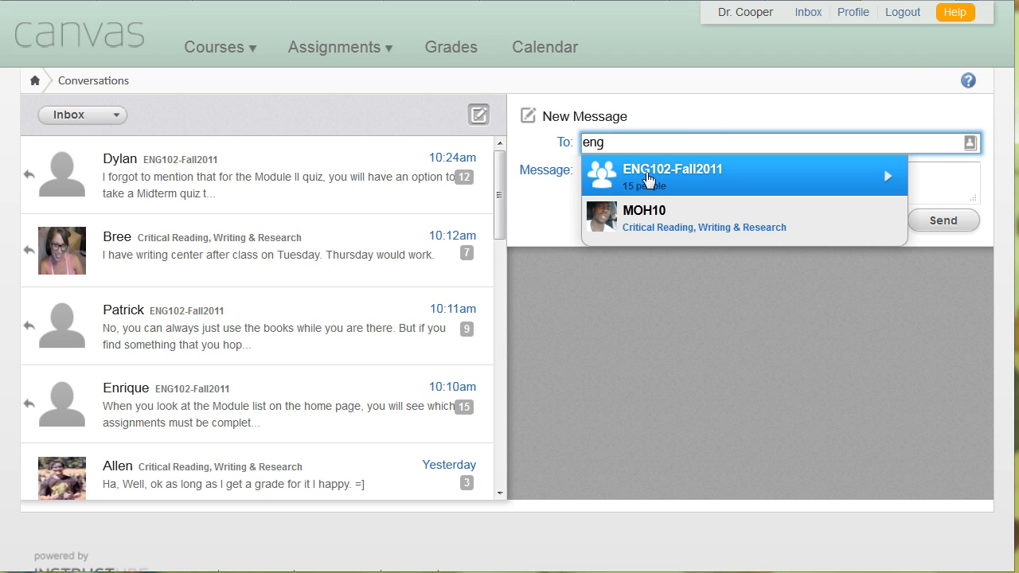
mouse_move(643, 197)
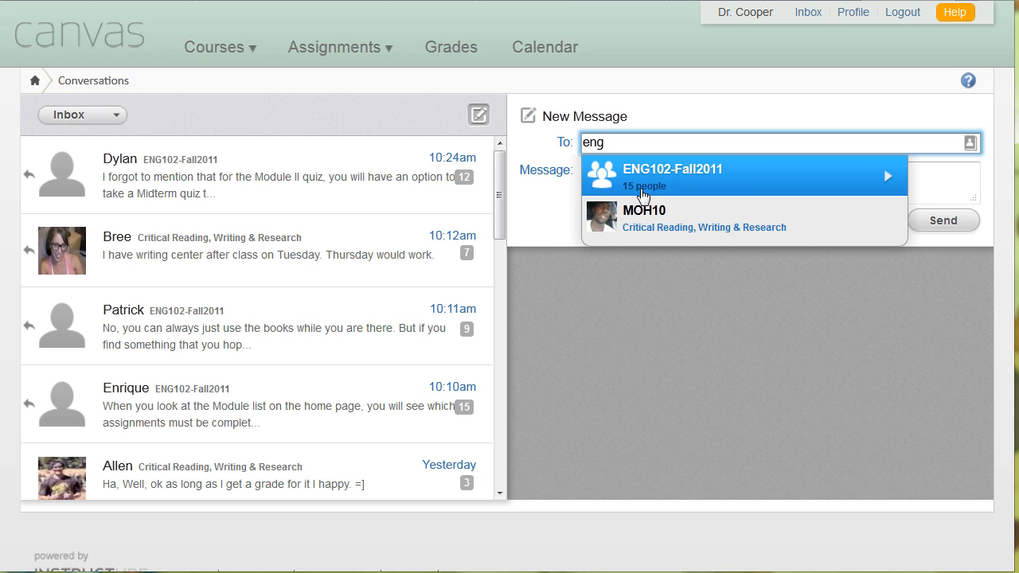
mouse_move(670, 182)
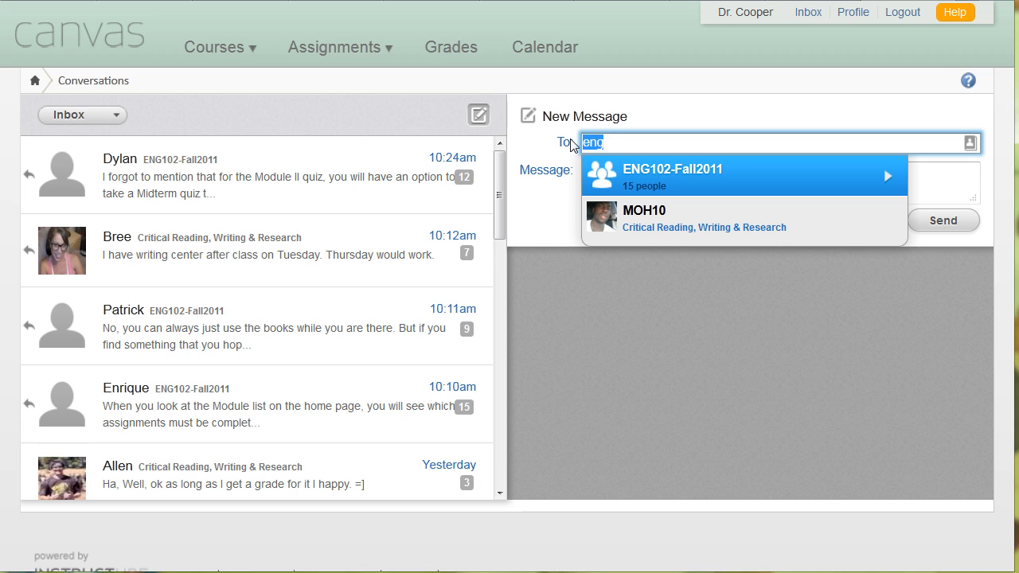
text(bree)
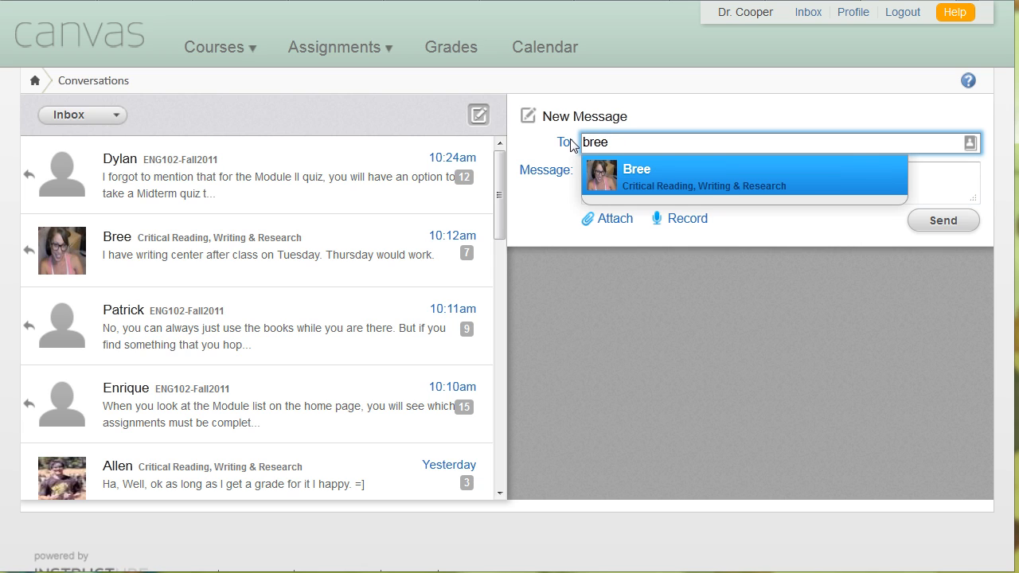
mouse_move(761, 194)
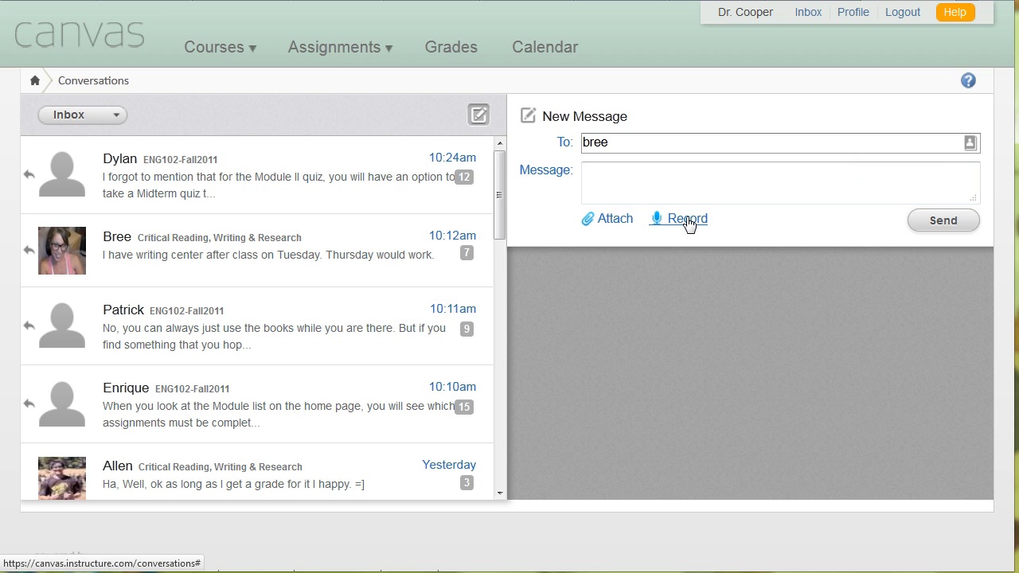
mouse_move(615, 220)
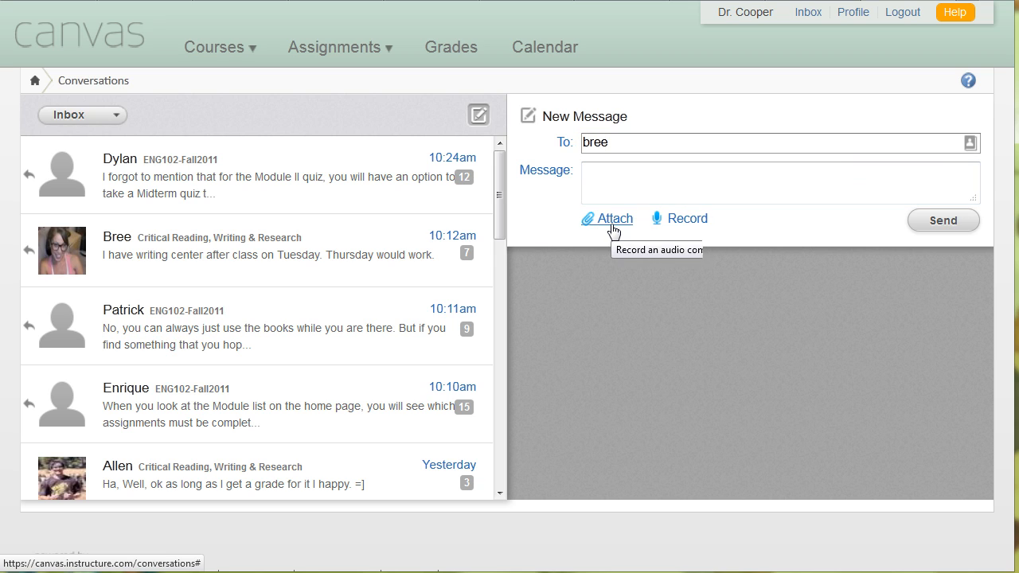
mouse_move(656, 115)
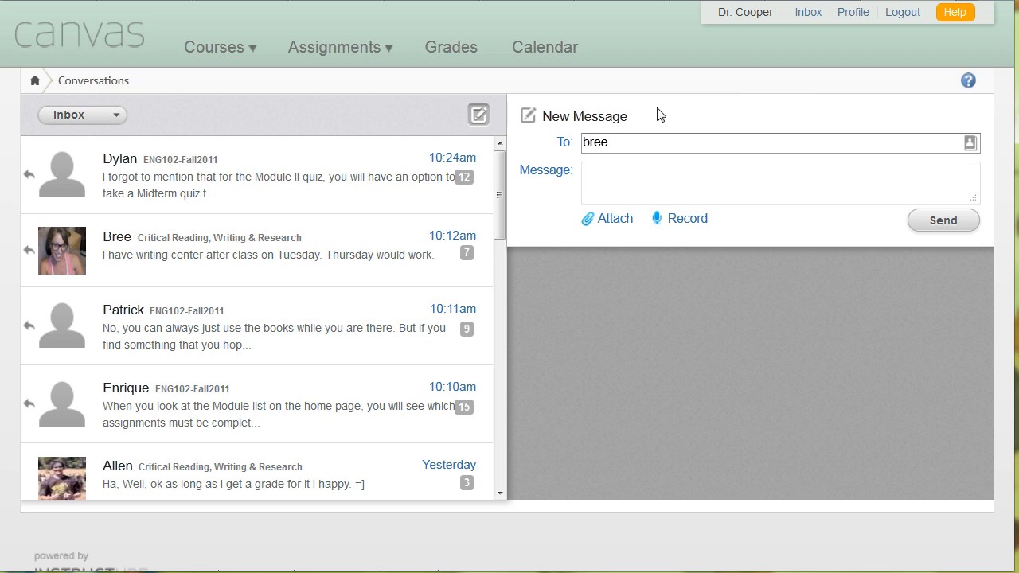
mouse_move(565, 105)
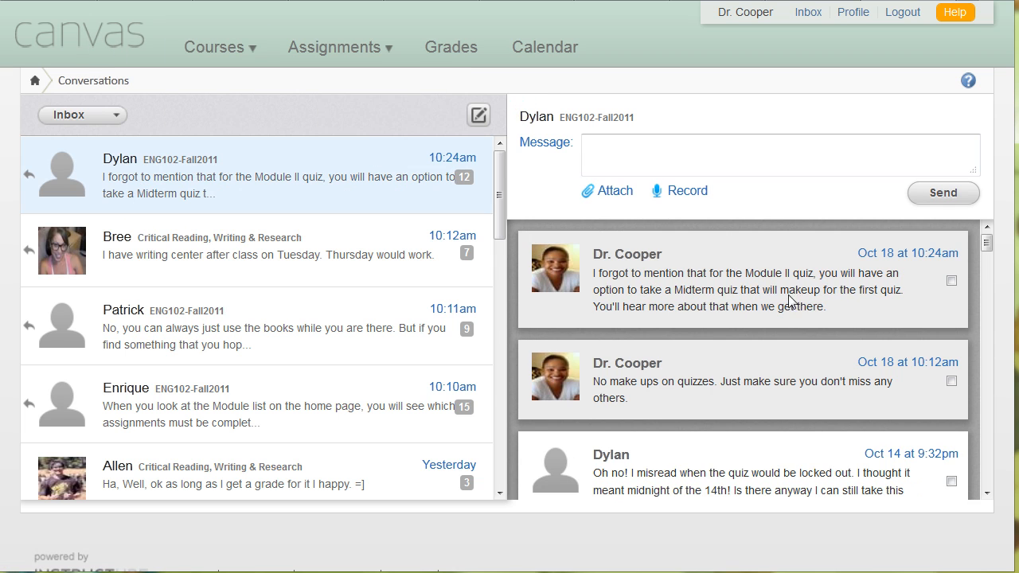
Step: Scroll down through Dylan's ENG102 Module II quiz conversation to read its earlier messages
scroll(down, 3)
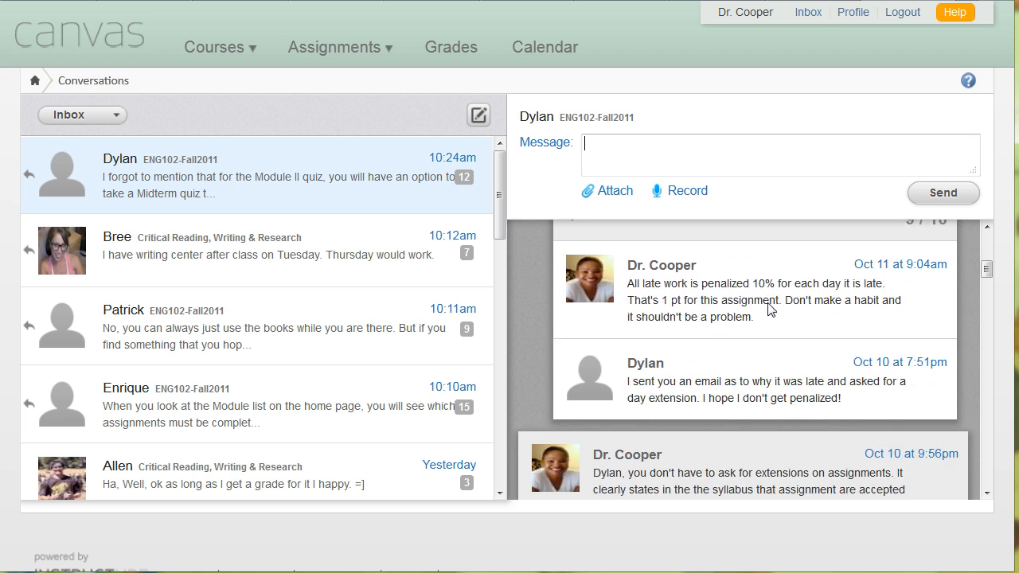
scroll(down, 3)
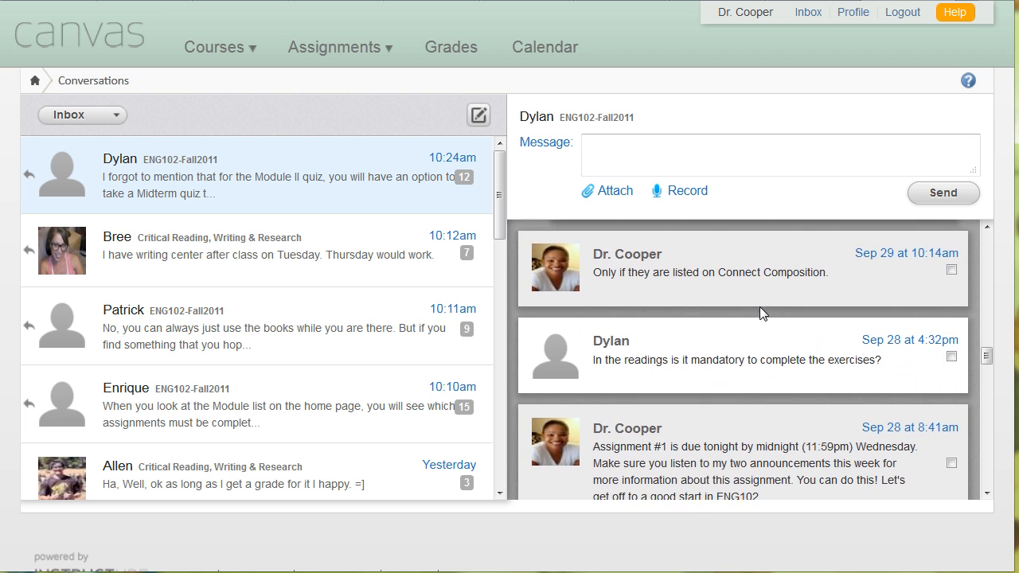
scroll(down, 3)
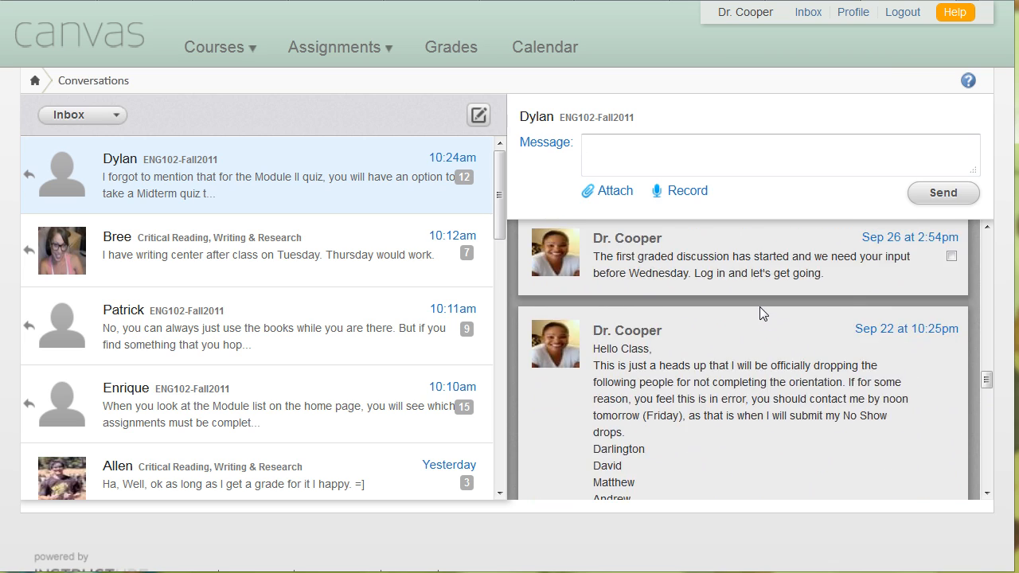